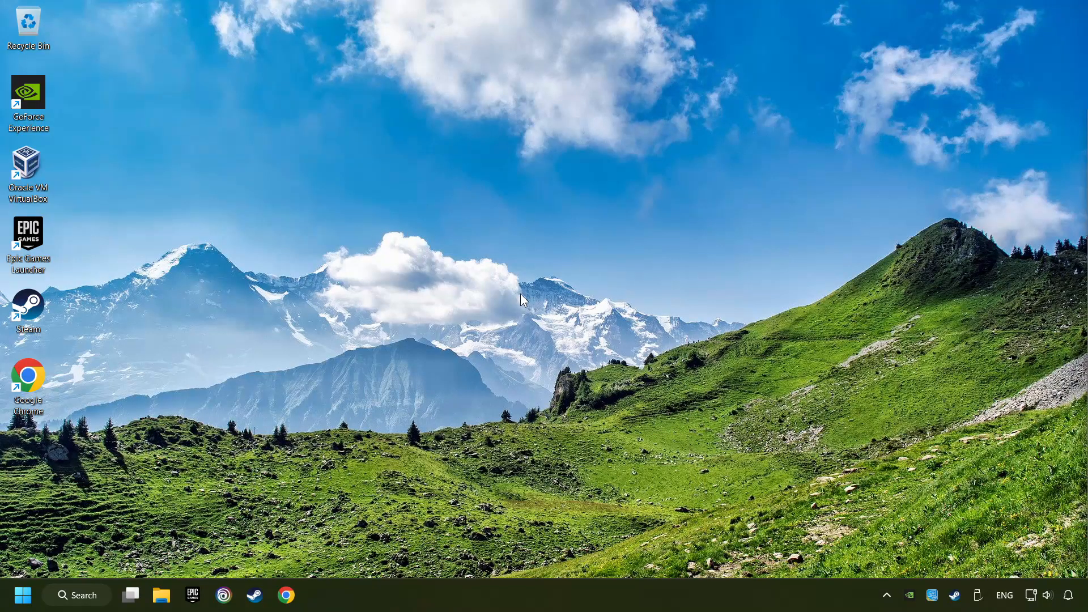
Reach Control Panel's Power Options page, listing Balanced and High performance, via an 'edit power plan' search.
click(77, 595)
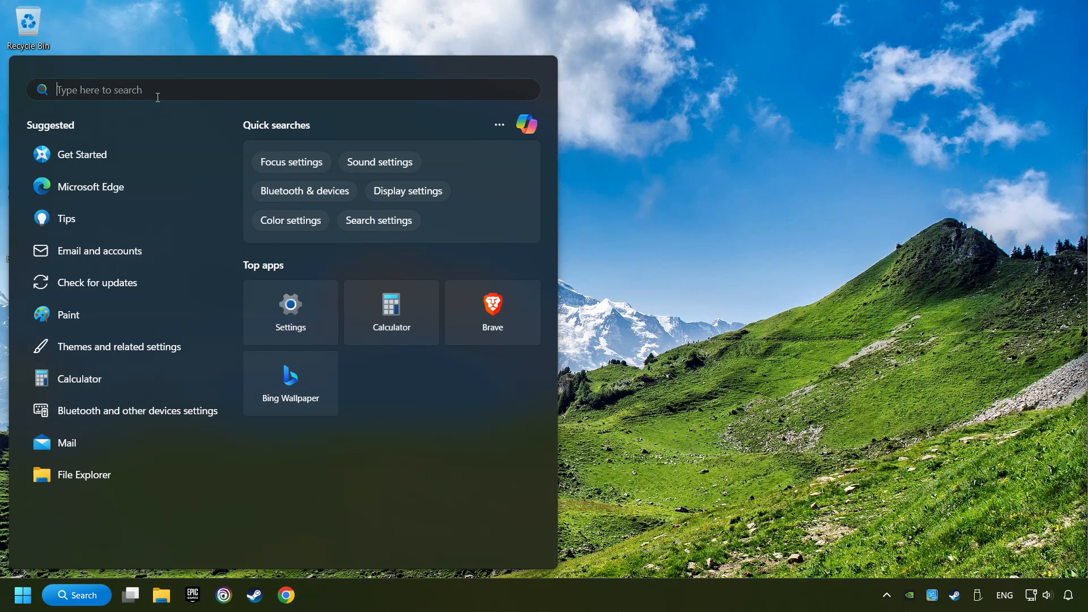
text(edit power plan)
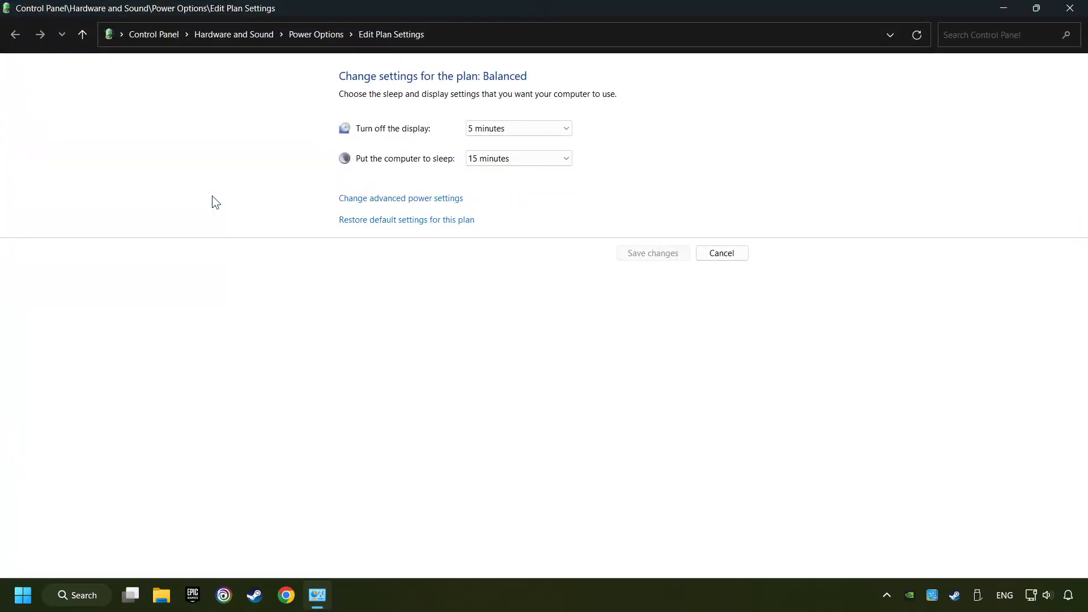
mouse_move(316, 34)
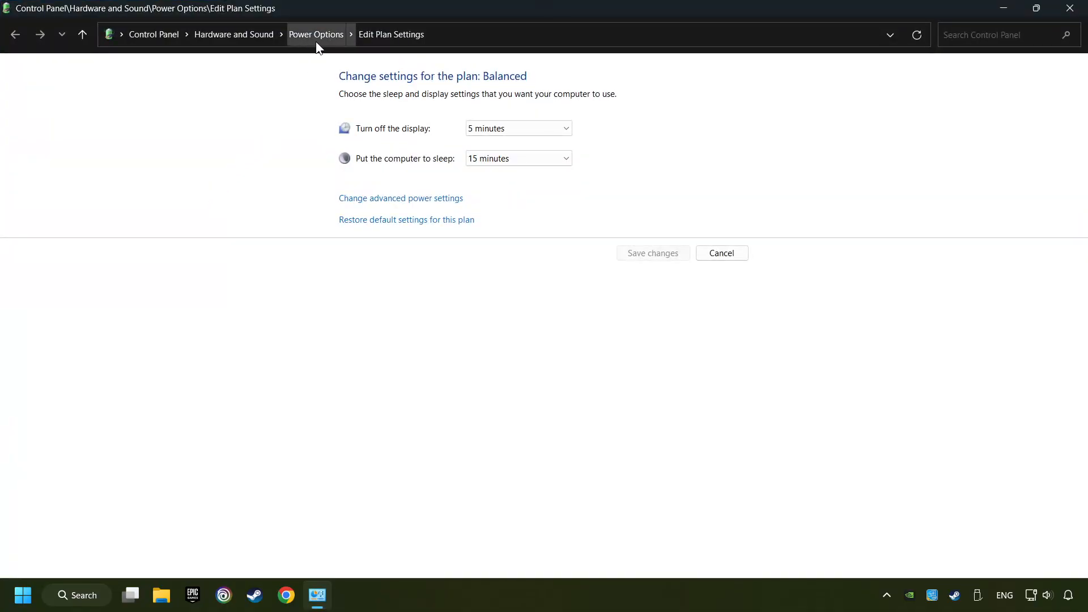
click(316, 34)
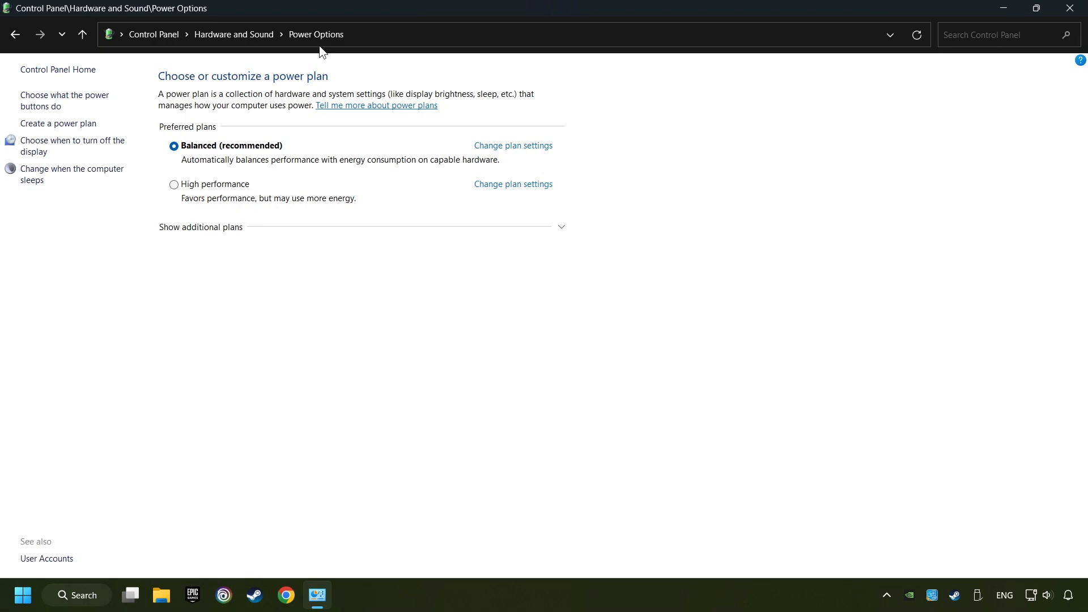
Launch Command Prompt as administrator from Windows Search.
click(76, 594)
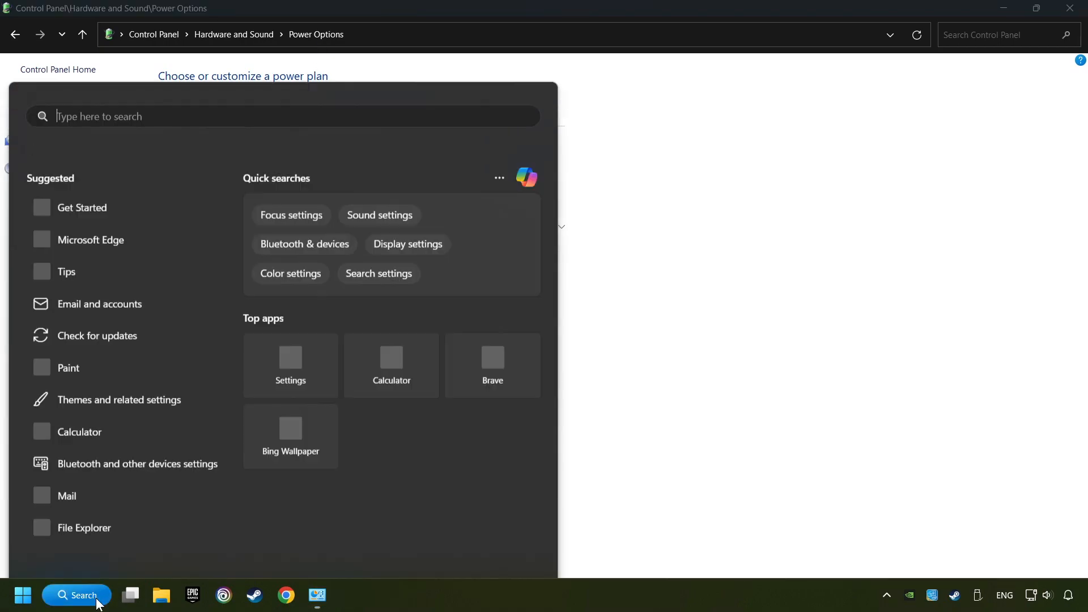
text(Control Panel)
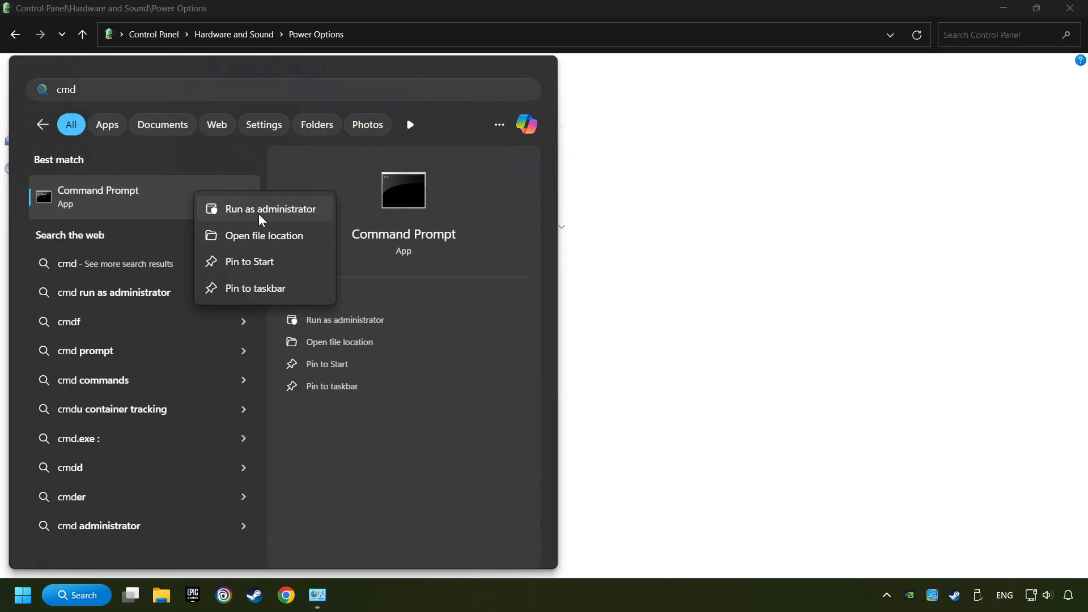
click(272, 209)
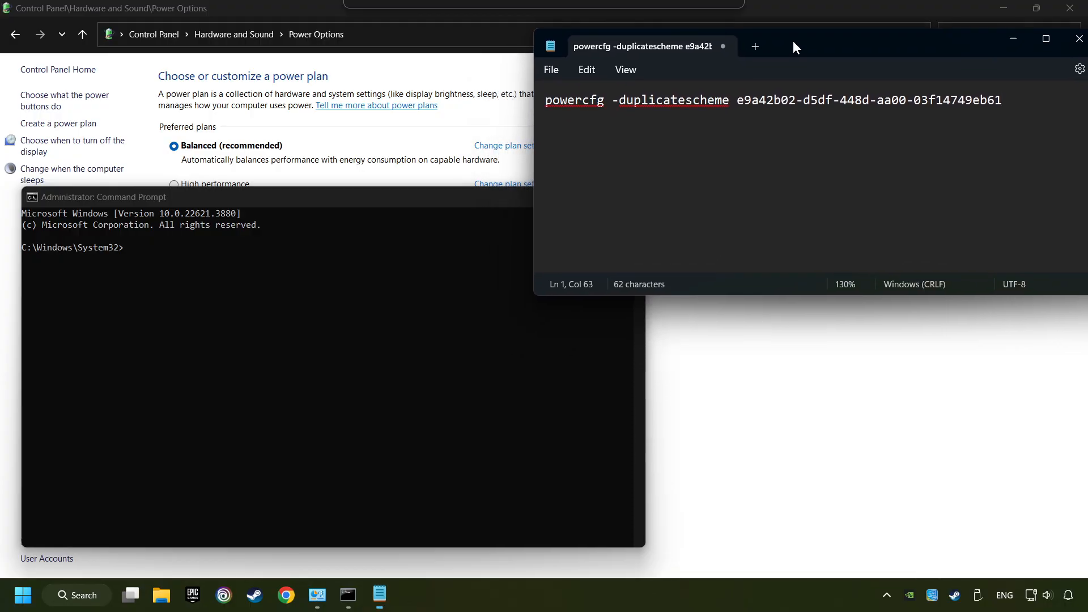
Copy the full powercfg duplicatescheme command from Notepad.
key(ctrl+a)
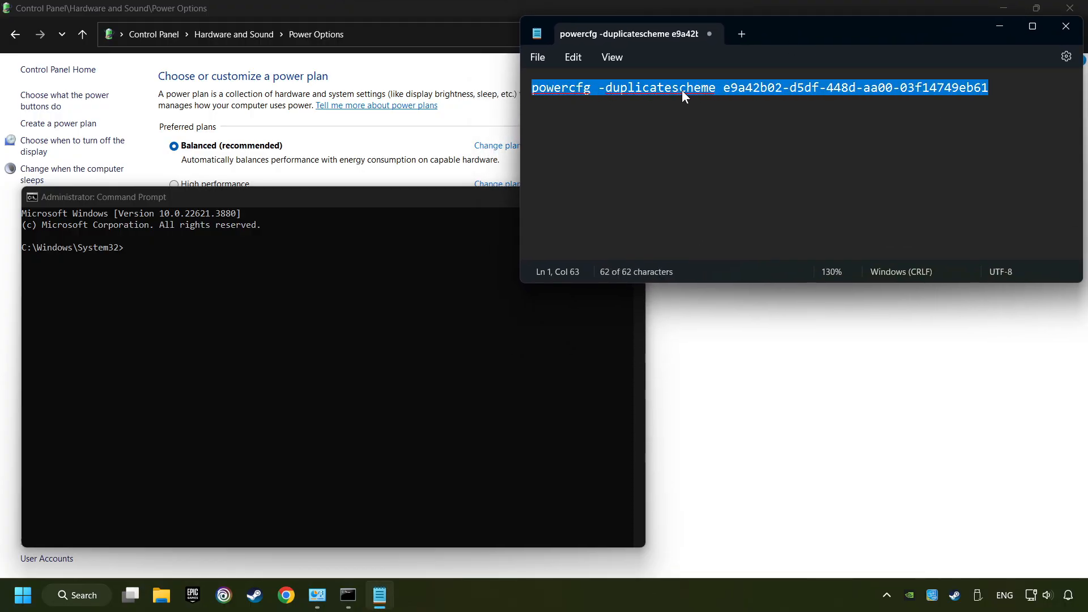
right_click(683, 96)
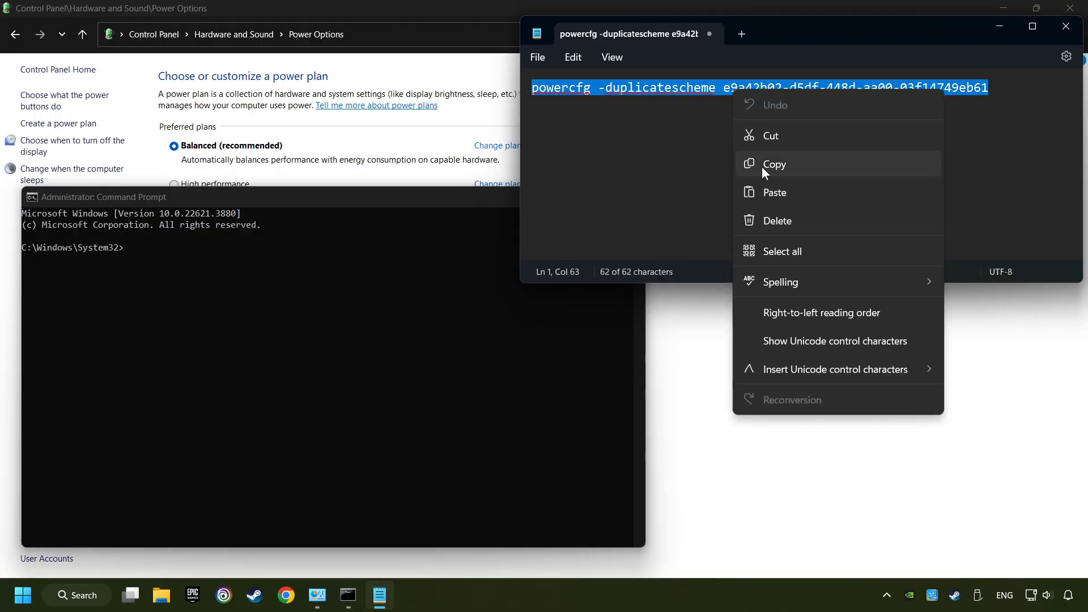
click(773, 164)
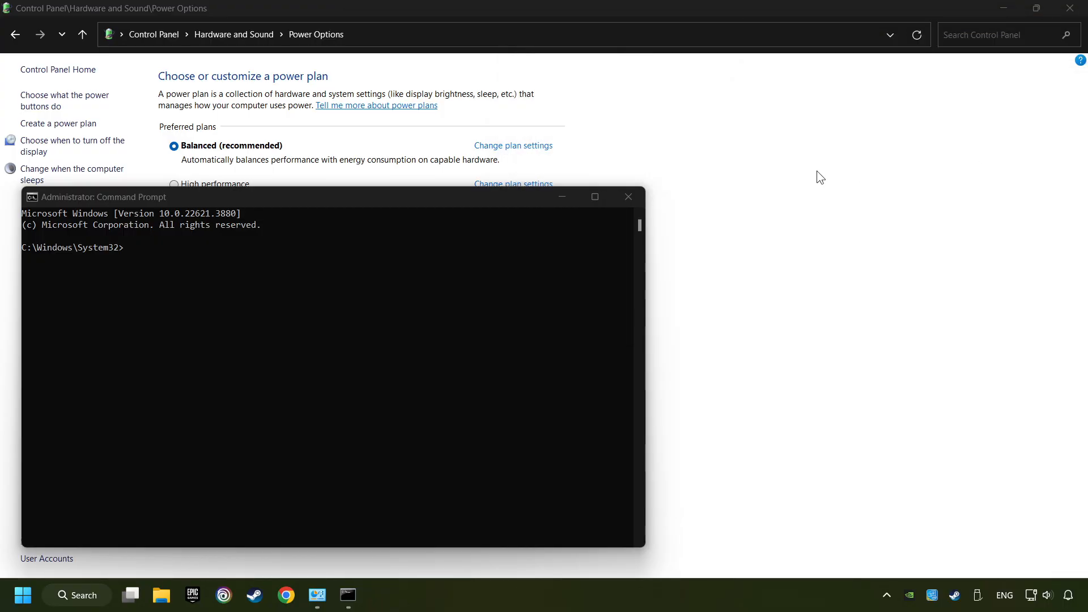
Paste and run the powercfg duplicatescheme command to create the Ultimate Performance scheme.
right_click(448, 153)
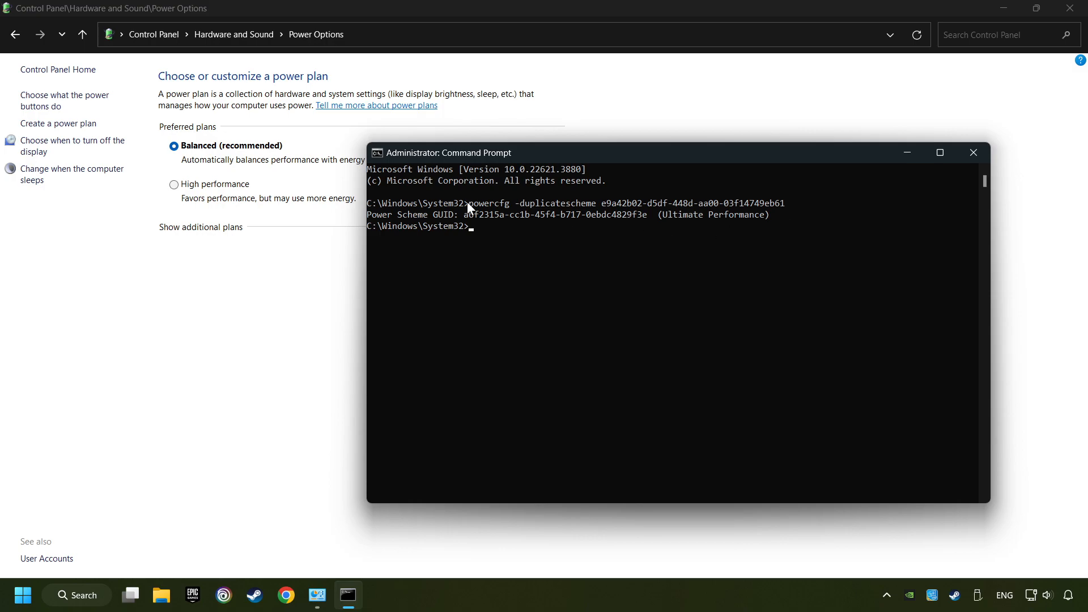
mouse_move(978, 174)
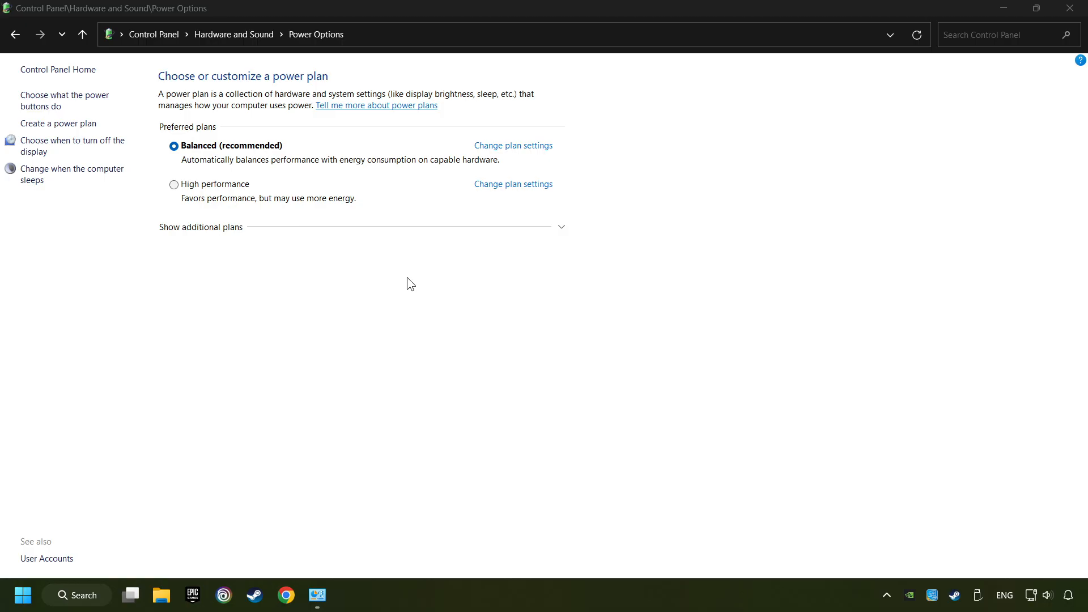
Show additional plans, refresh, select Ultimate Performance, and close Control Panel.
click(200, 226)
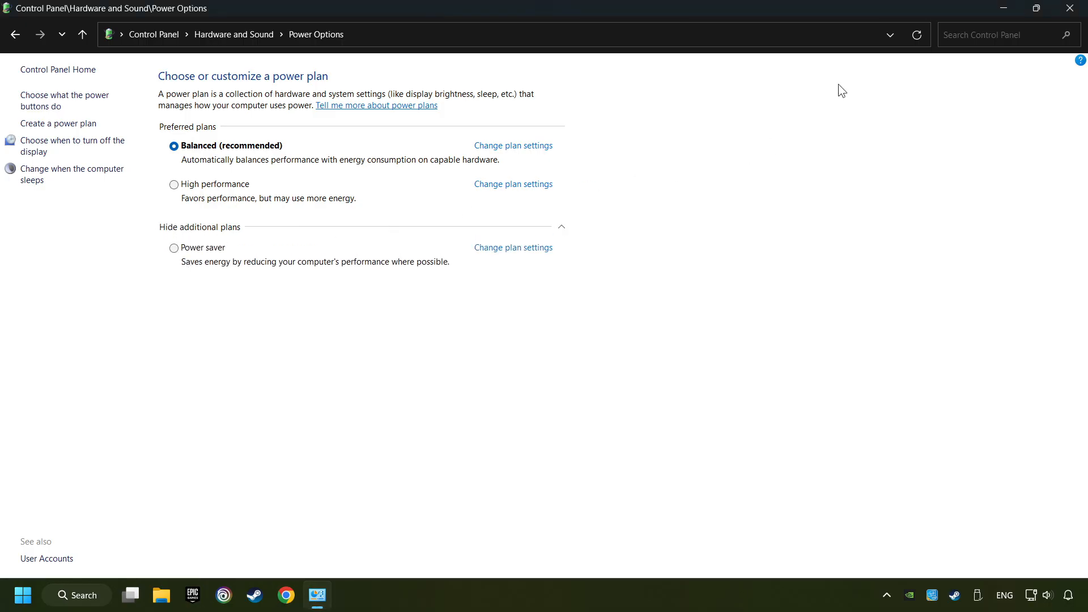
click(915, 34)
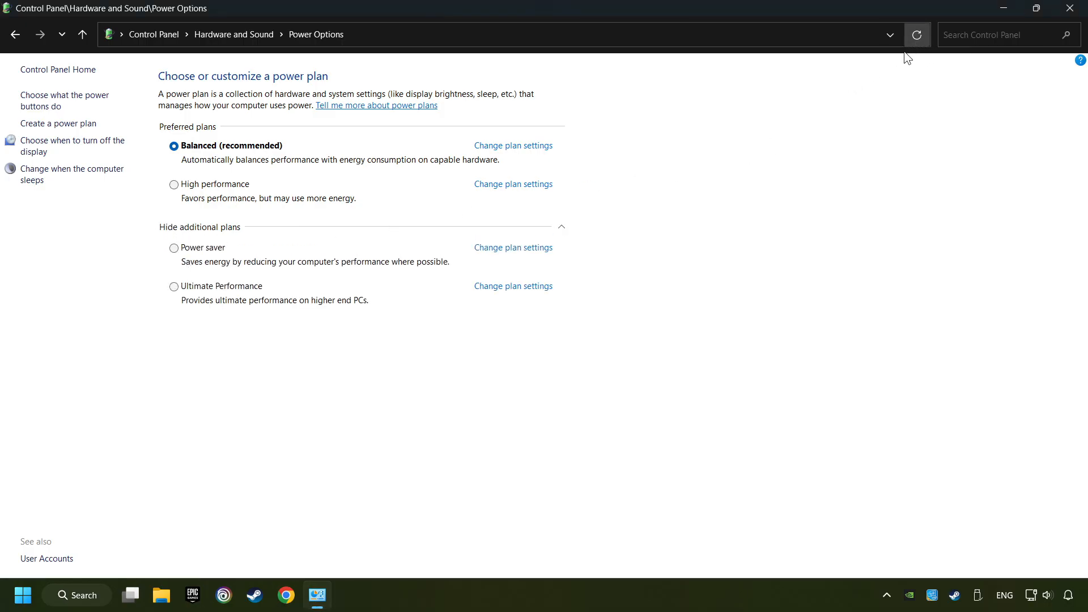
mouse_move(236, 292)
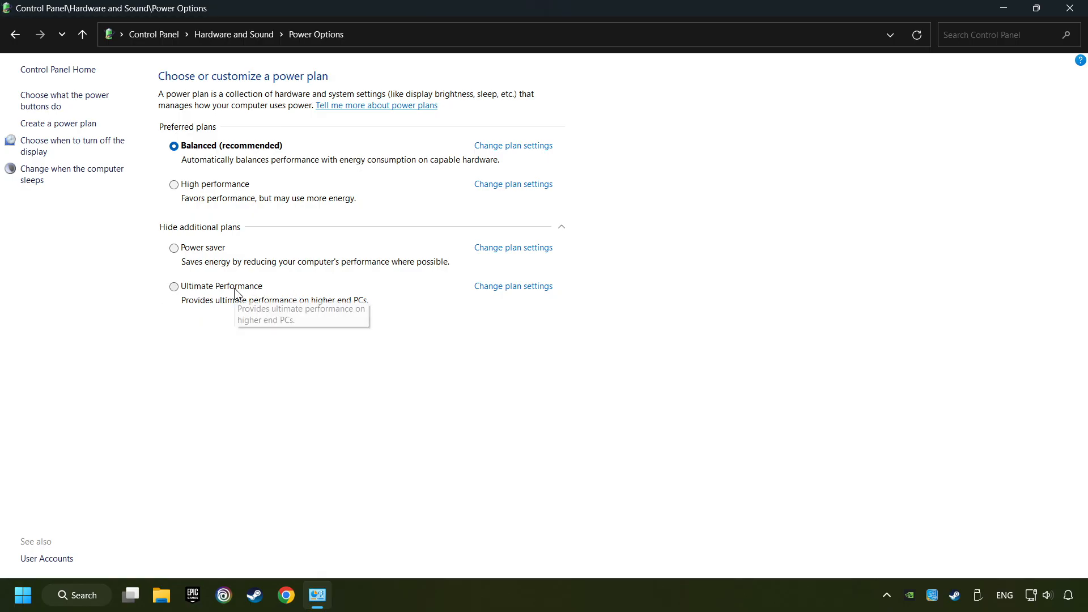
click(173, 287)
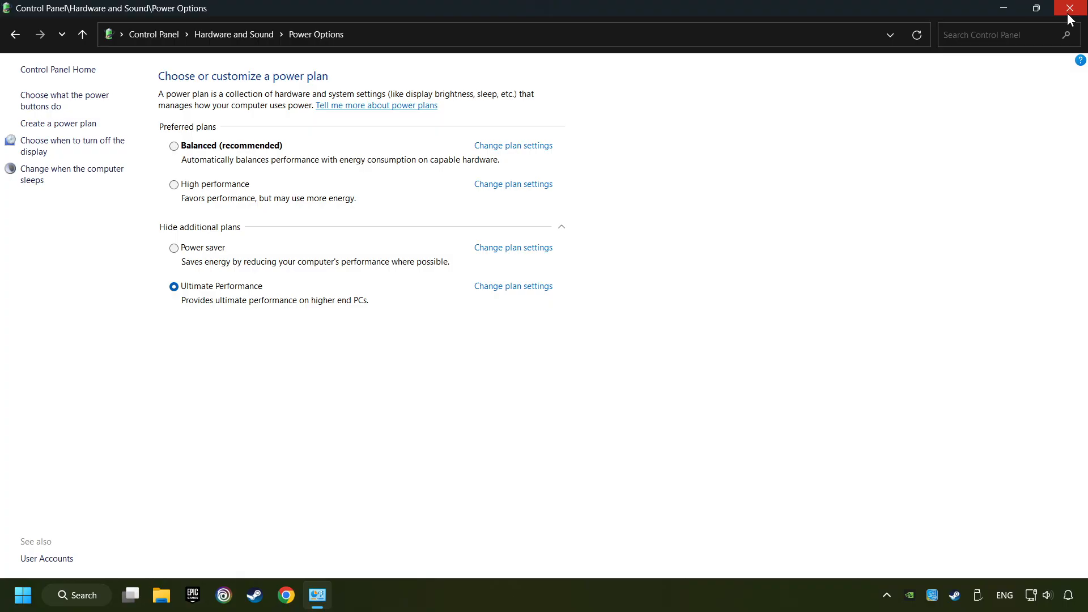
click(1075, 8)
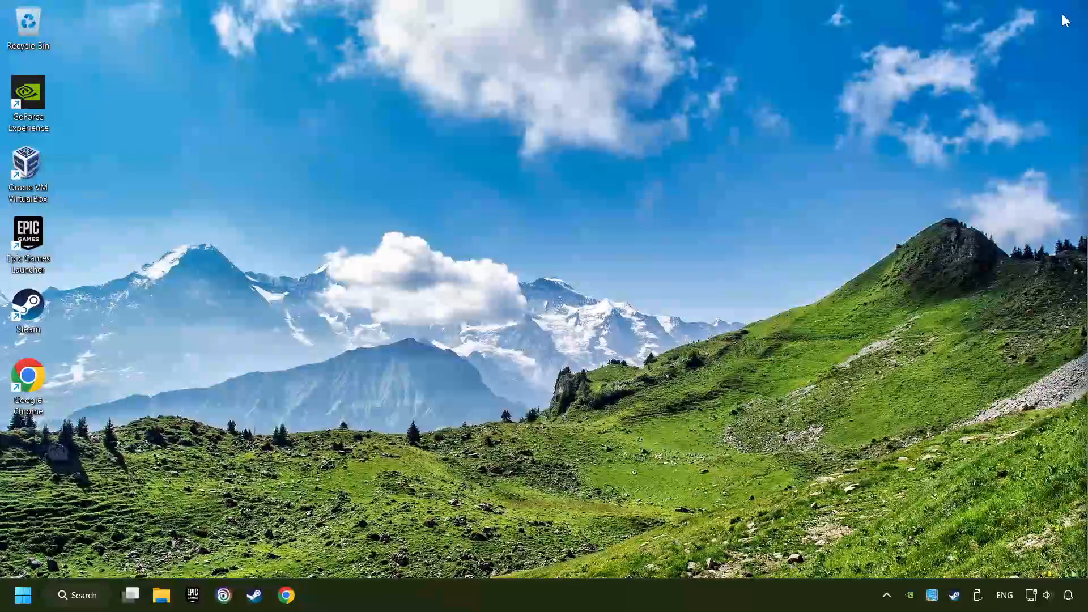
Switch Game Mode on from the 'game mode settings' search, then close Settings.
click(76, 594)
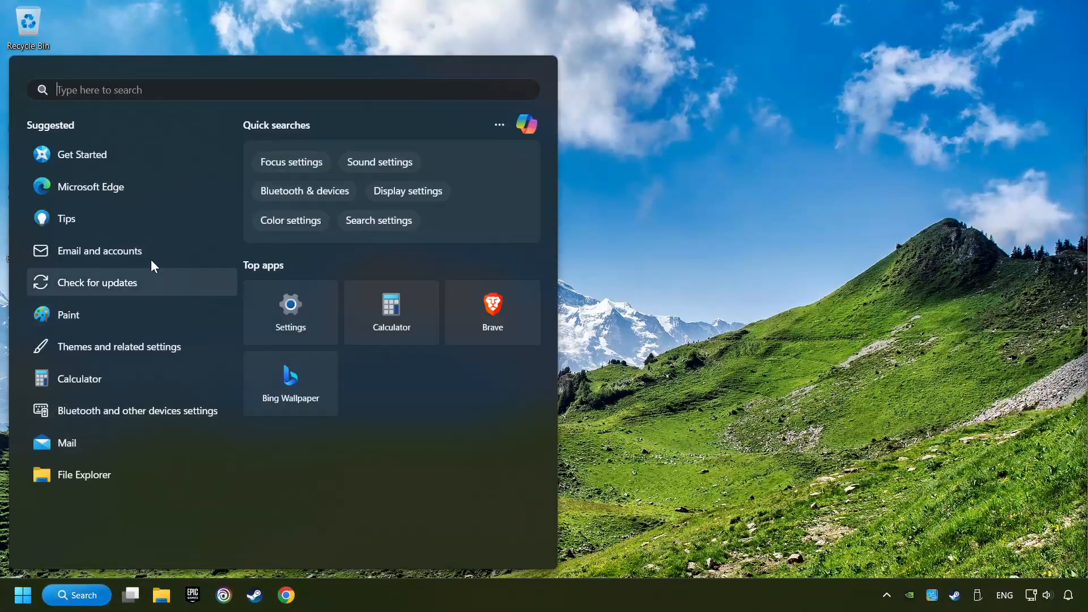
text(game mode settings)
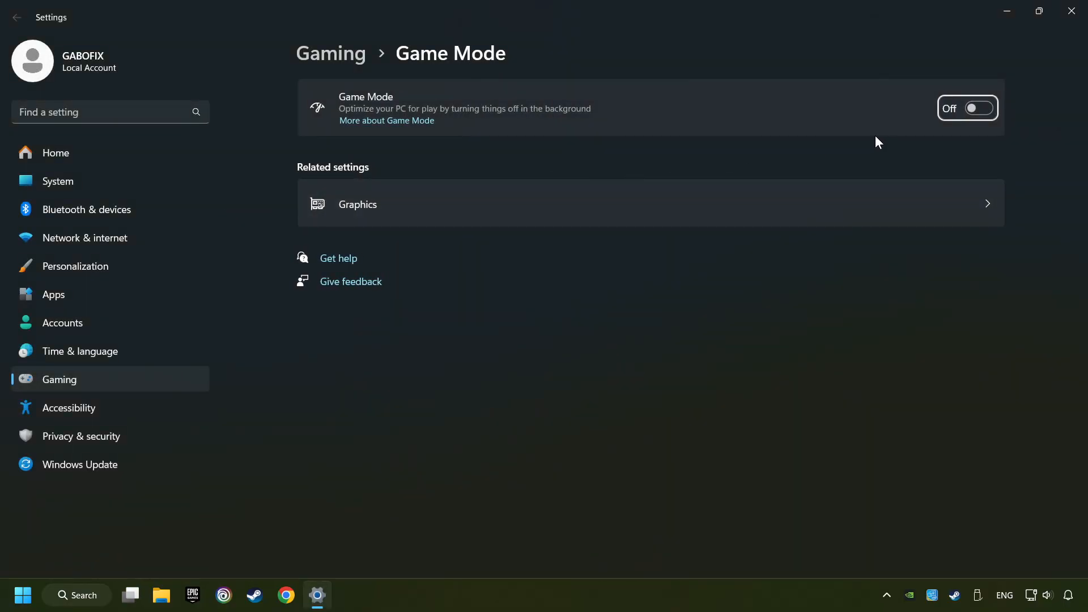
click(968, 109)
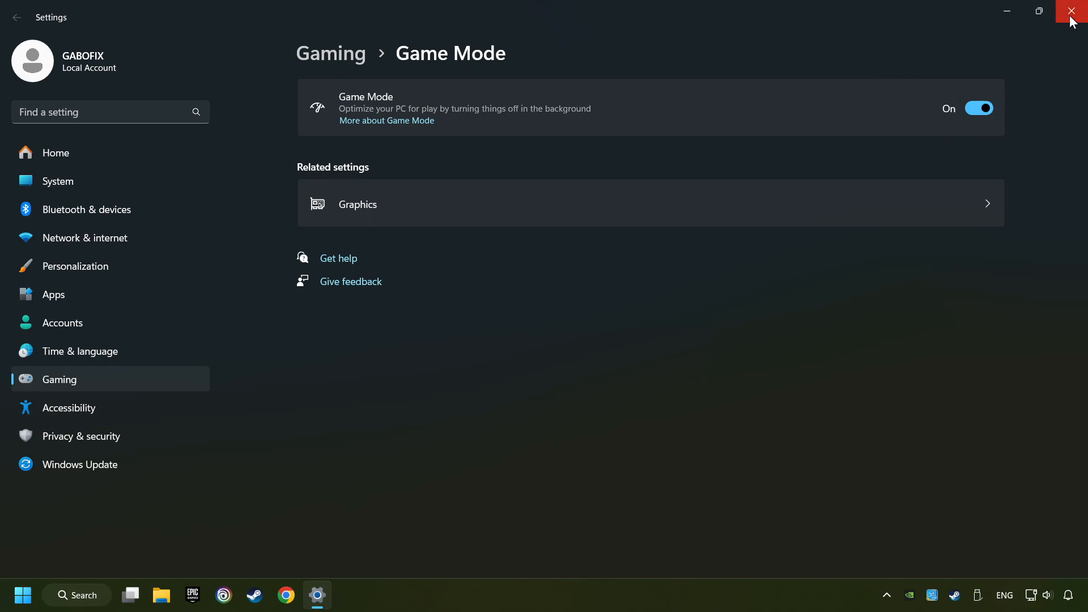
click(1076, 11)
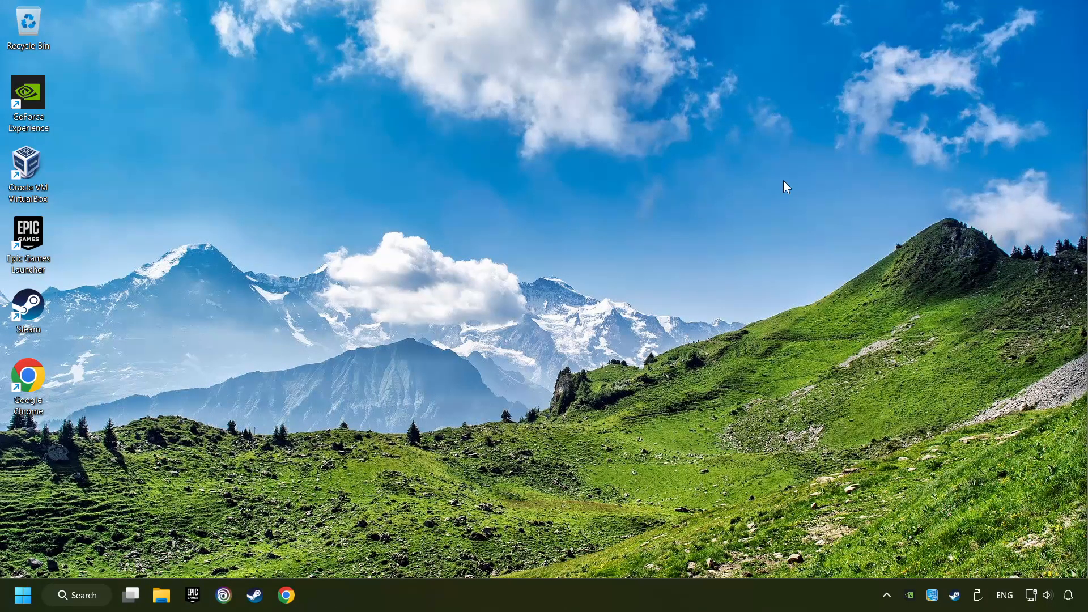
Open Storage settings for Local Disk (C:) and scroll to Storage management.
click(77, 595)
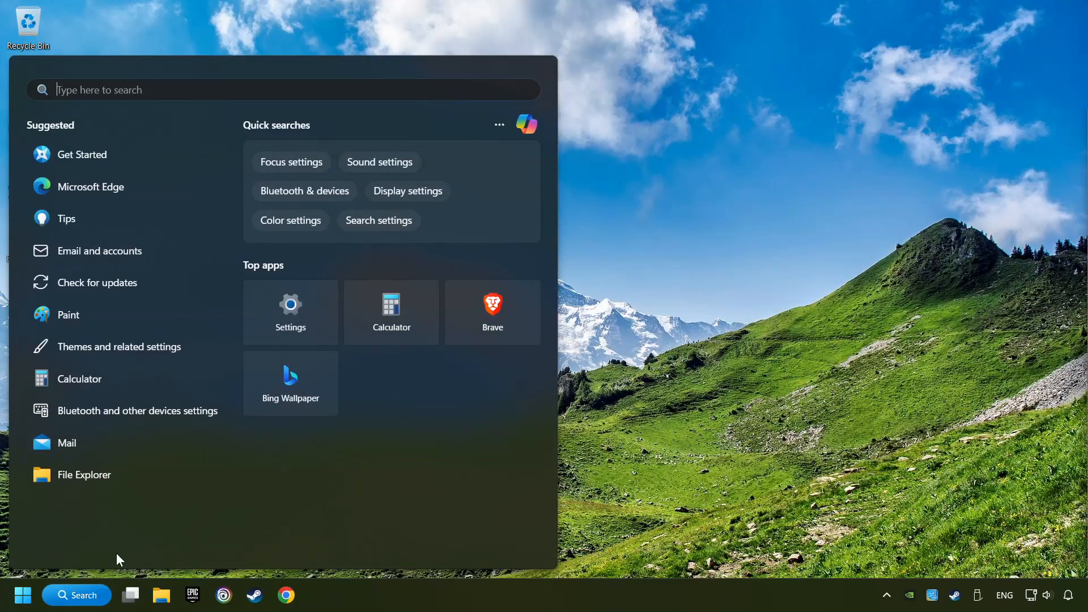
text(settings)
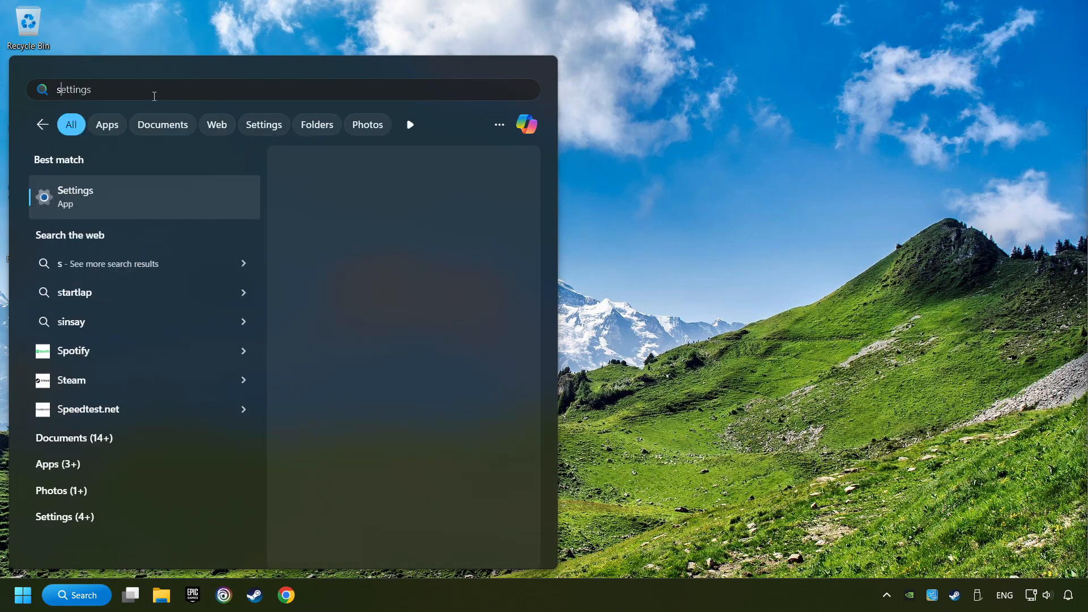
text(storage)
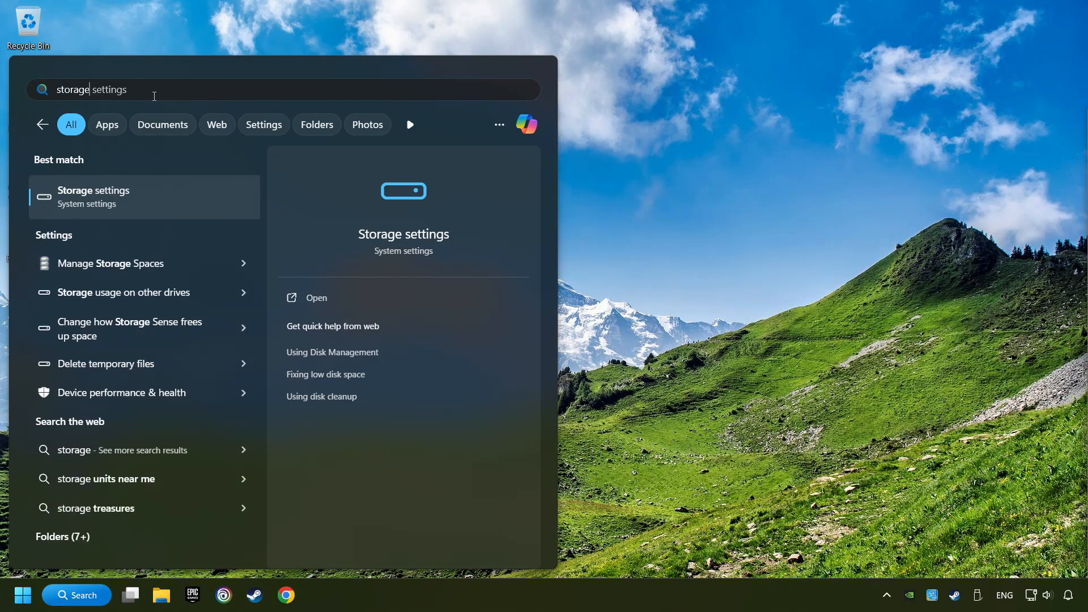
mouse_move(152, 203)
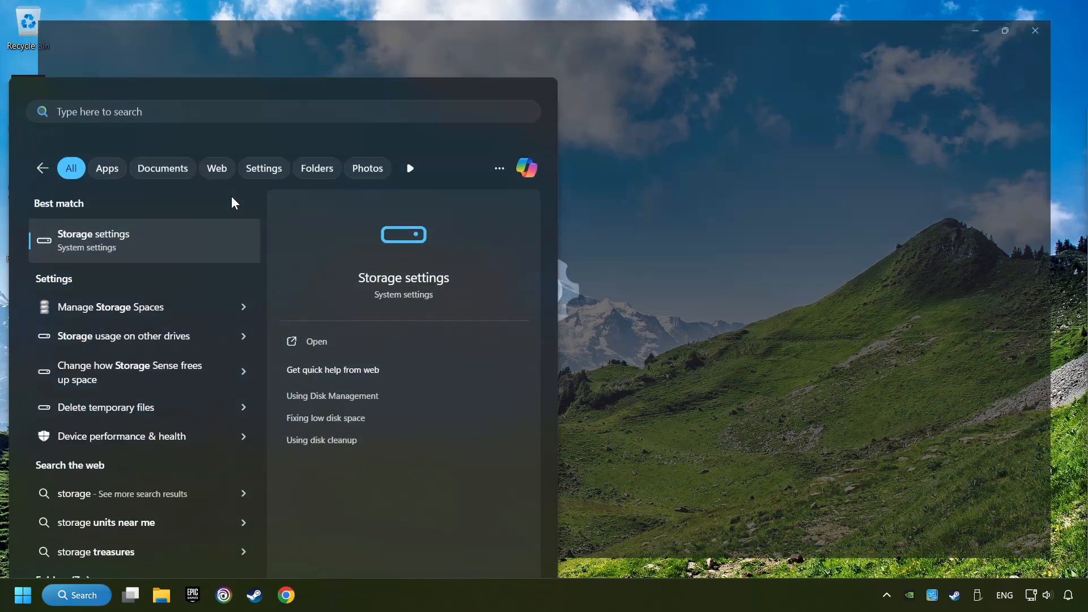
click(316, 340)
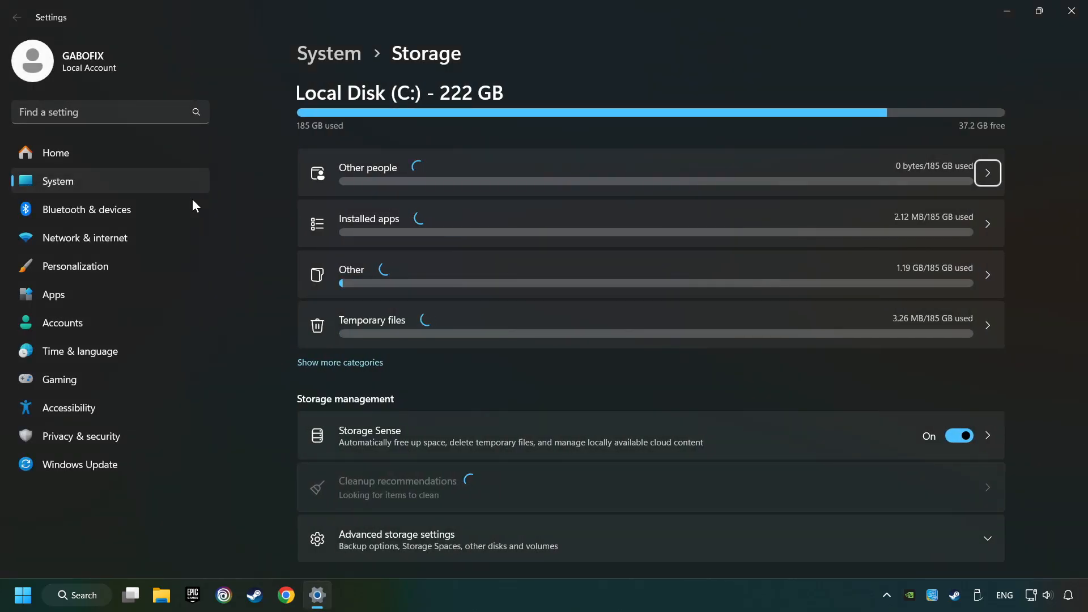
scroll(down, 3)
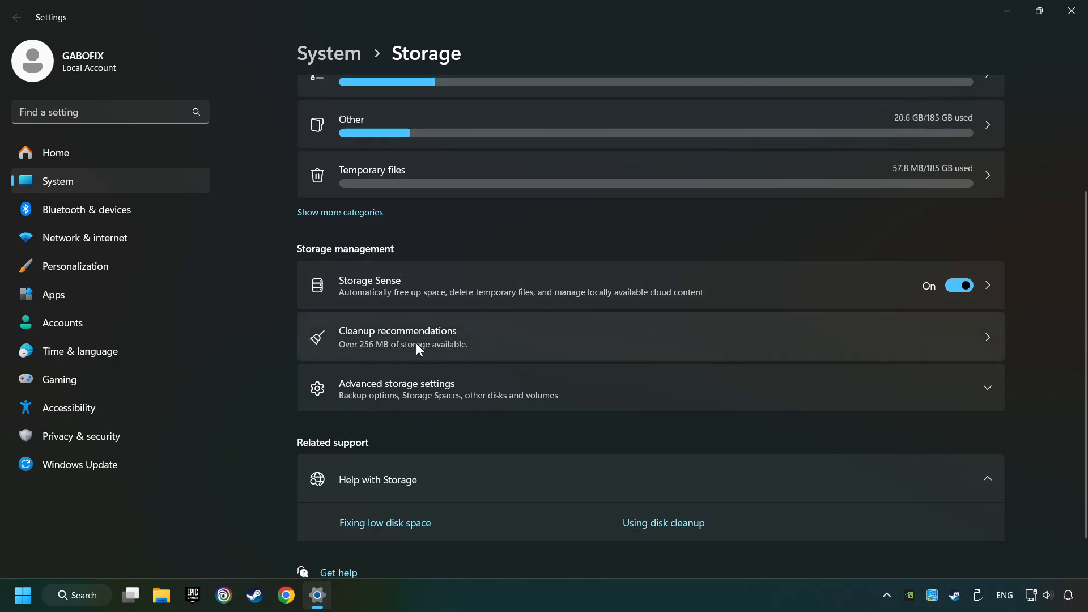
Permanently clean up the 115 MB older file from cleanup recommendations, then close Settings.
click(398, 336)
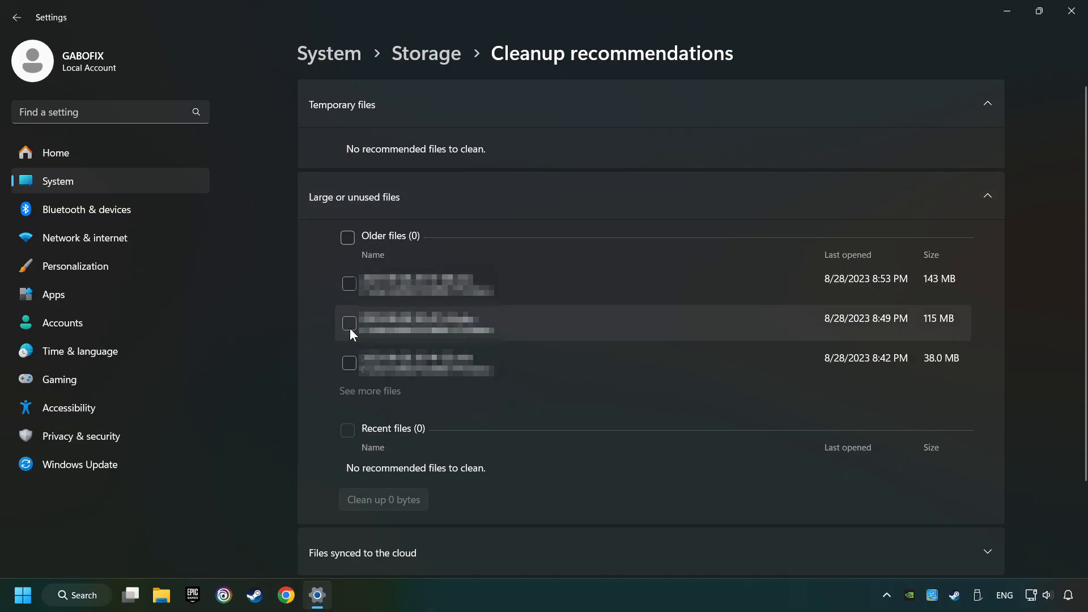
click(348, 322)
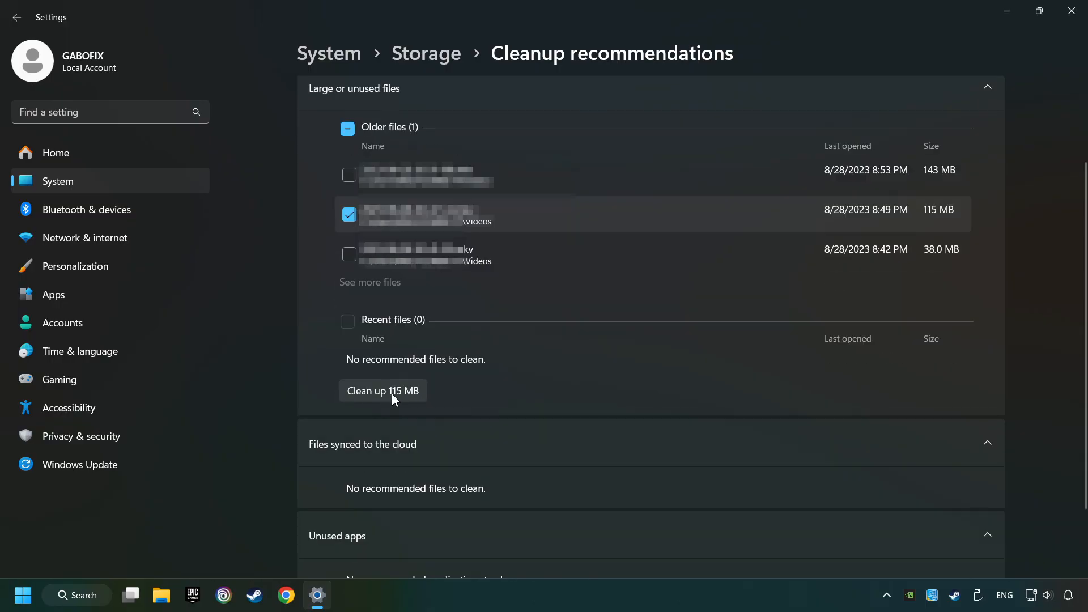
click(383, 390)
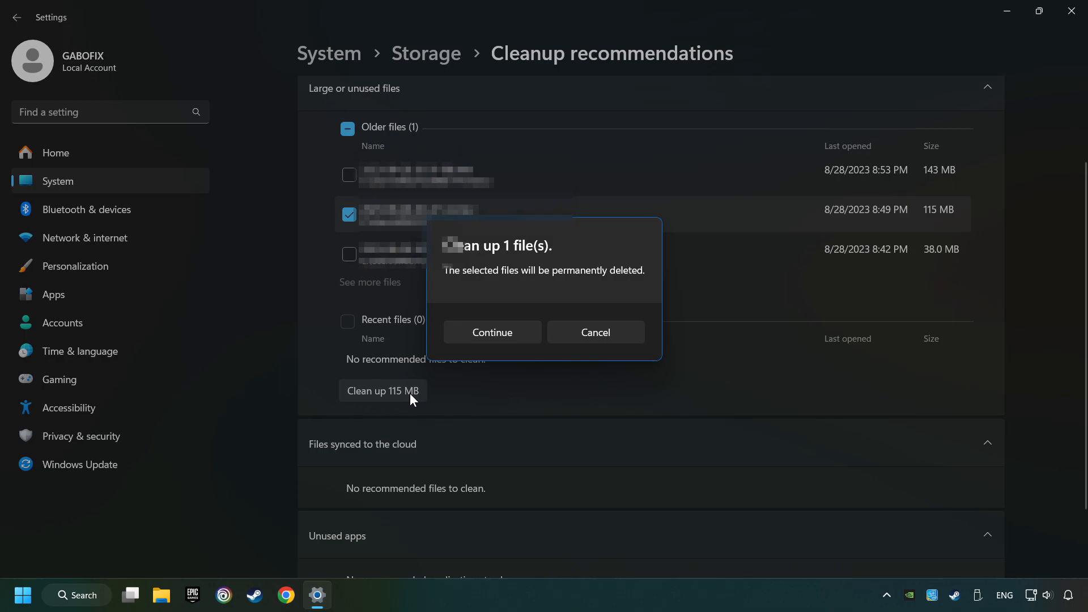
mouse_move(492, 335)
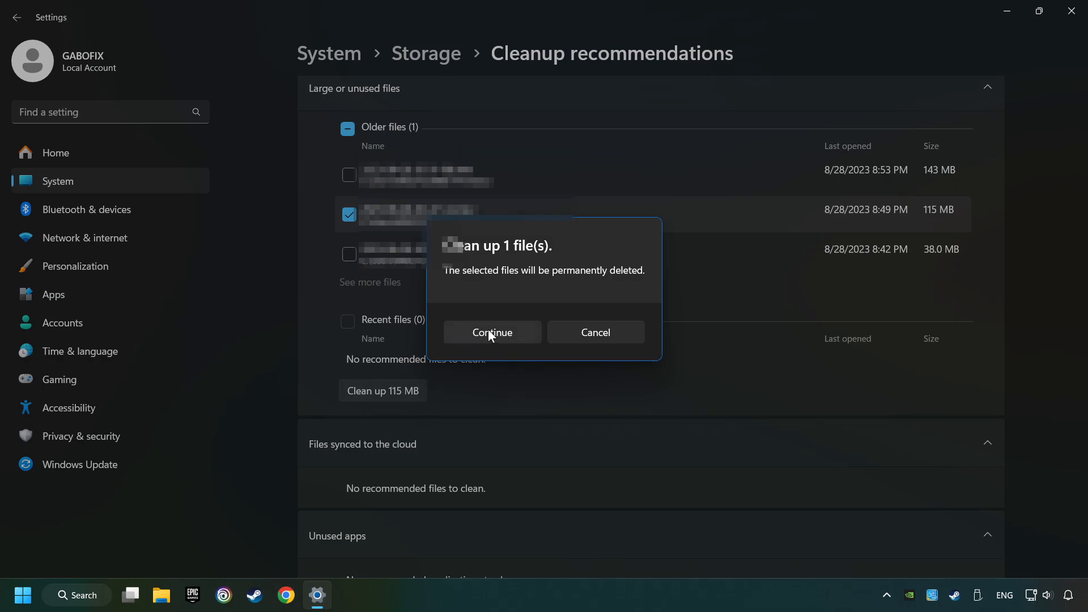
click(491, 333)
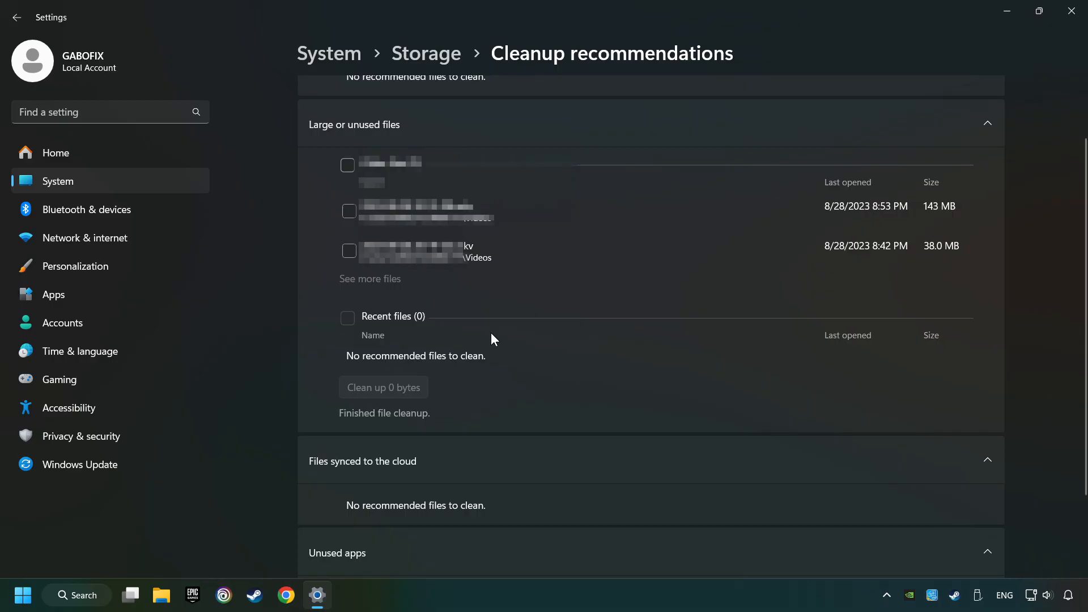
mouse_move(1073, 12)
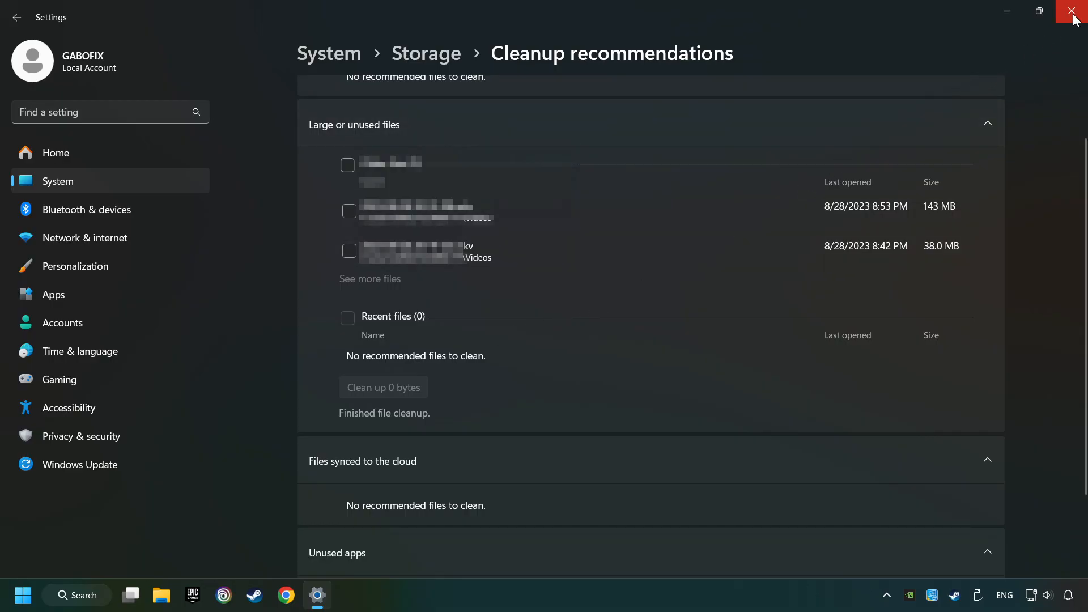
click(1075, 12)
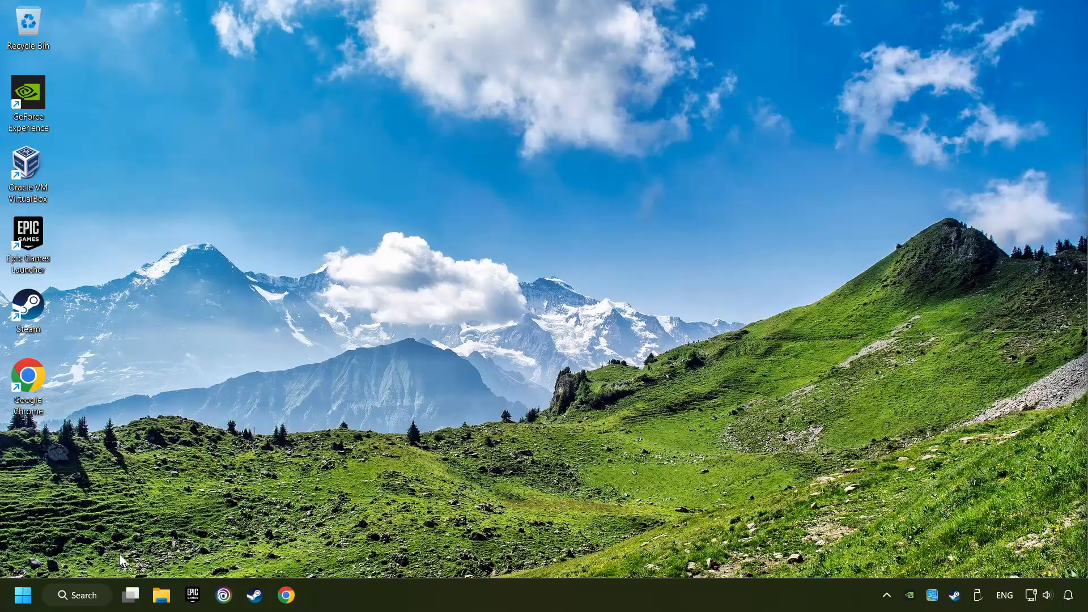
Open the %temp% folder and delete all of its items.
click(77, 595)
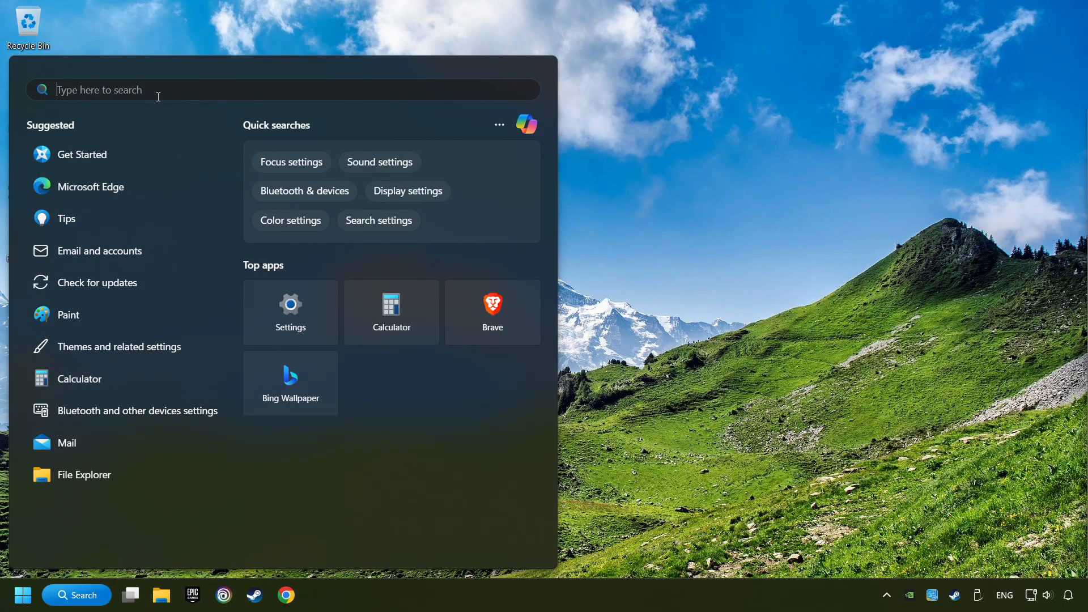
text(%t)
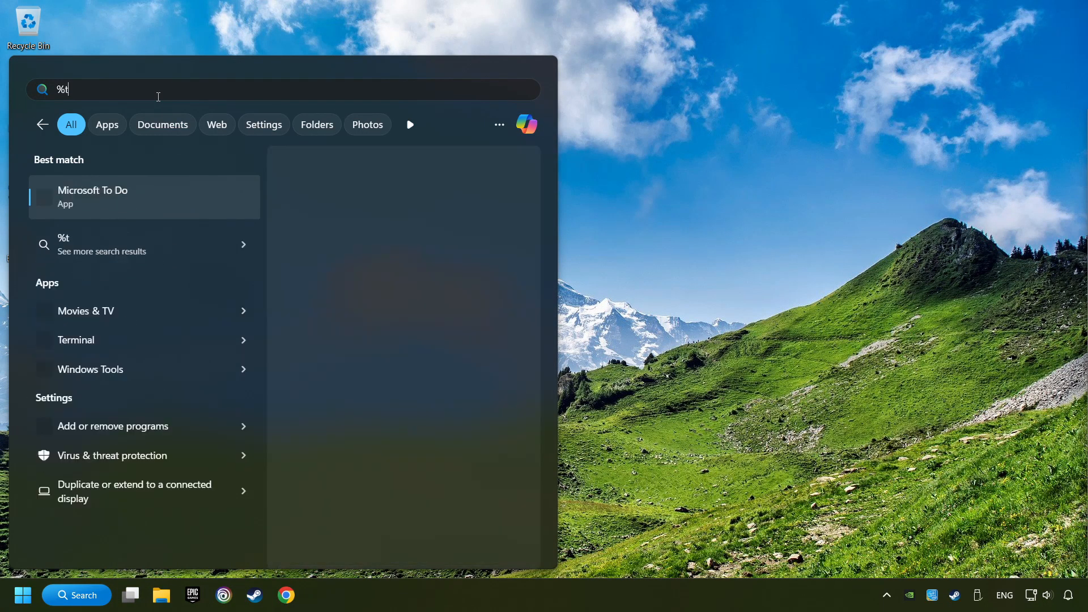
text(emp%)
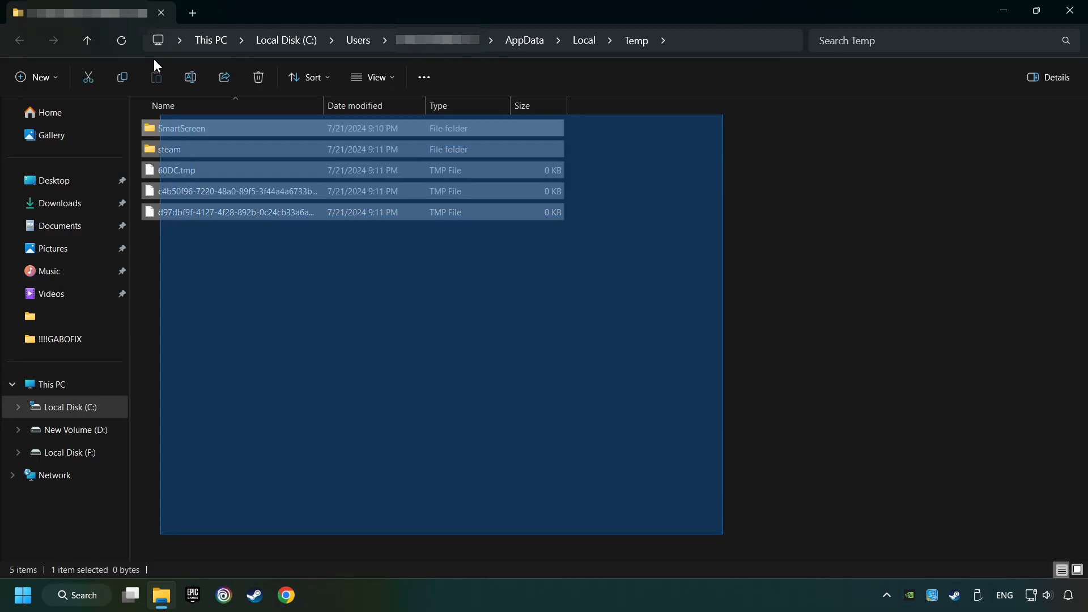
key(ctrl+a)
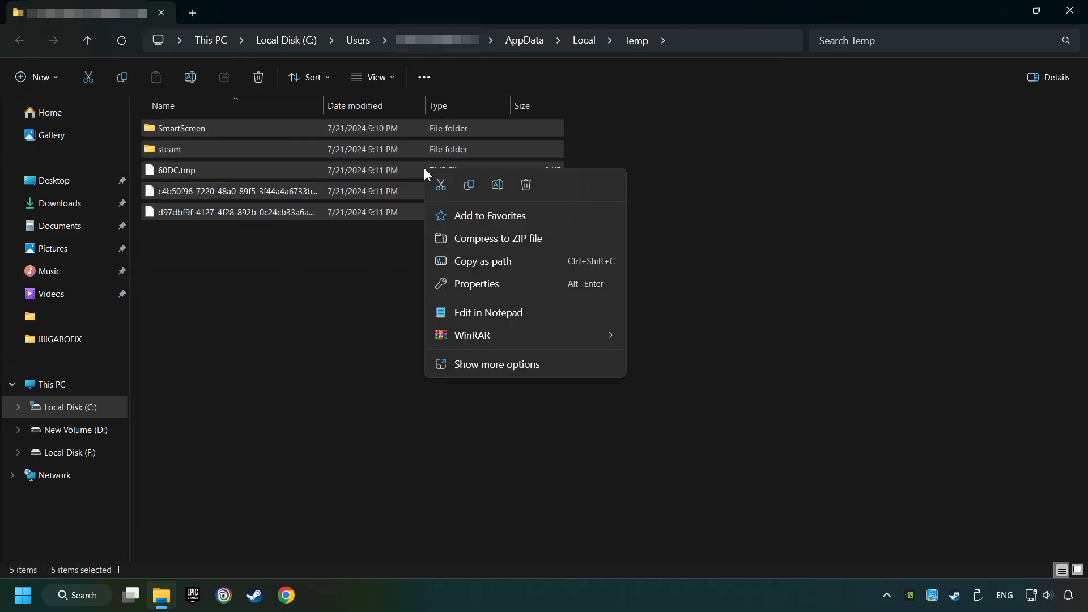
mouse_move(525, 186)
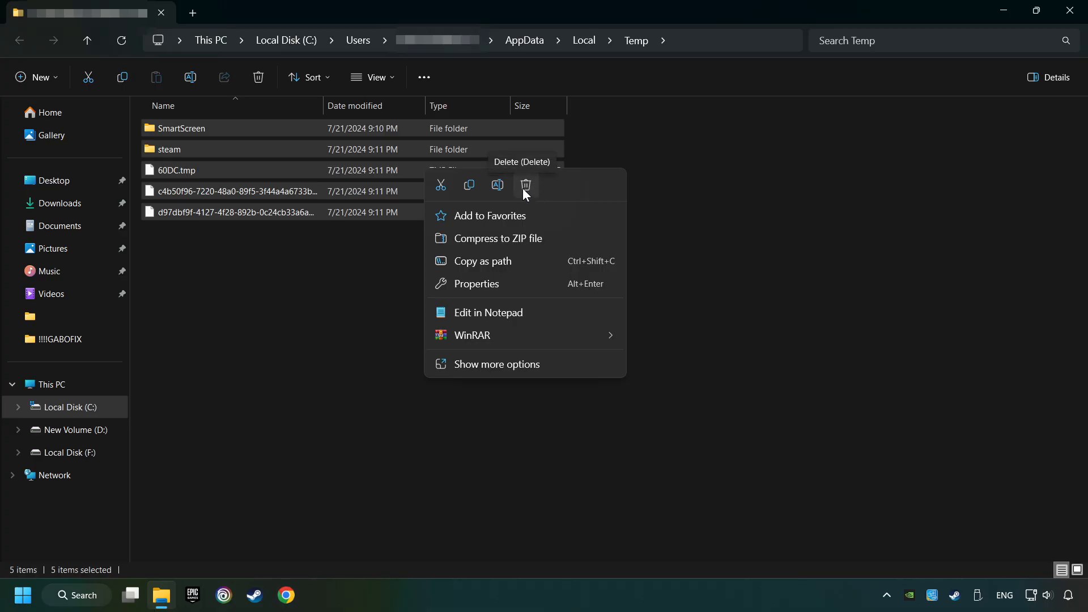
click(526, 185)
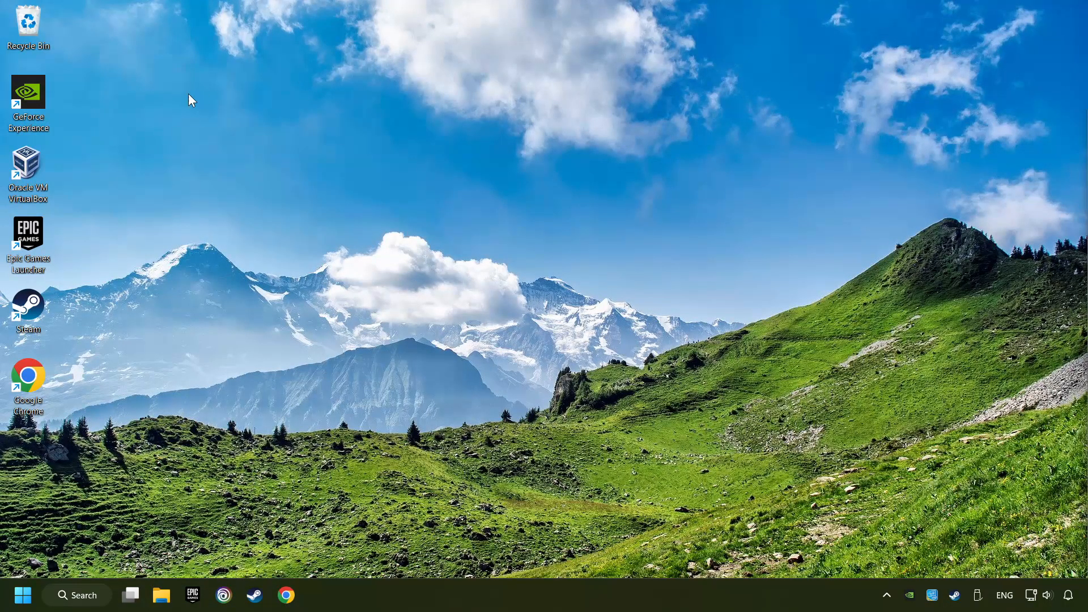
Empty the Recycle Bin, confirming permanent deletion of its six items.
right_click(28, 28)
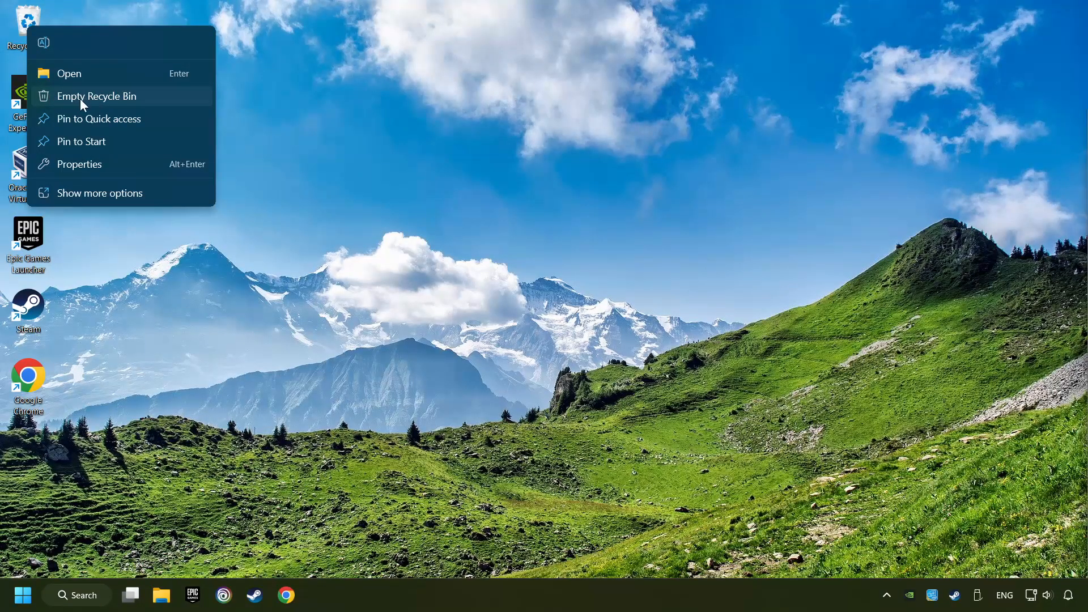
click(96, 96)
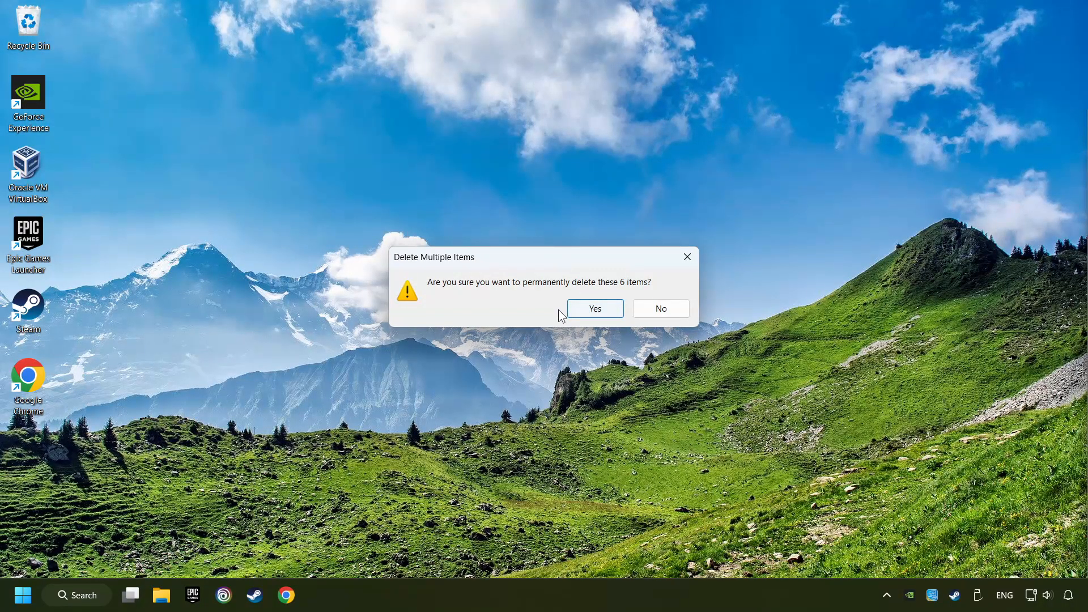
click(593, 308)
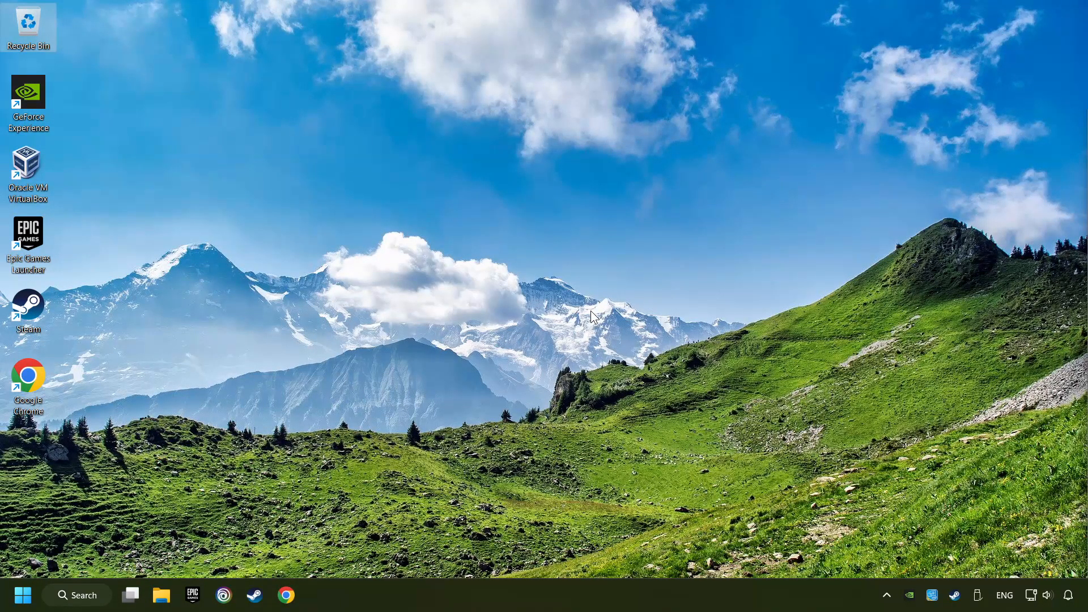
mouse_move(83, 595)
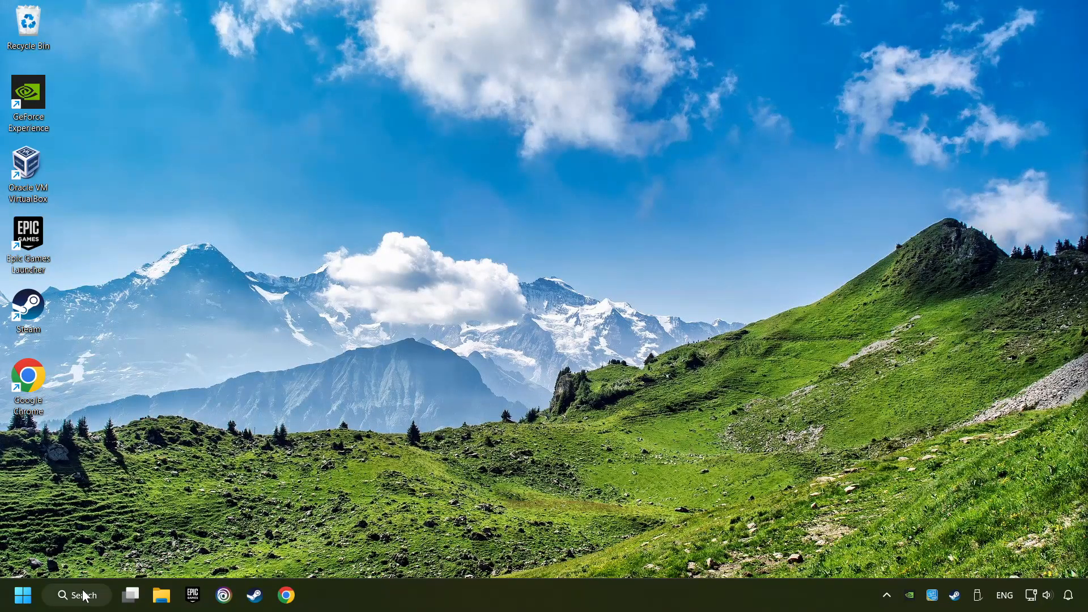
Open Device Manager from search and reposition its window.
click(77, 595)
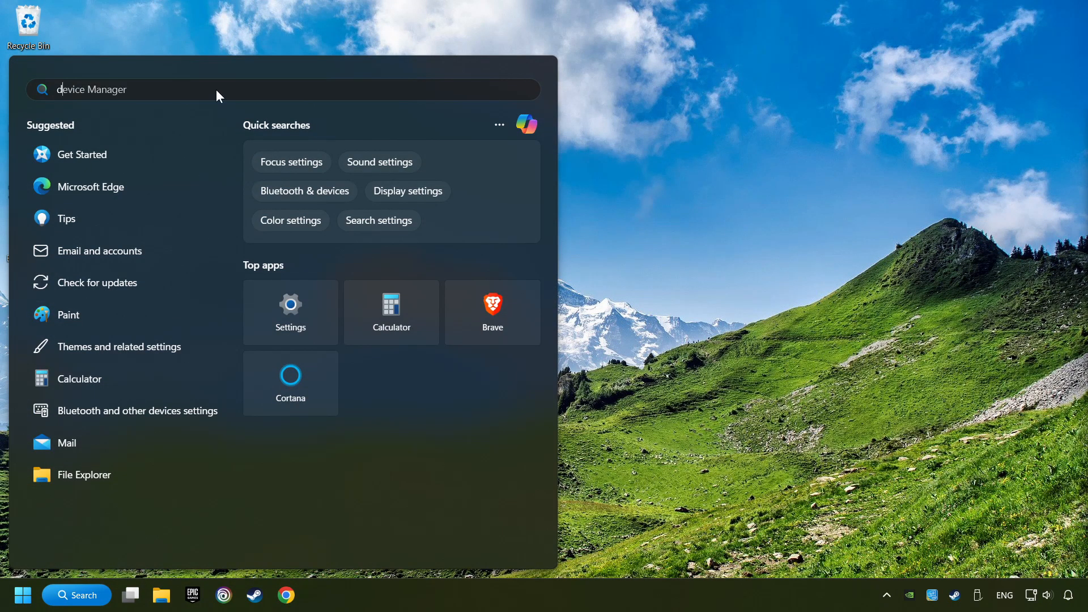
text(device manager)
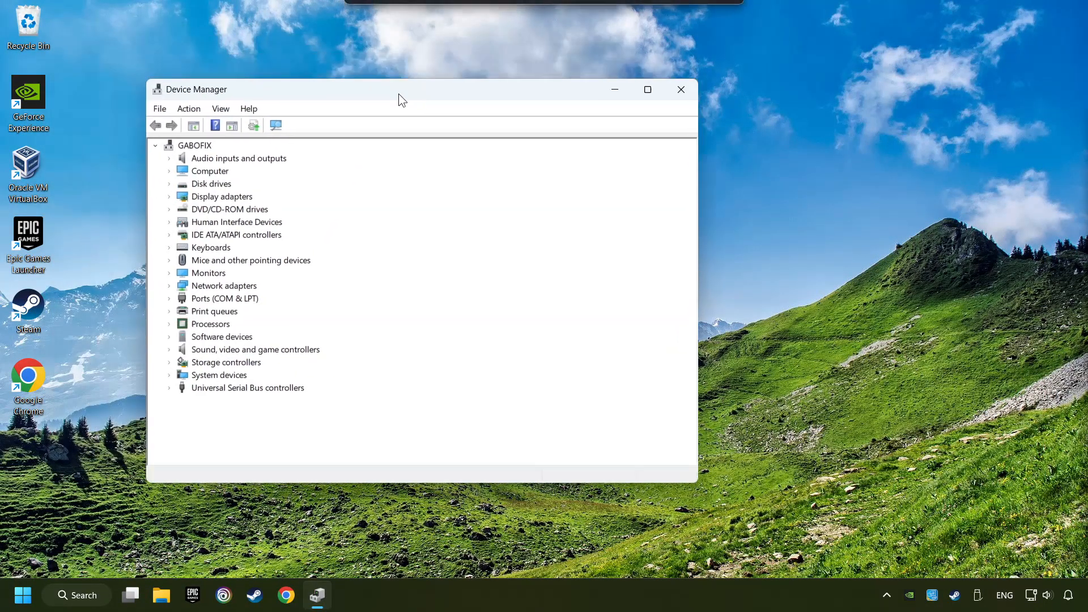
drag(402, 89, 500, 106)
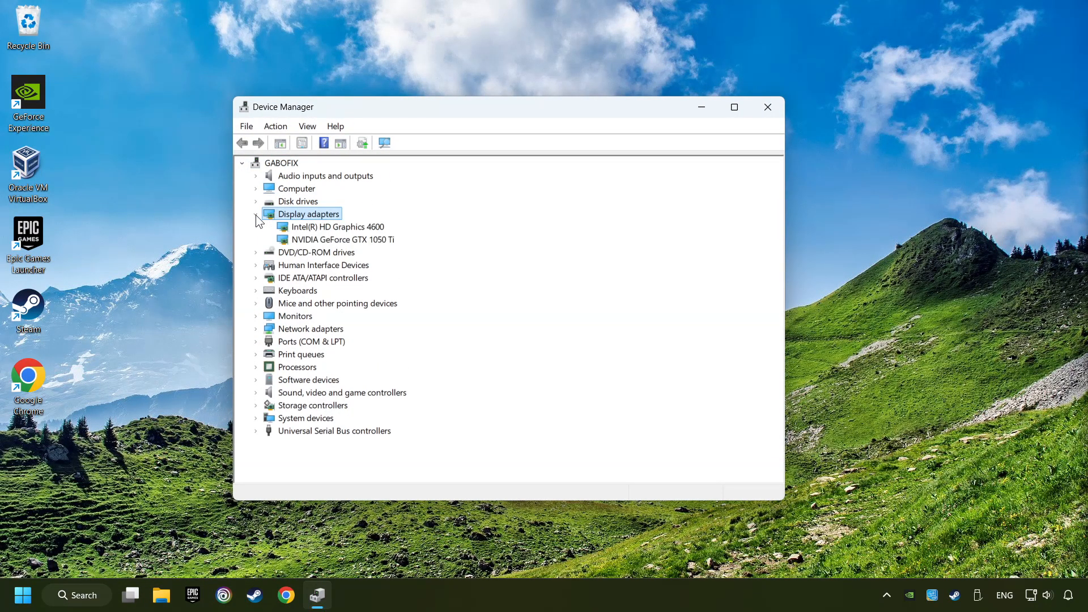
Auto-search for a GTX 1050 Ti driver update, confirming the best driver is installed.
click(340, 239)
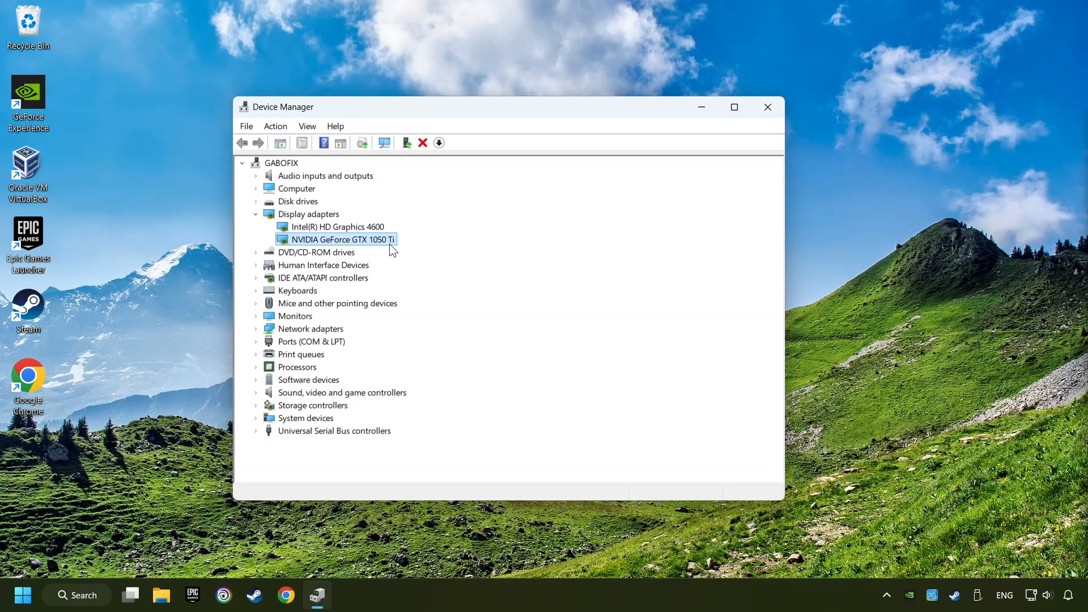
right_click(337, 238)
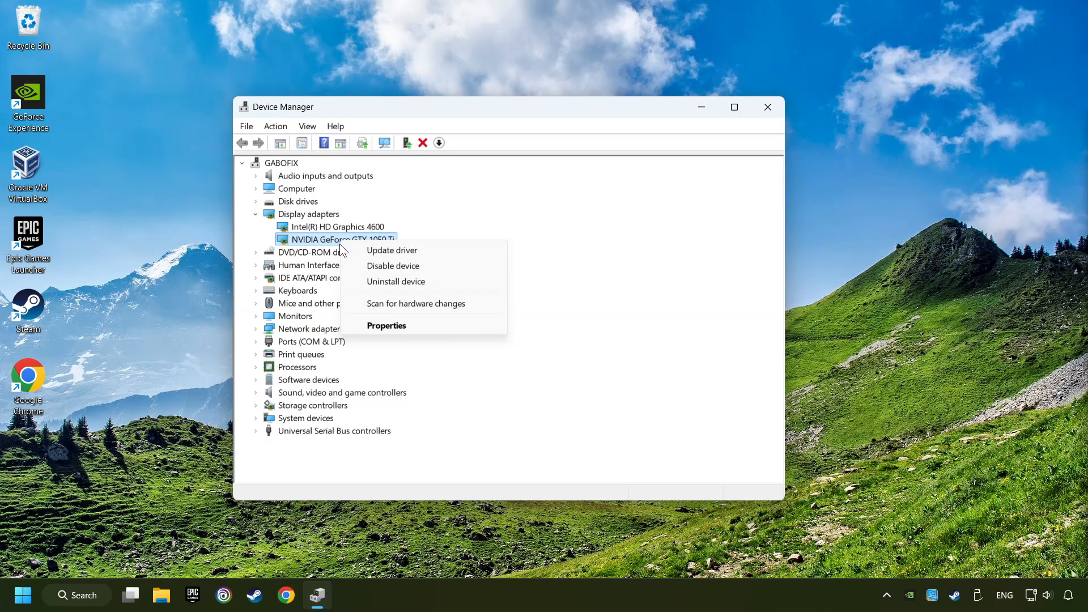
click(391, 250)
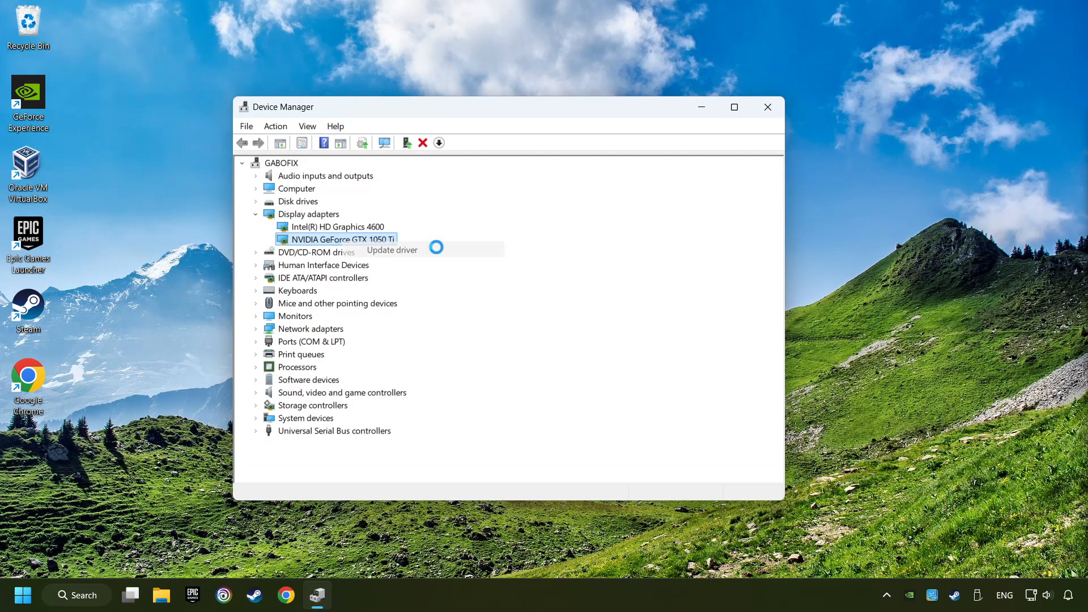
click(390, 249)
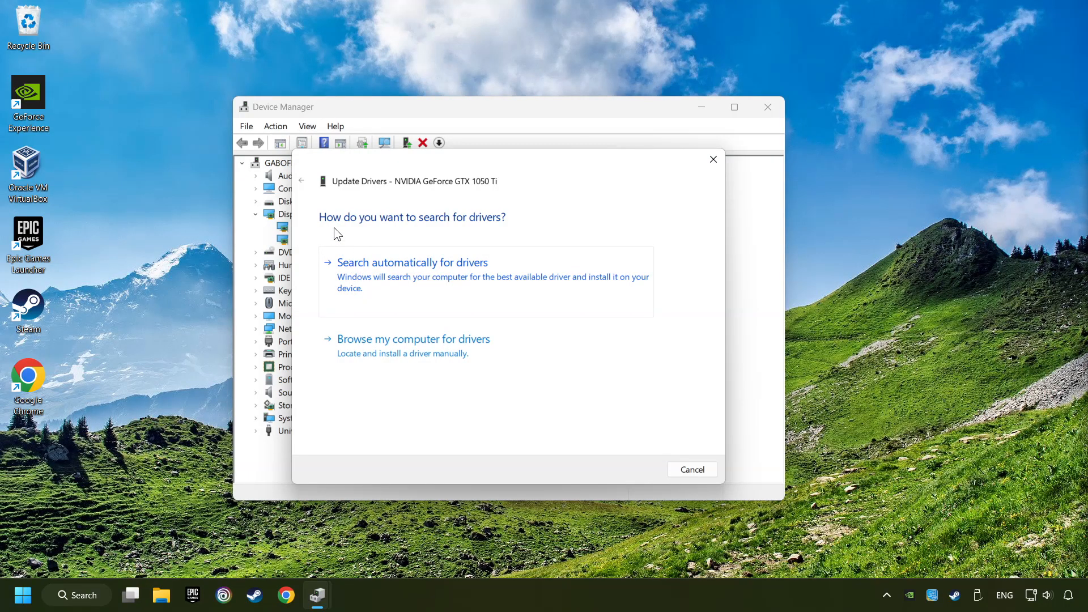
mouse_move(427, 276)
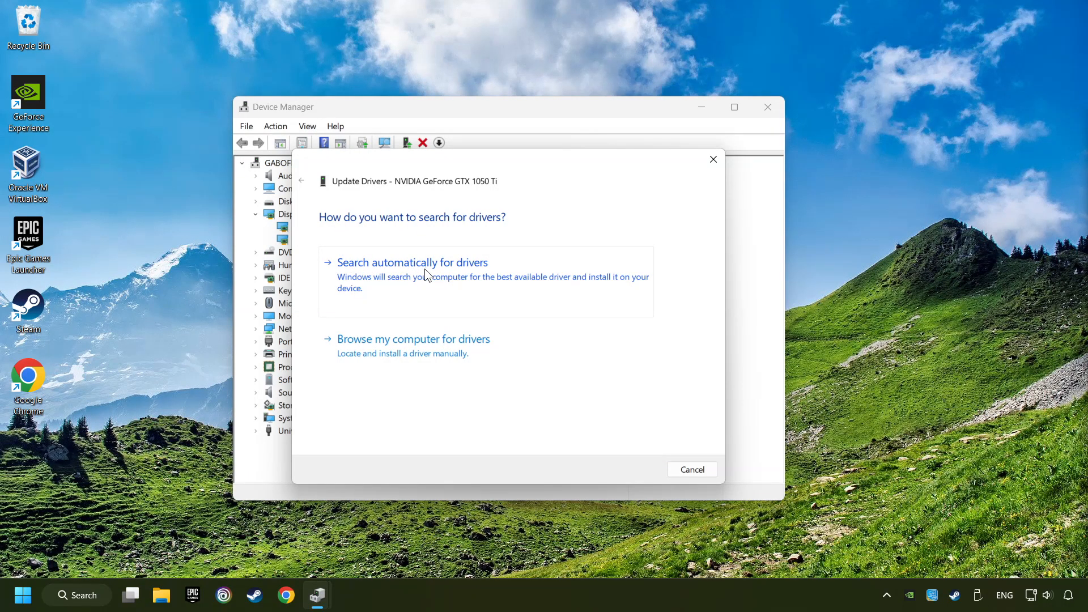
click(412, 262)
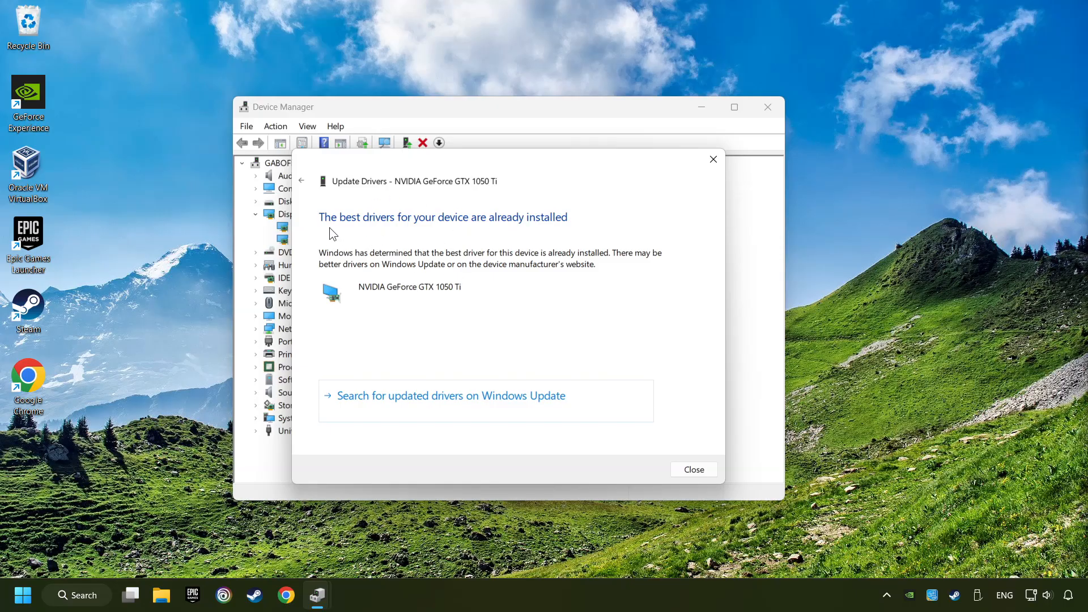
click(692, 466)
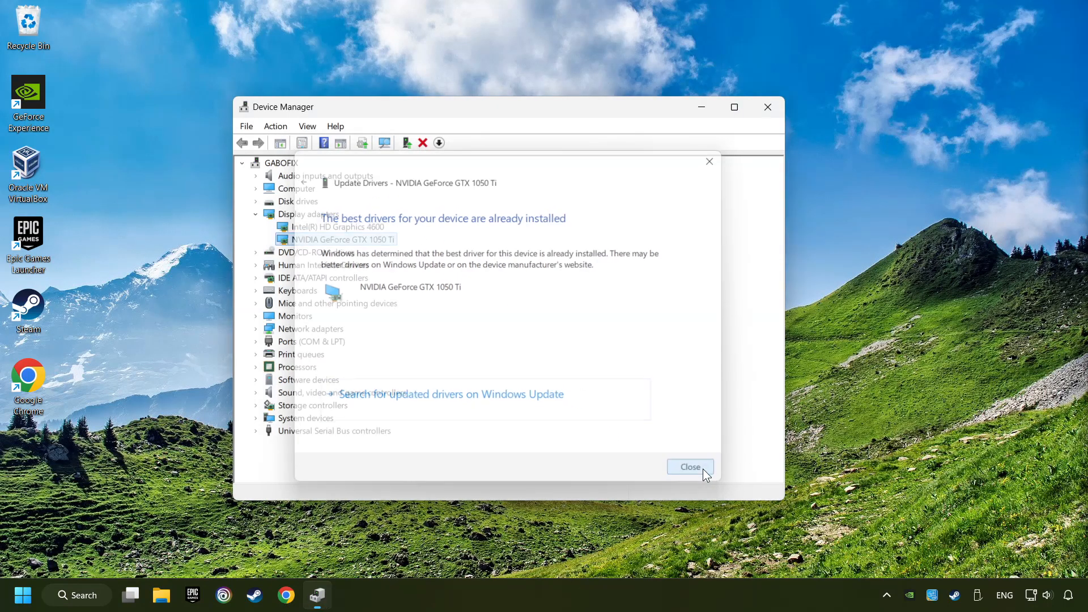
click(690, 467)
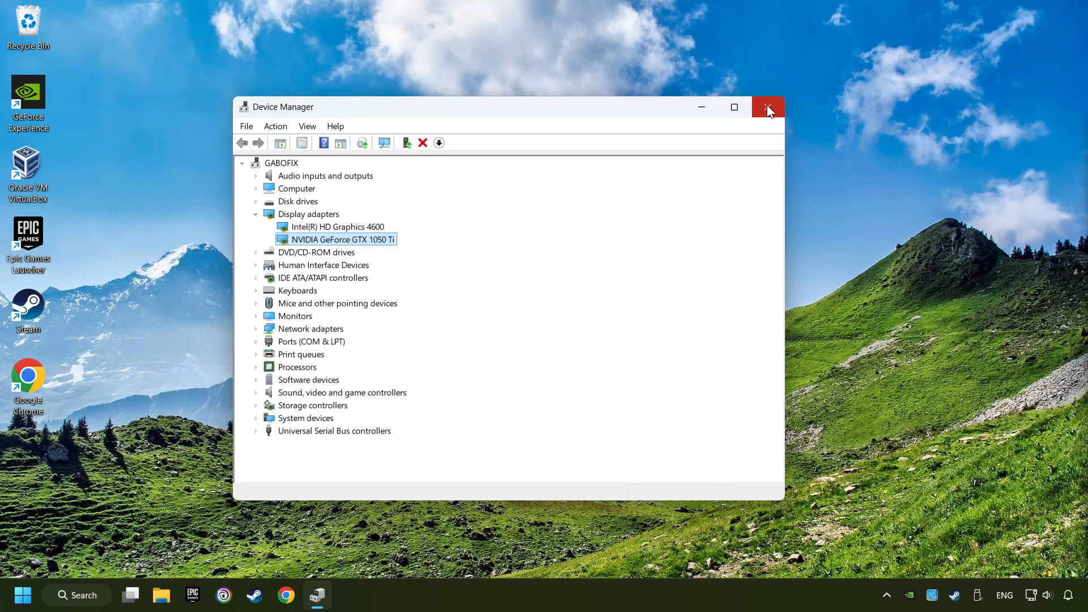
click(768, 107)
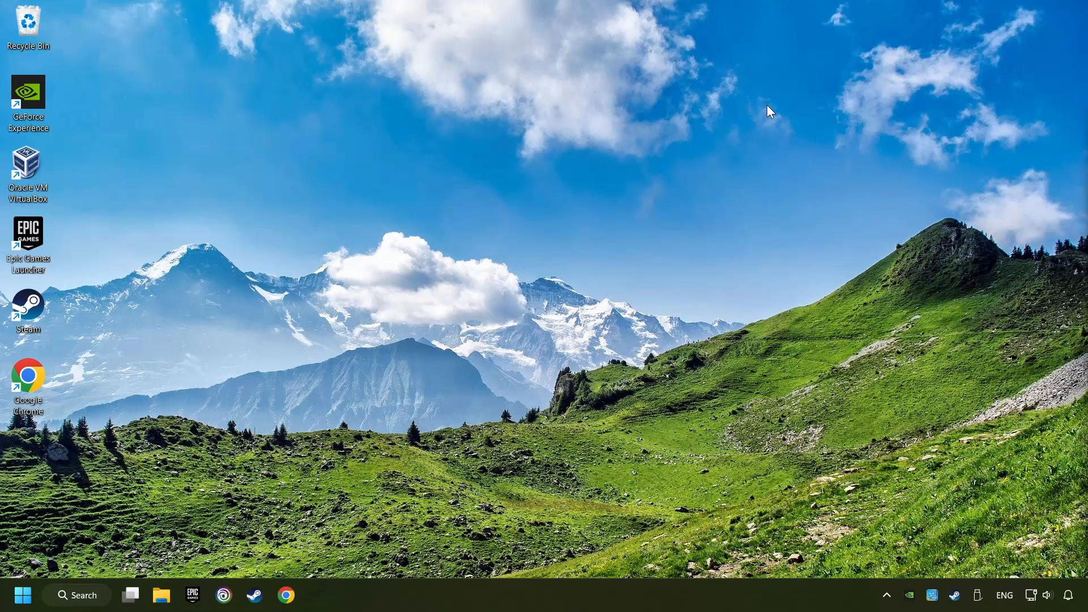
mouse_move(368, 344)
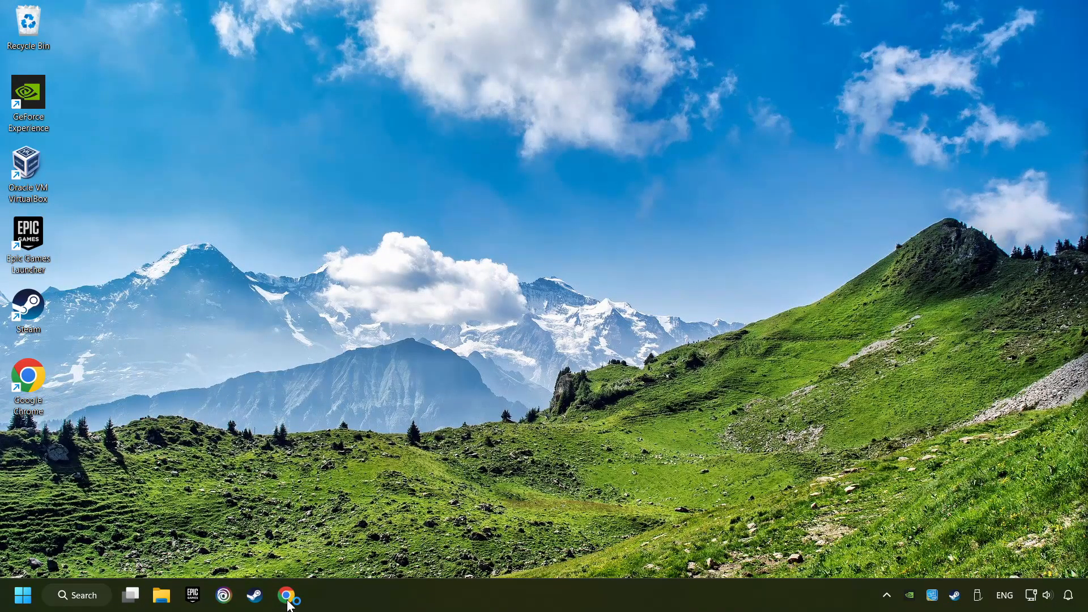
In Chrome, search Google for 'nvidia geforce driver download' and open the Official GeForce Drivers page.
click(286, 595)
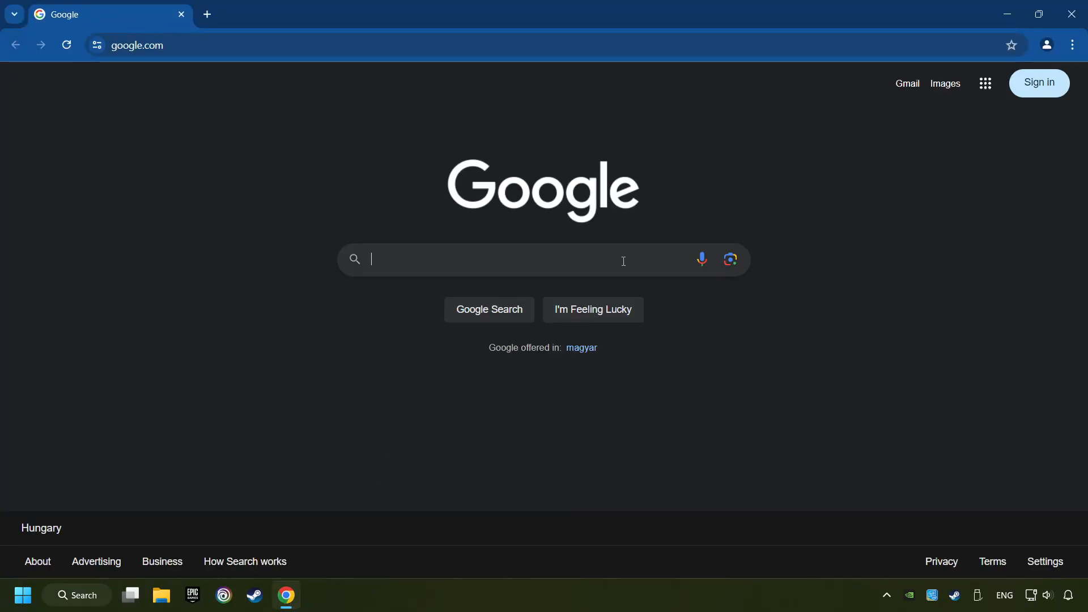
text(nvidia geforce)
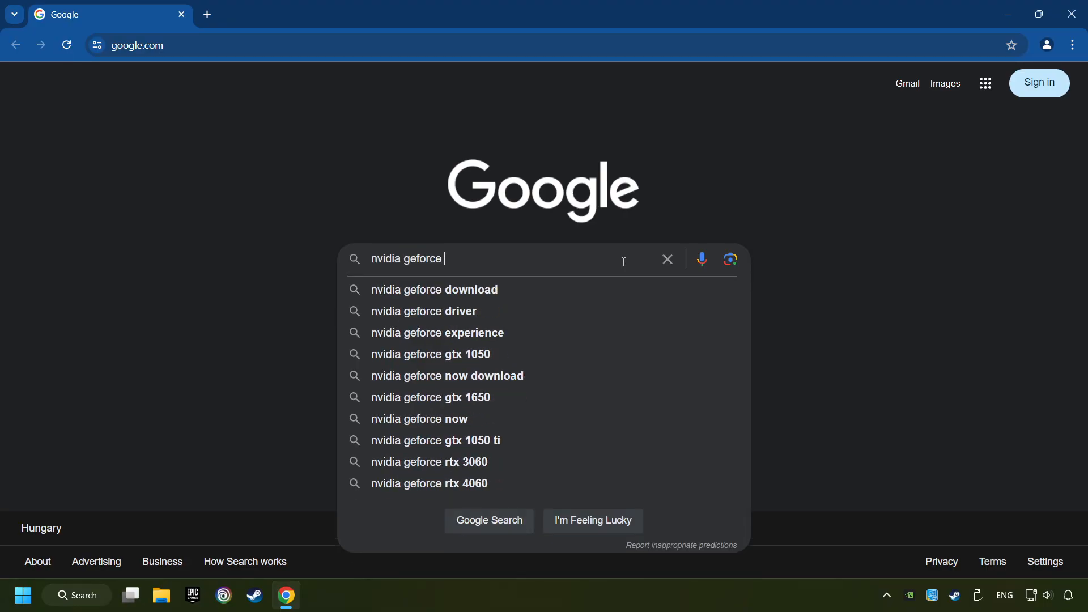
text(driver d)
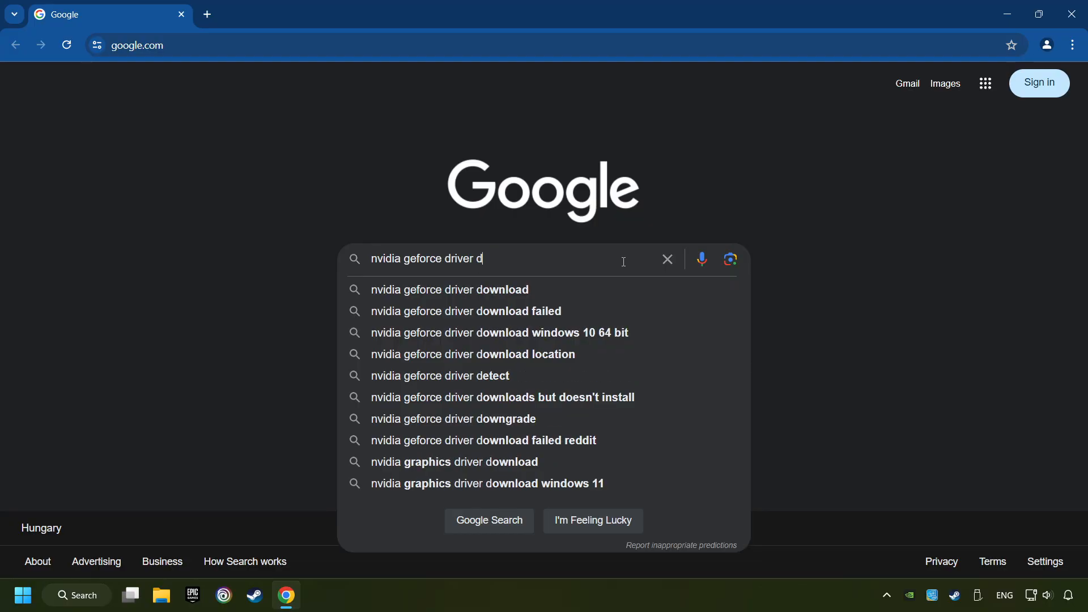
text(ownload)
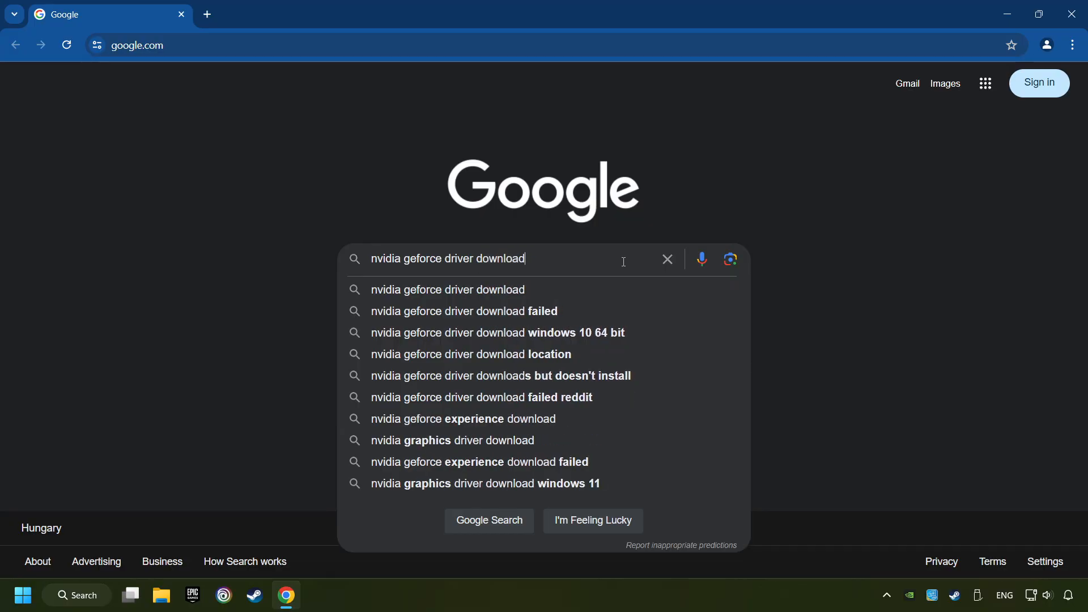
key(Return)
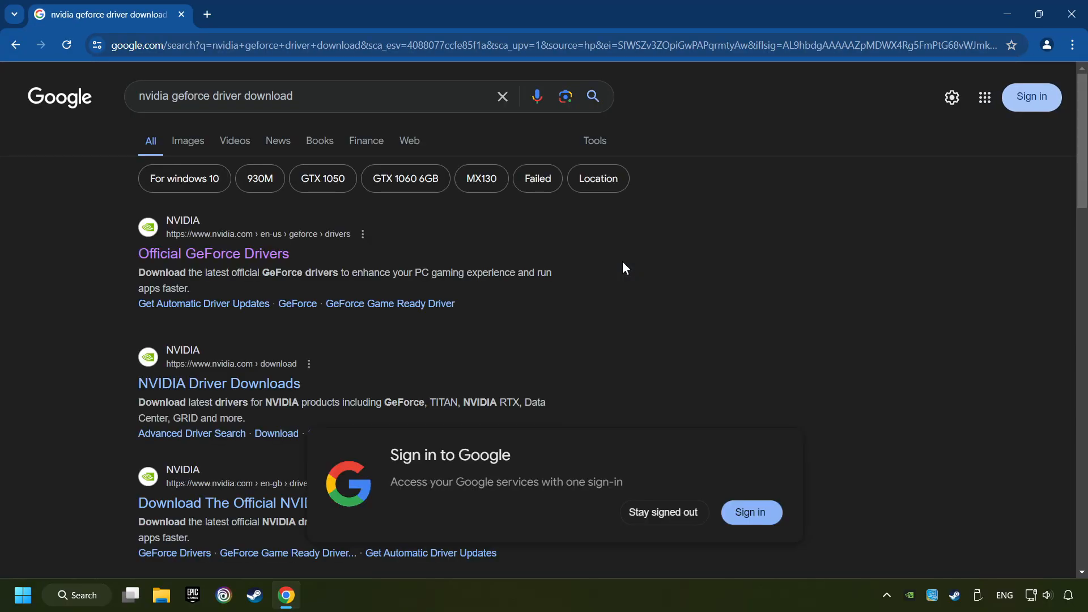
mouse_move(213, 253)
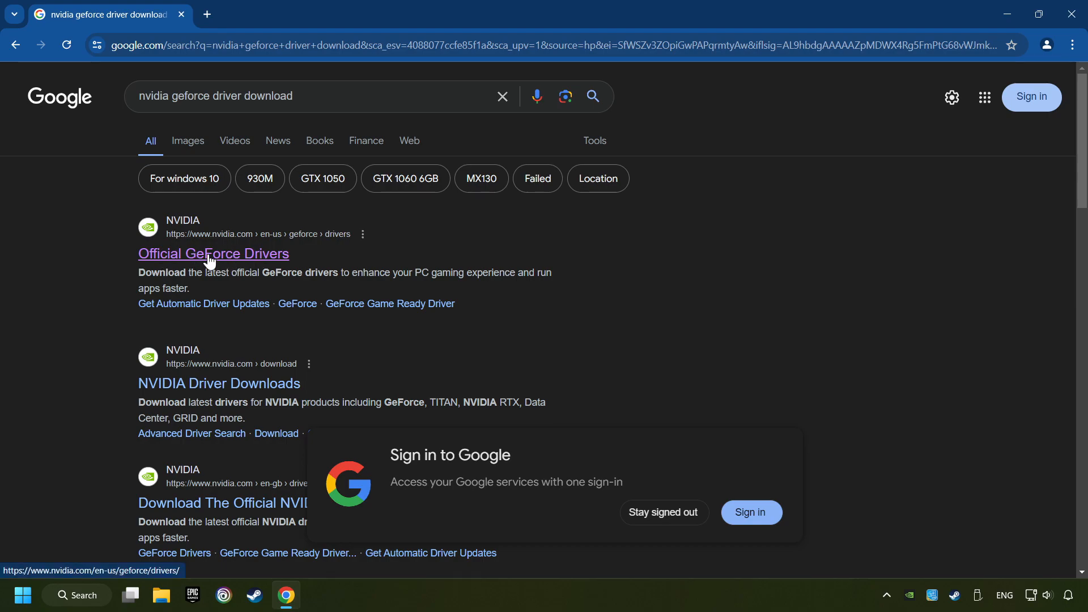
click(213, 254)
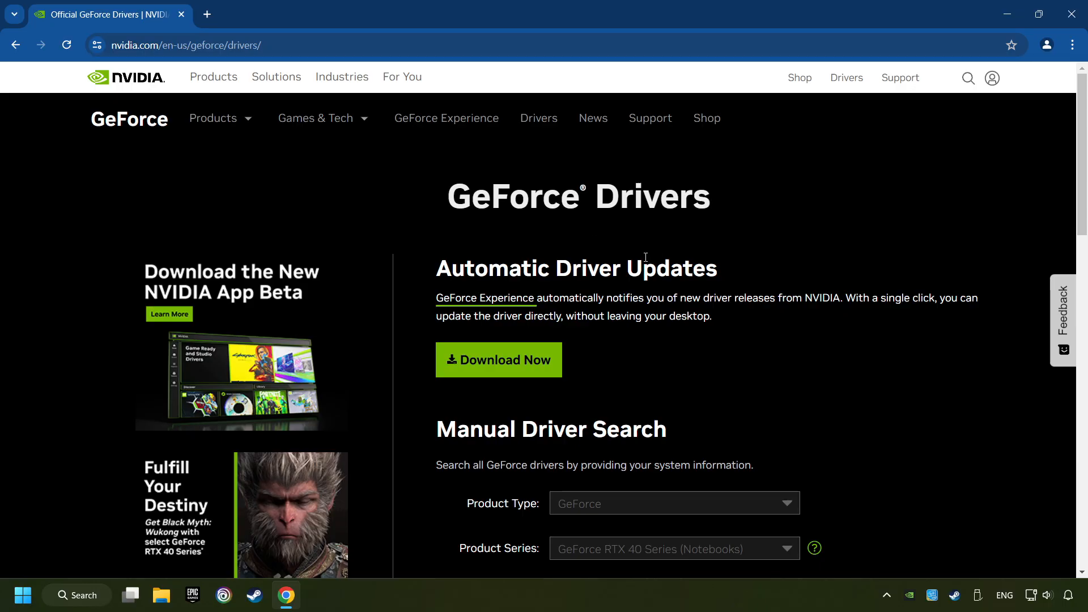
Download the GeForce Experience installer under Automatic Driver Updates and open it from Chrome's downloads.
click(498, 359)
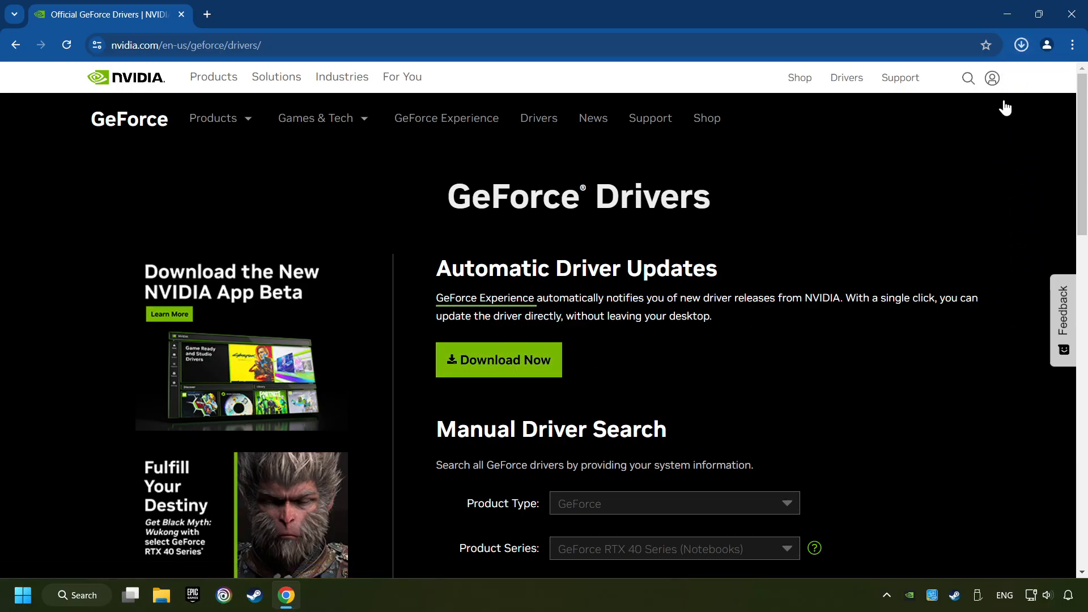
click(1021, 44)
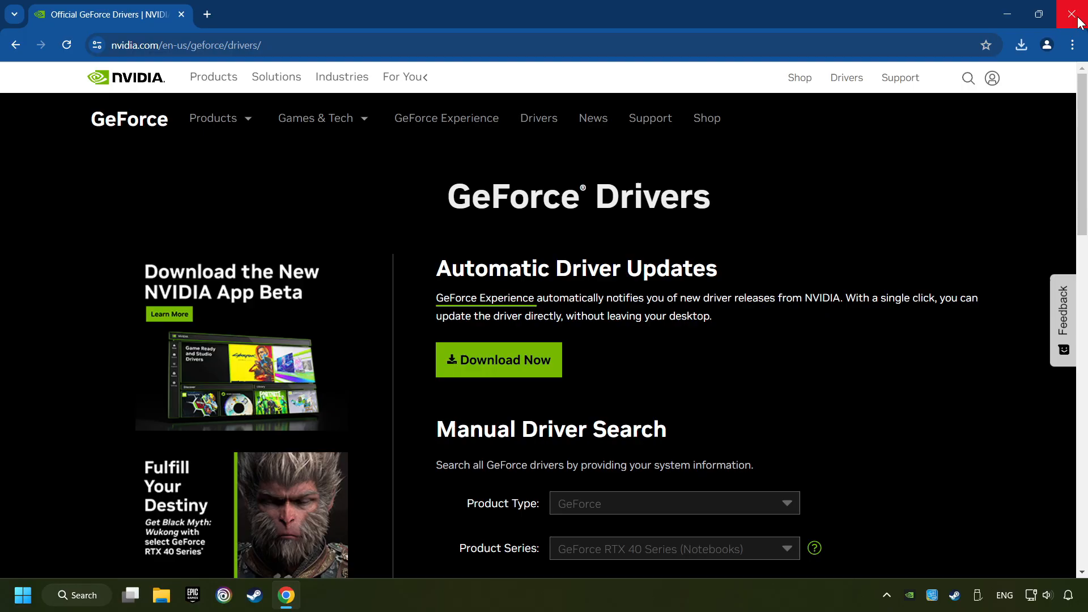
Close Chrome, run the GeForce Experience setup, agree and install, then launch the app.
click(1077, 13)
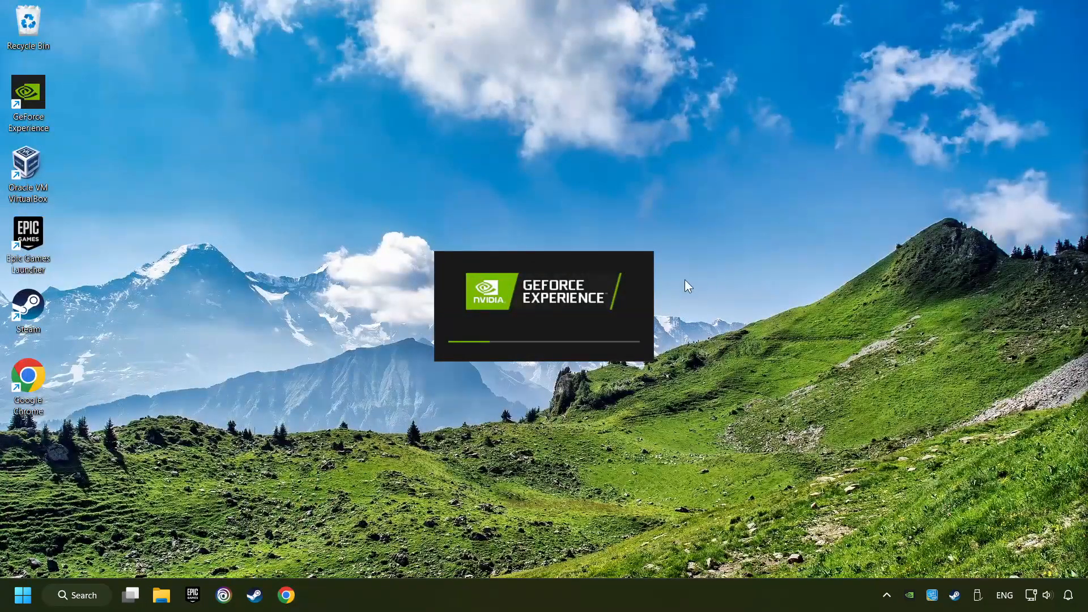
mouse_move(660, 297)
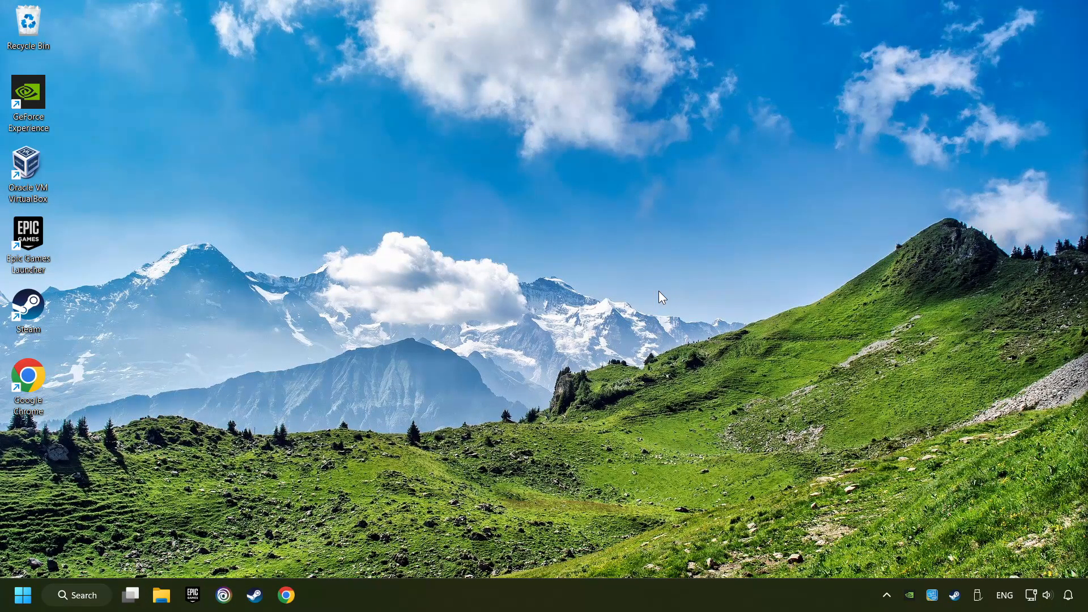
double_click(27, 97)
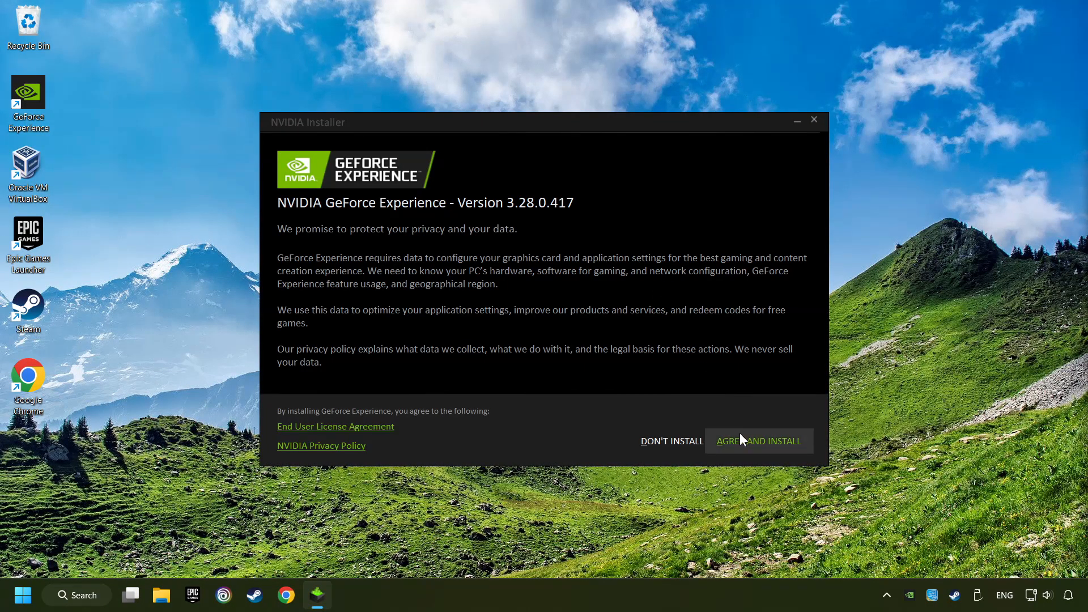
click(759, 441)
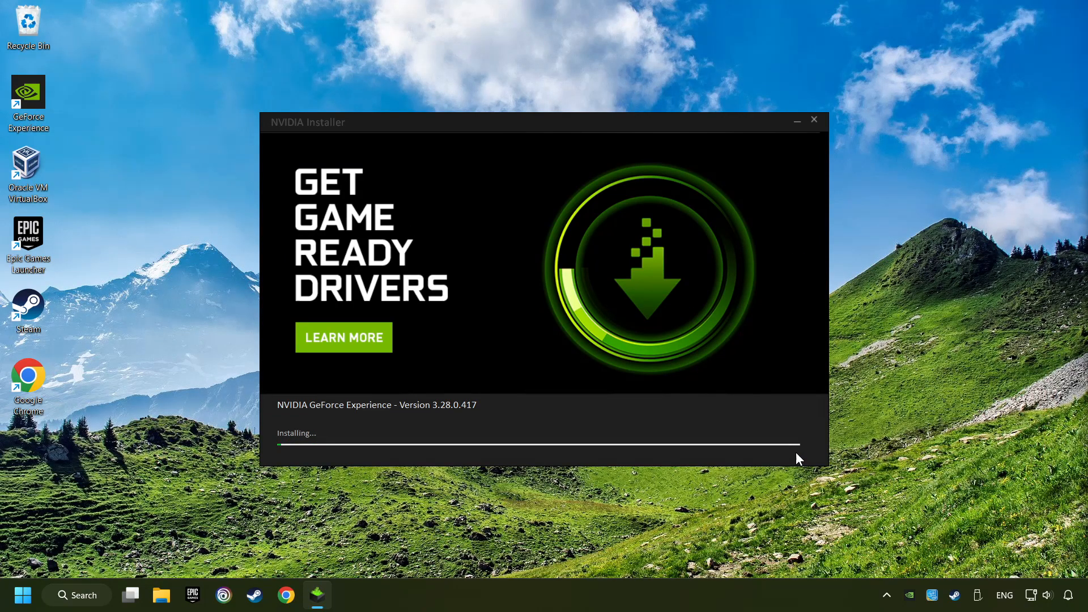
click(343, 337)
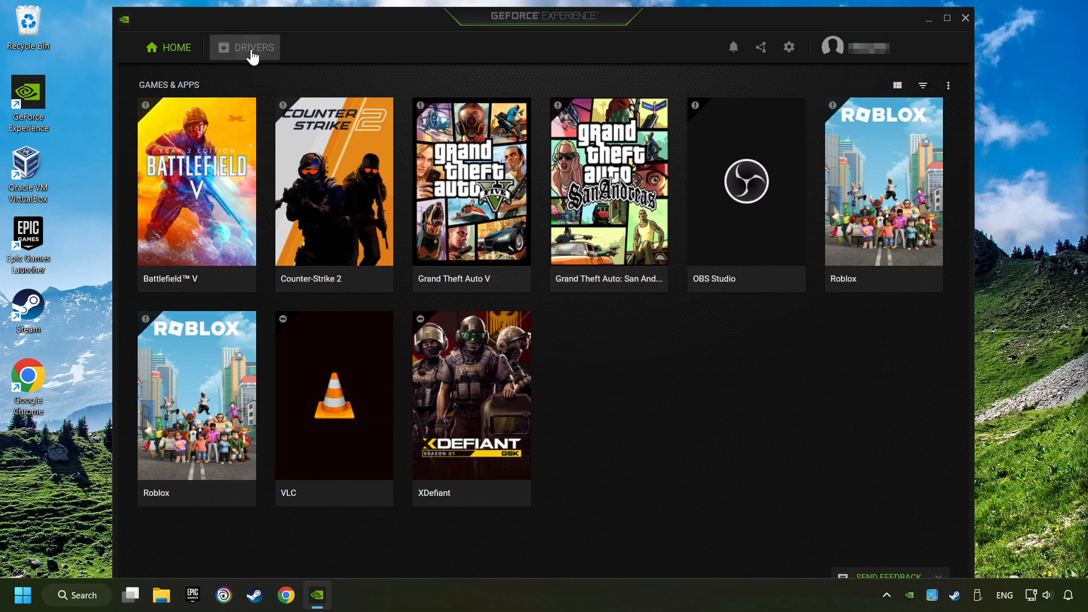
Check for driver updates on the Drivers tab, confirming Game Ready Driver 556.12, then exit GeForce Experience.
click(253, 47)
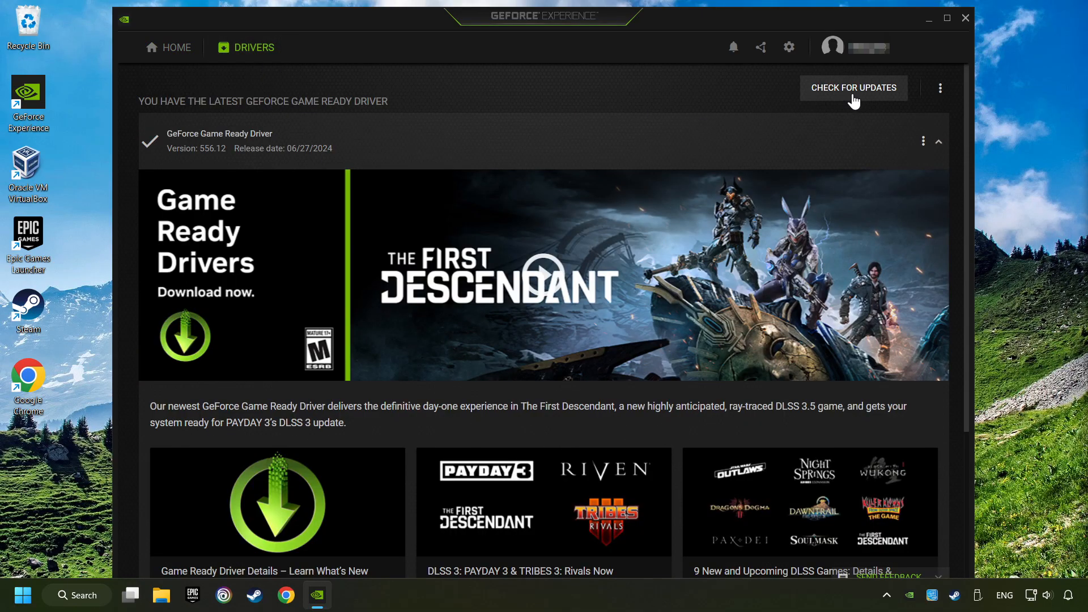
mouse_move(860, 97)
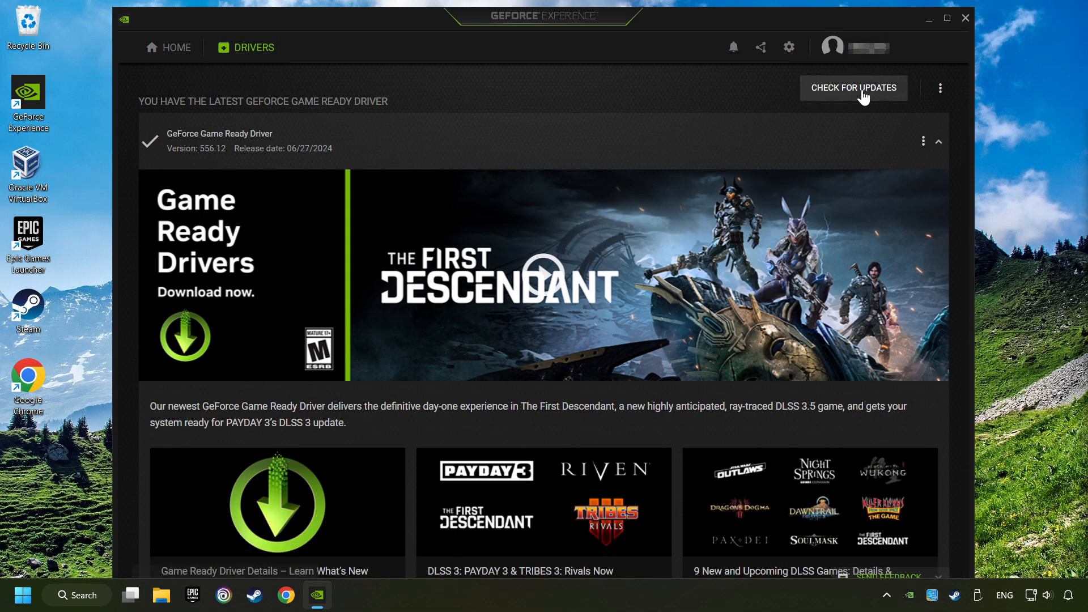
click(854, 87)
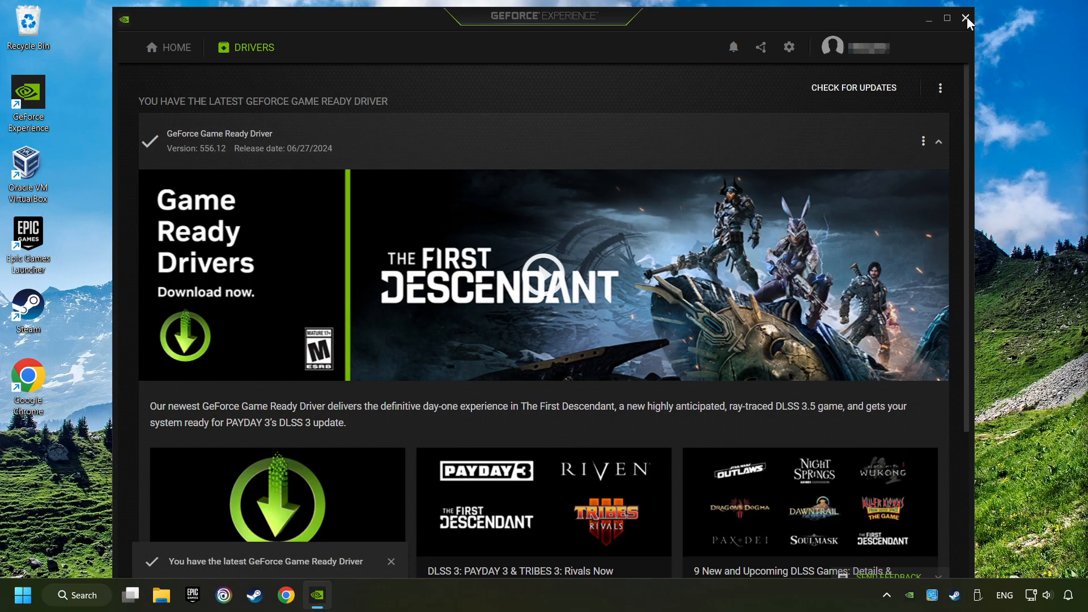
click(967, 18)
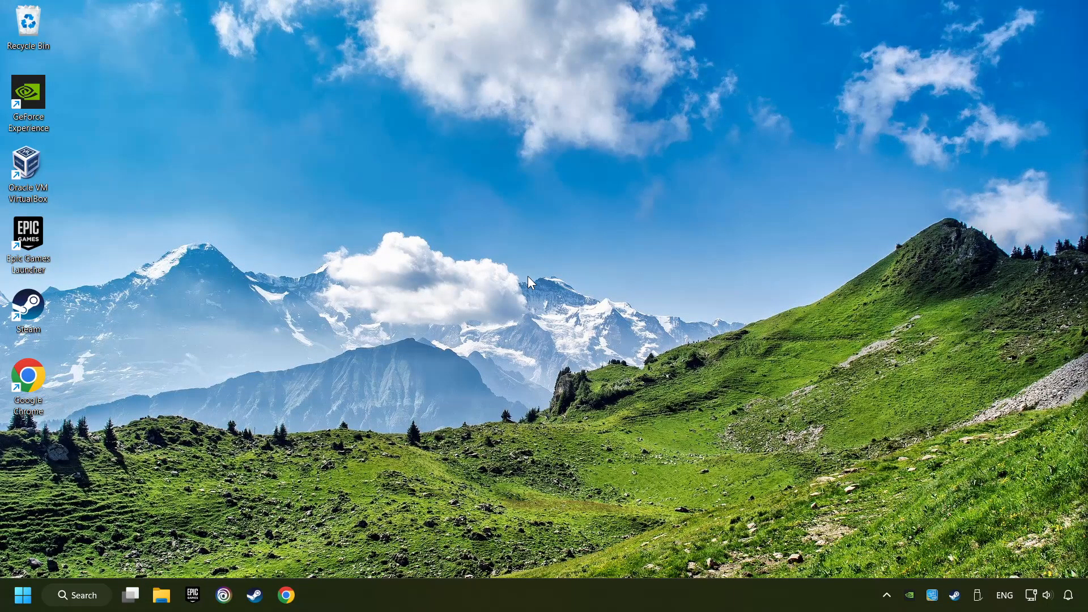
Search Windows for 'graphics settings', open the Graphics page, and scroll through its app list.
click(76, 595)
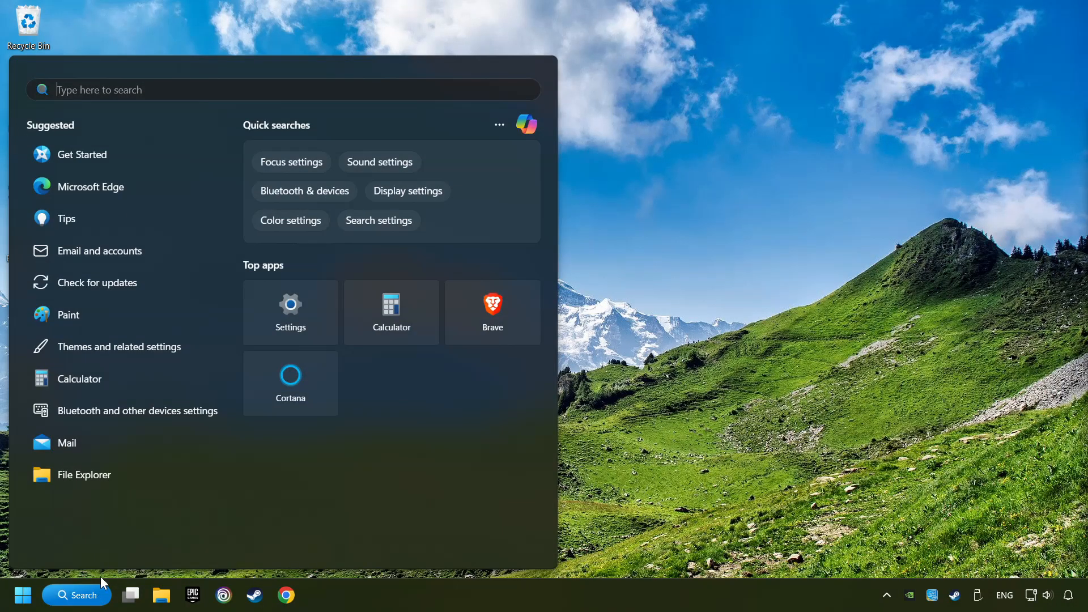
text(graphics settings)
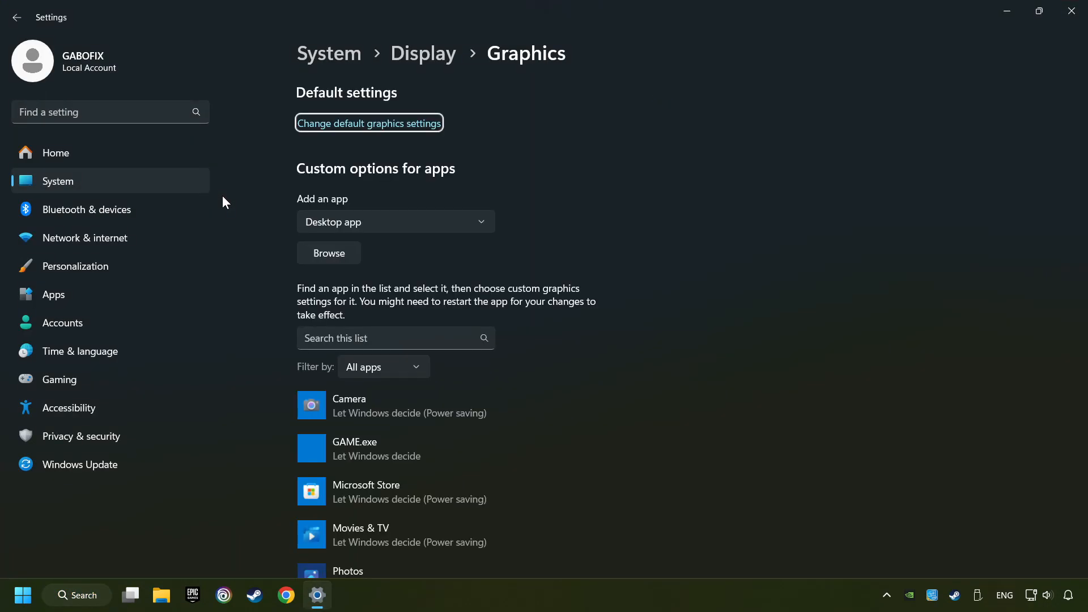
mouse_move(247, 223)
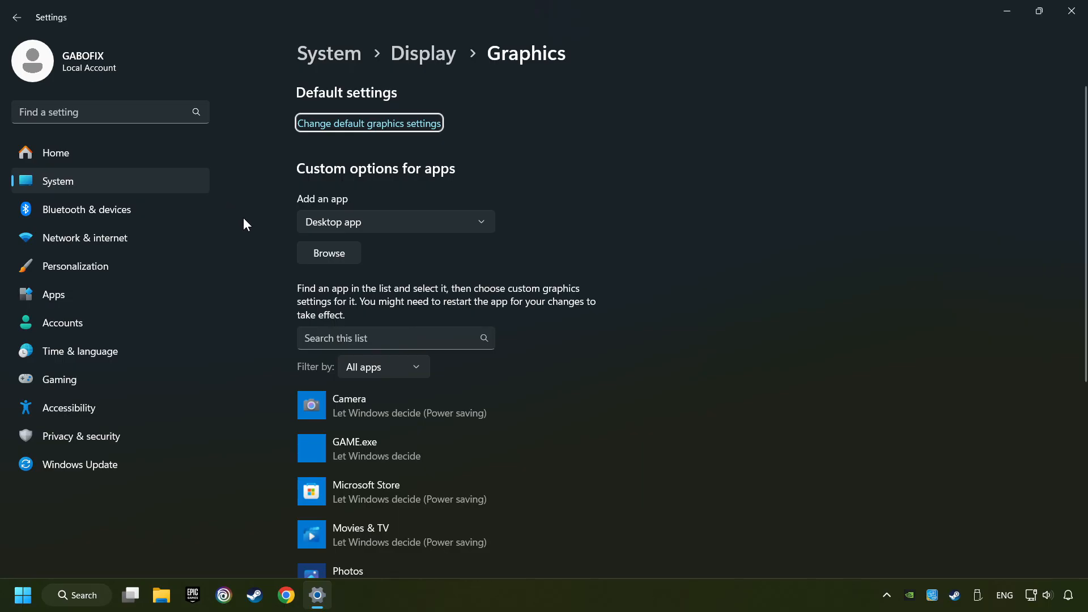
scroll(down, 3)
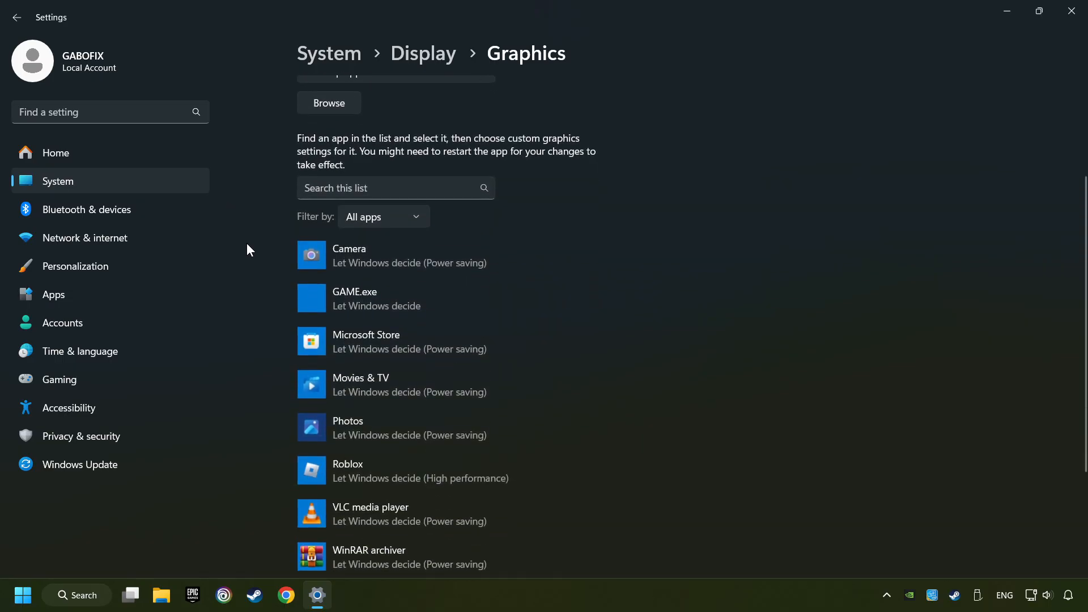
mouse_move(236, 285)
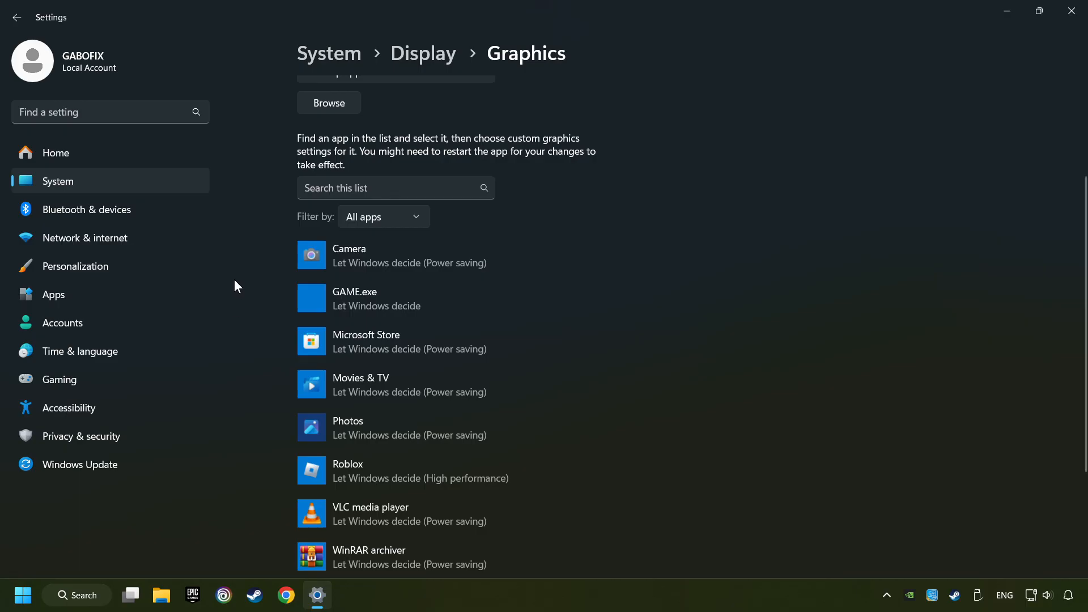
scroll(up, 3)
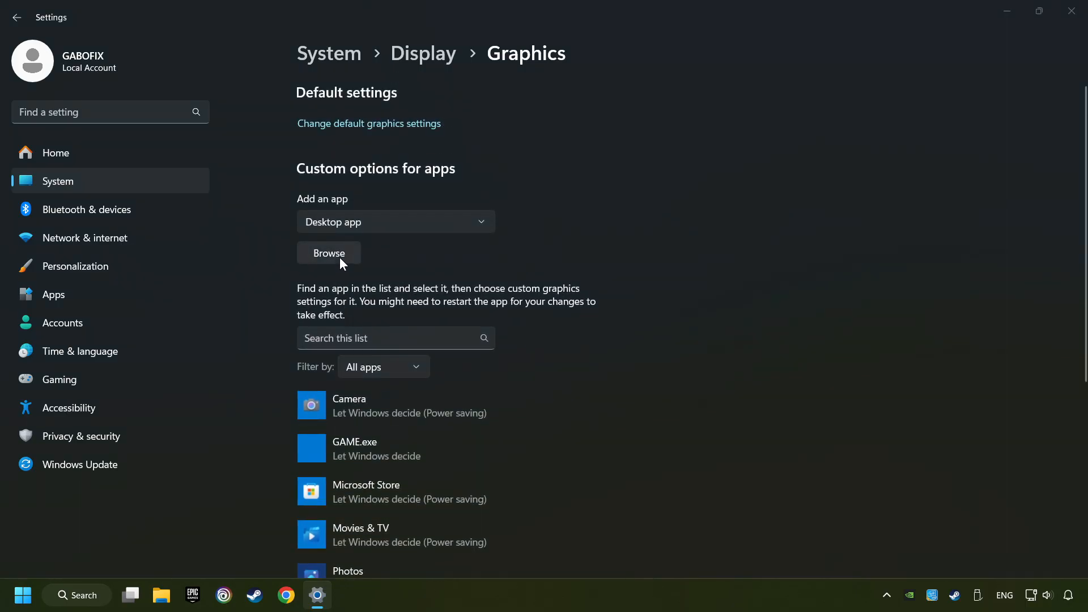
Open Browse to add an app, then cancel the file picker without adding anything.
click(328, 252)
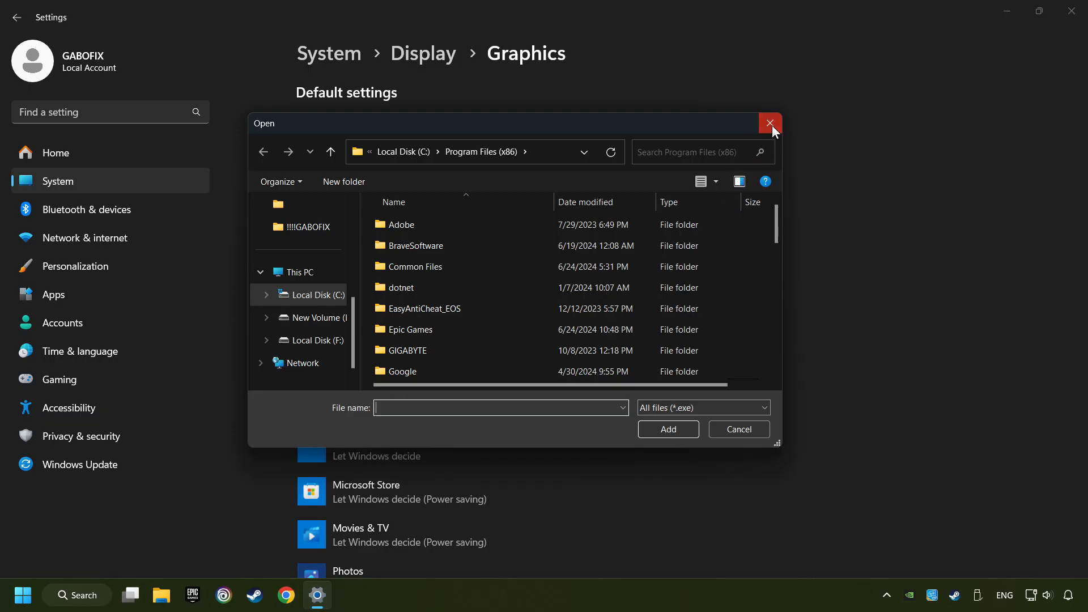
click(769, 123)
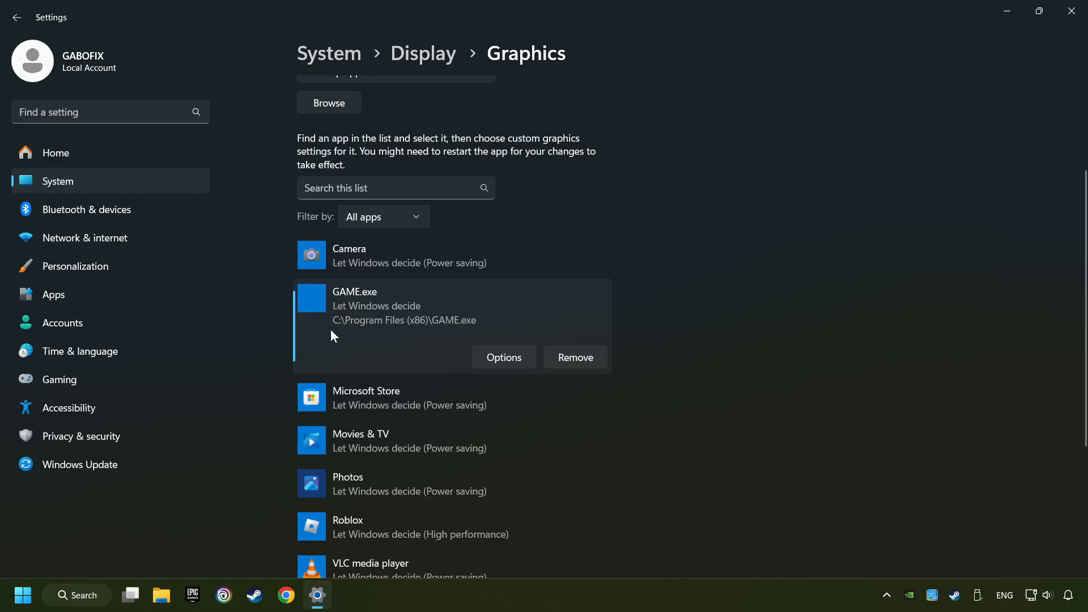
mouse_move(340, 310)
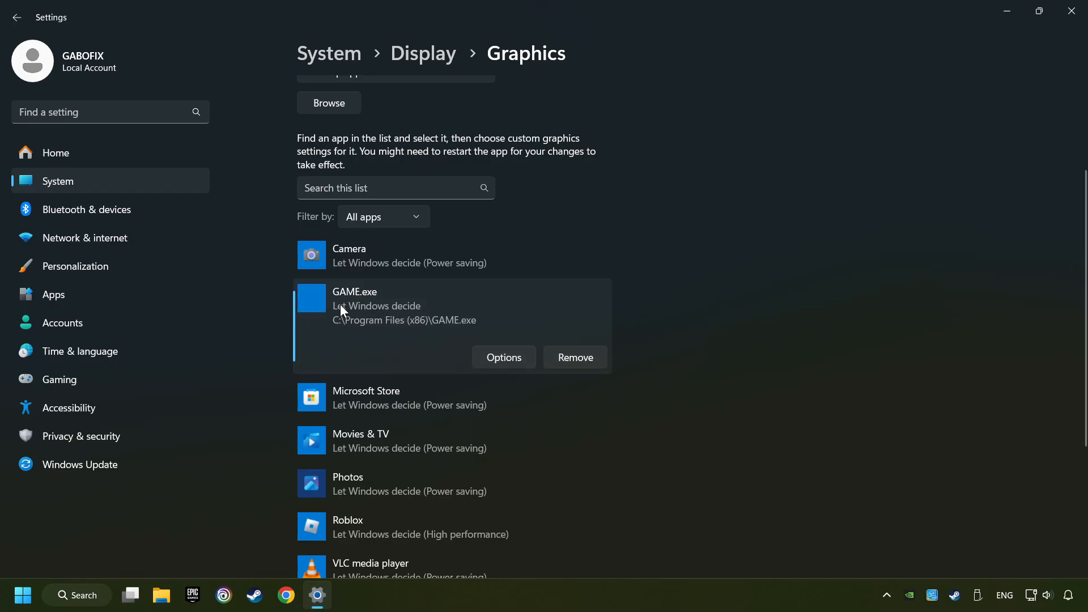
mouse_move(504, 358)
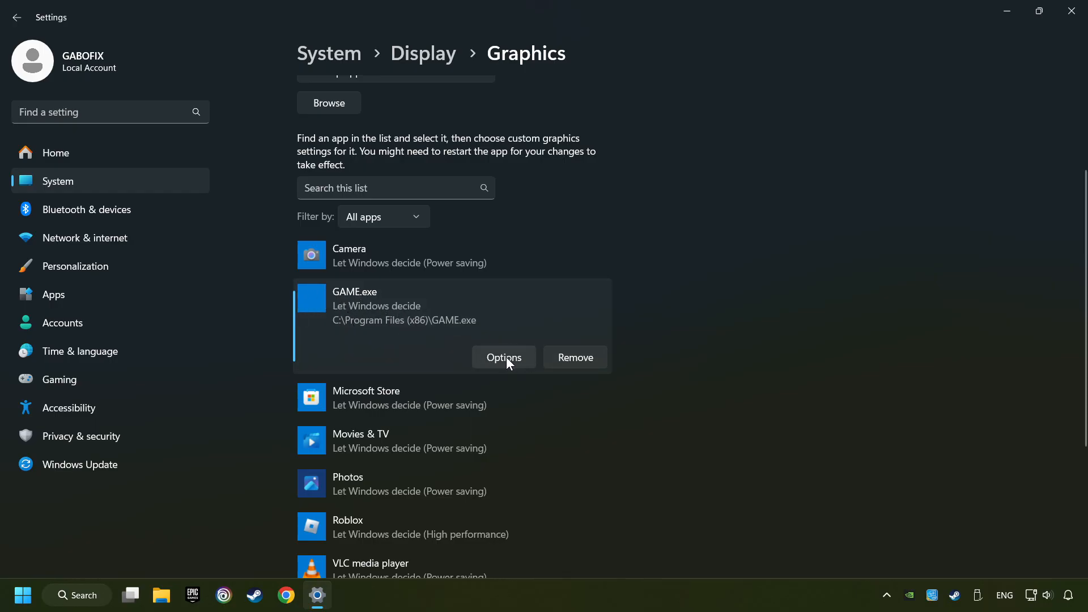
Set GAME.exe's graphics preference to High performance, save it, and close Settings.
click(503, 357)
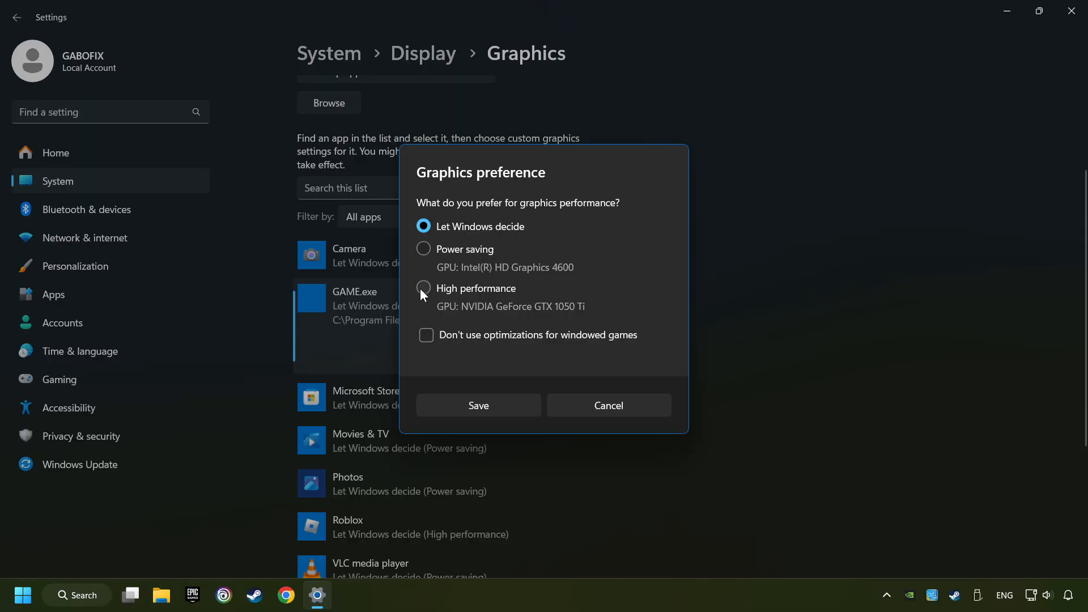
click(423, 288)
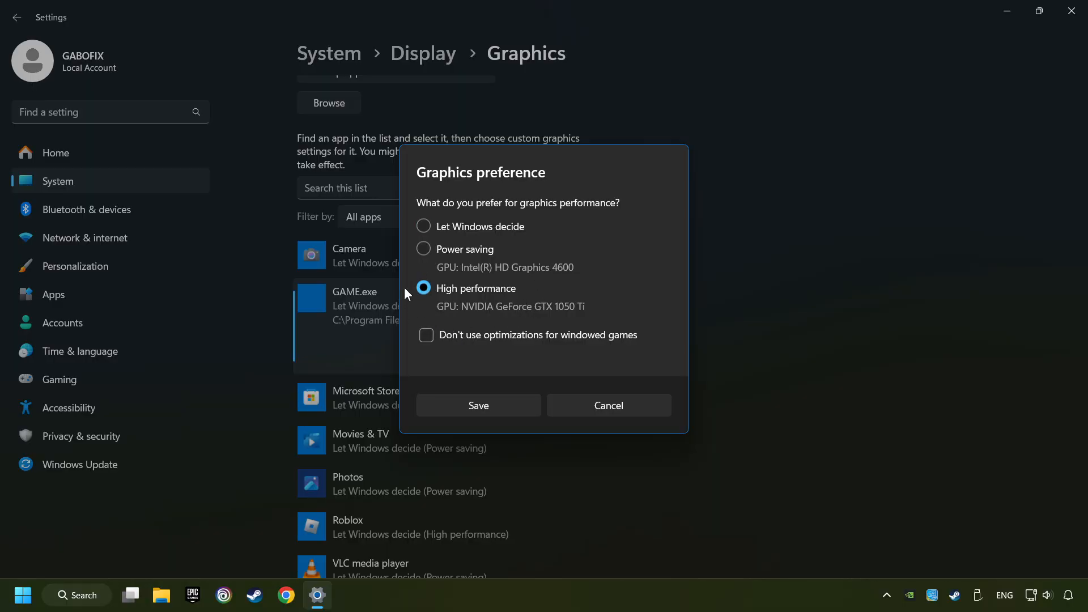
mouse_move(498, 412)
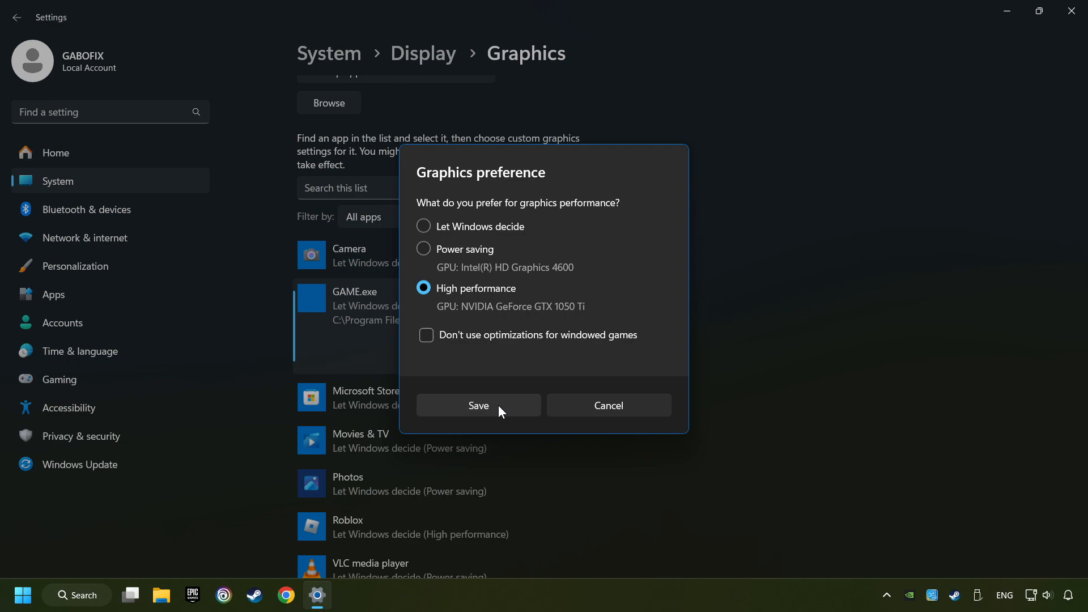
click(479, 405)
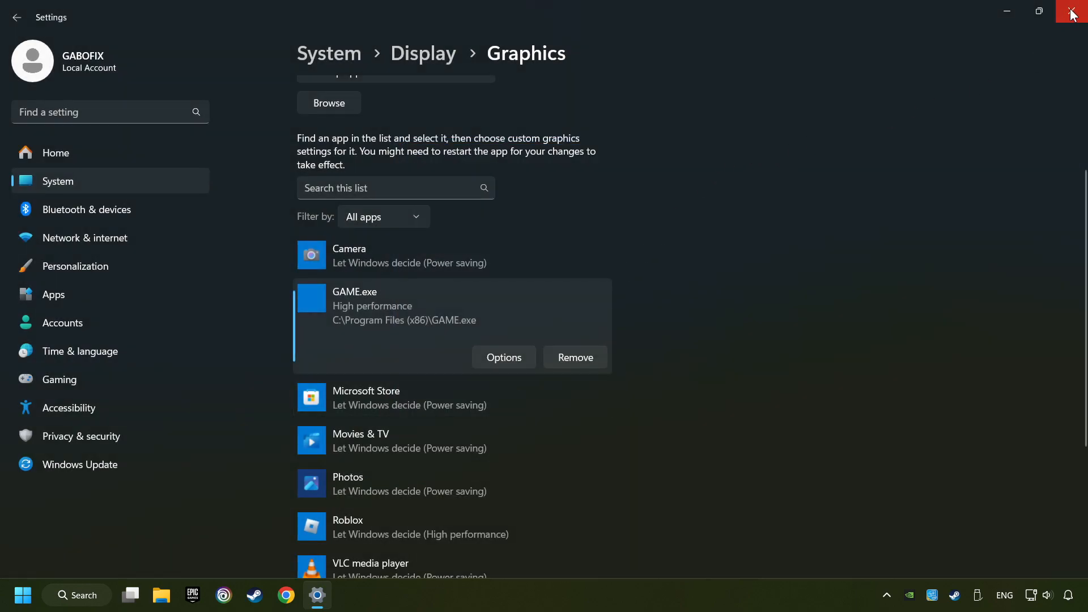
click(1075, 13)
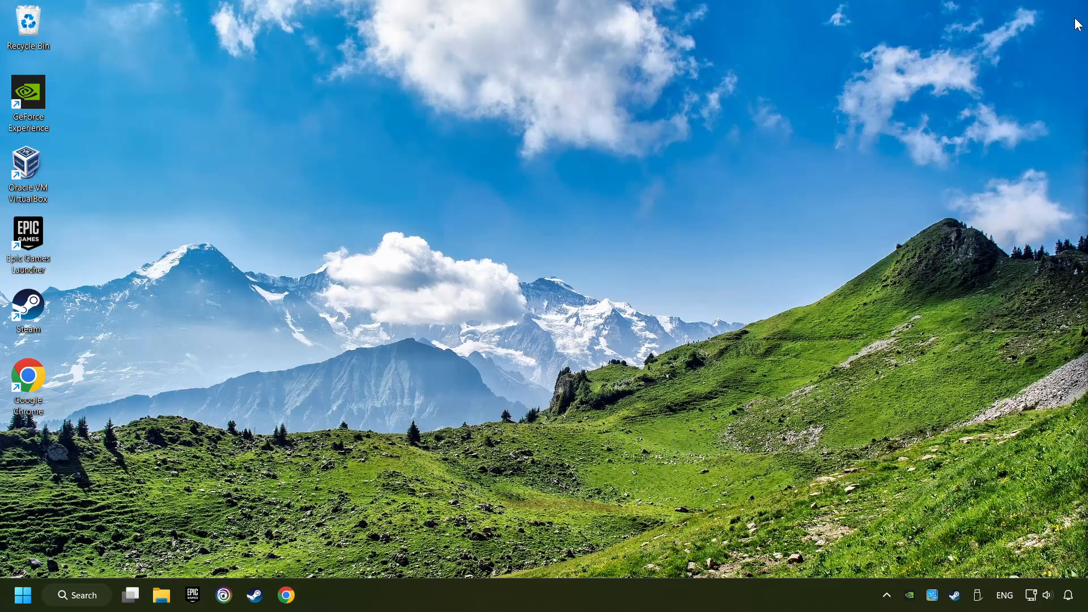
mouse_move(515, 251)
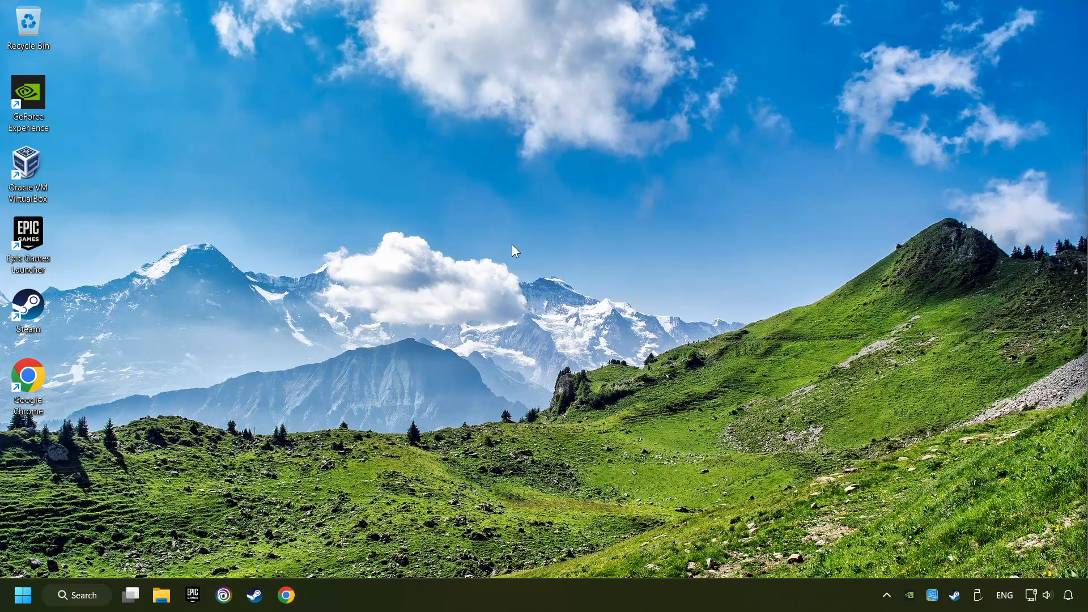
Right-click the desktop and expand Show more options to reveal NVIDIA Control Panel.
right_click(513, 259)
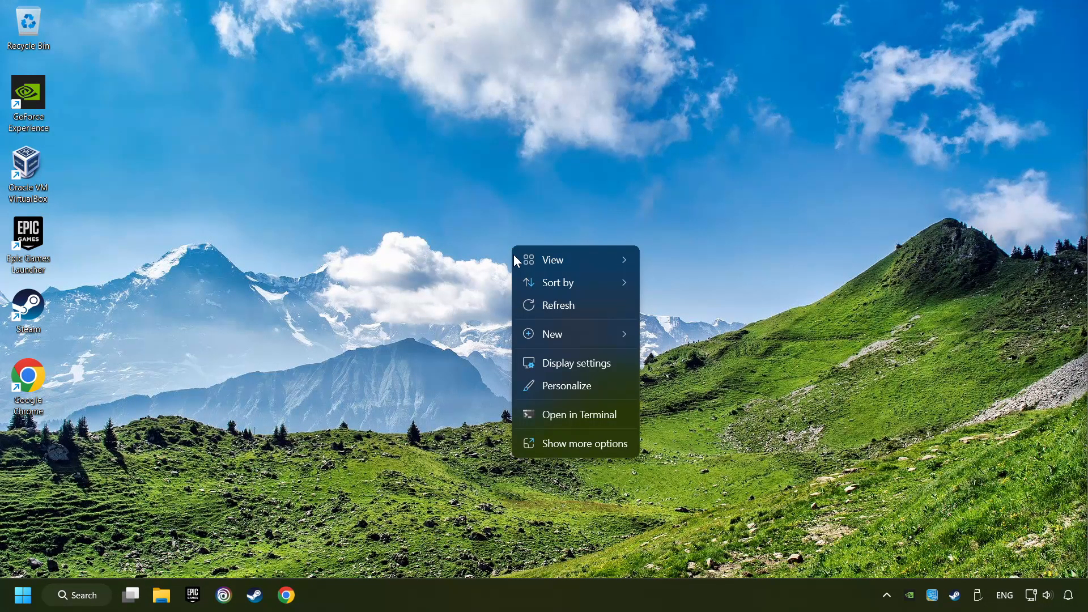
mouse_move(574, 443)
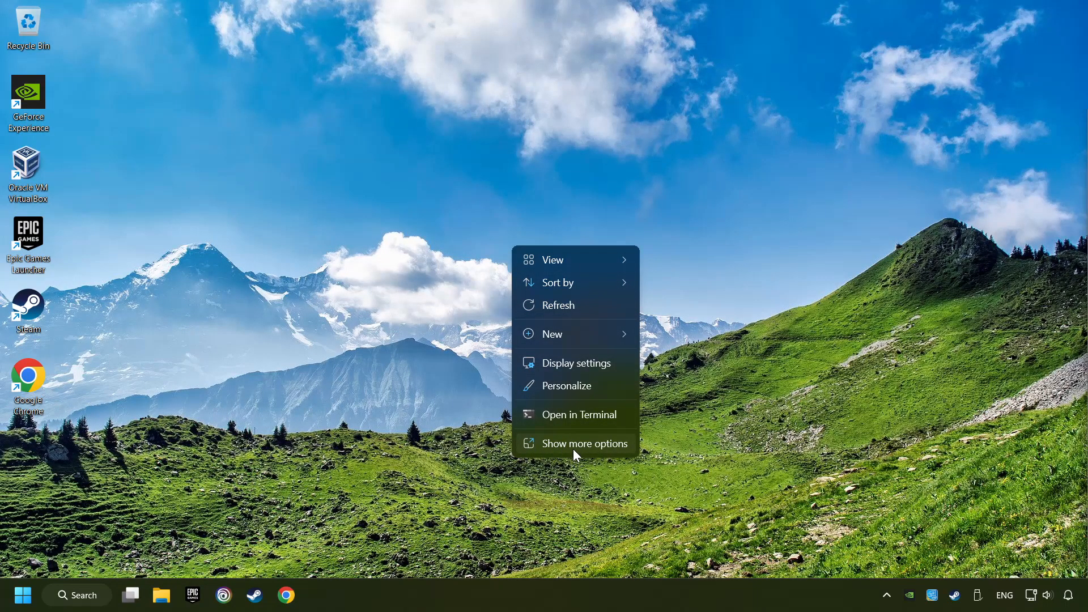
click(584, 443)
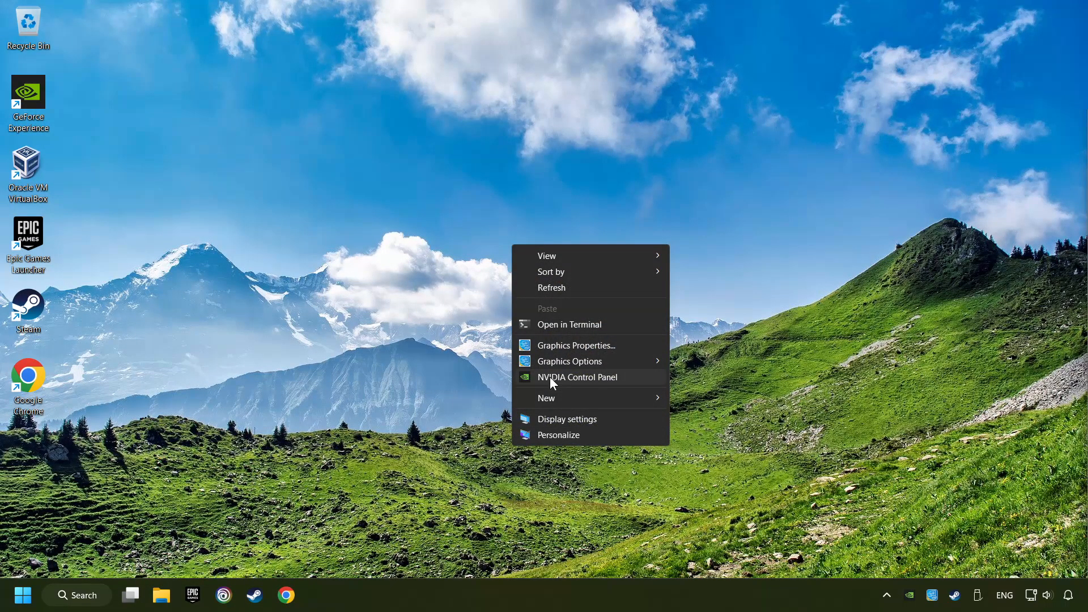
mouse_move(638, 384)
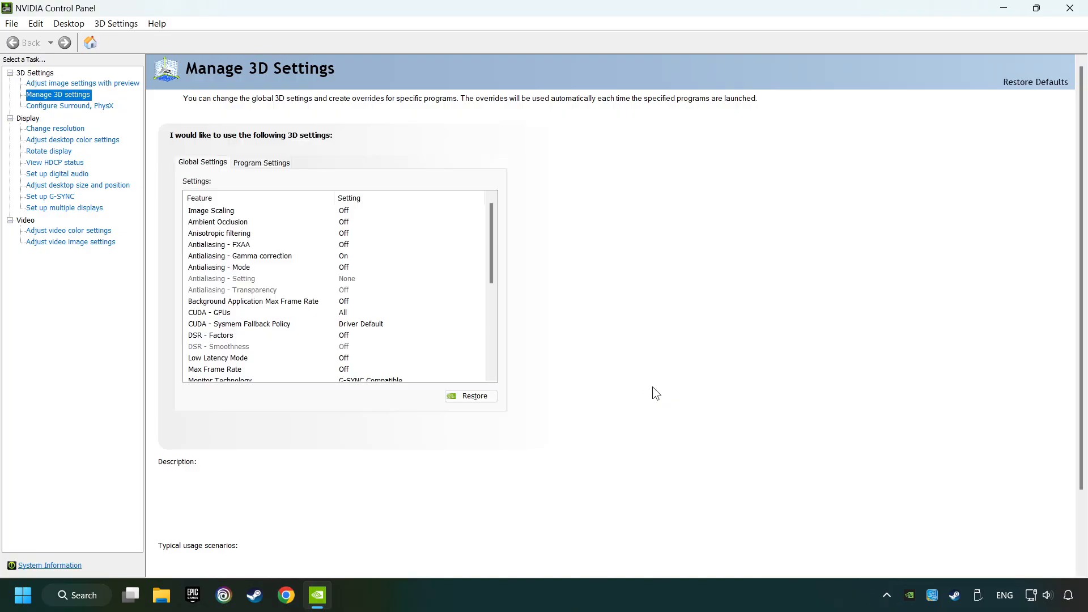
click(210, 211)
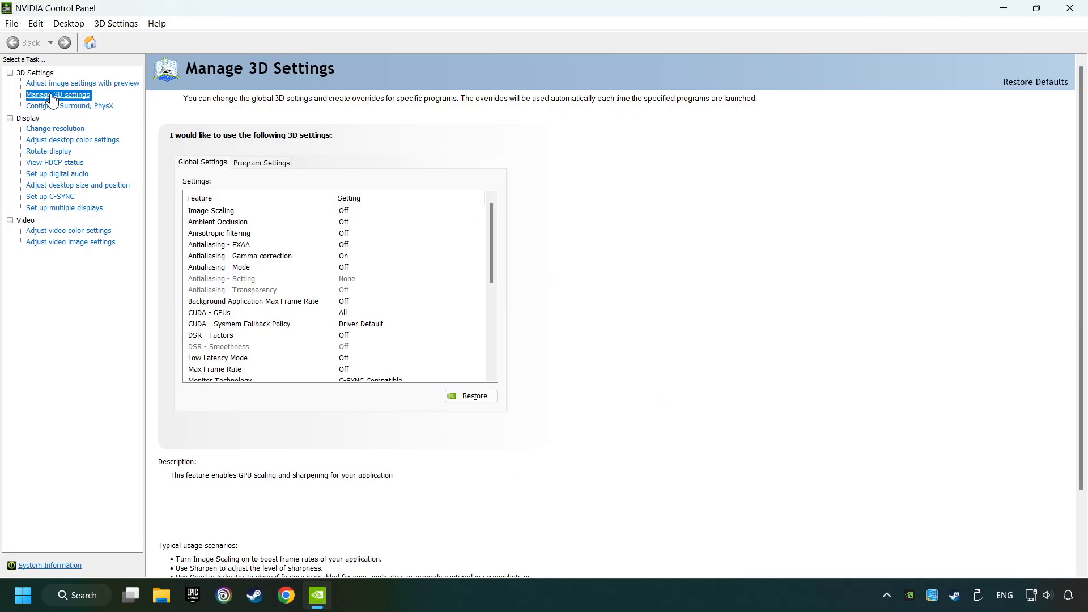
mouse_move(63, 101)
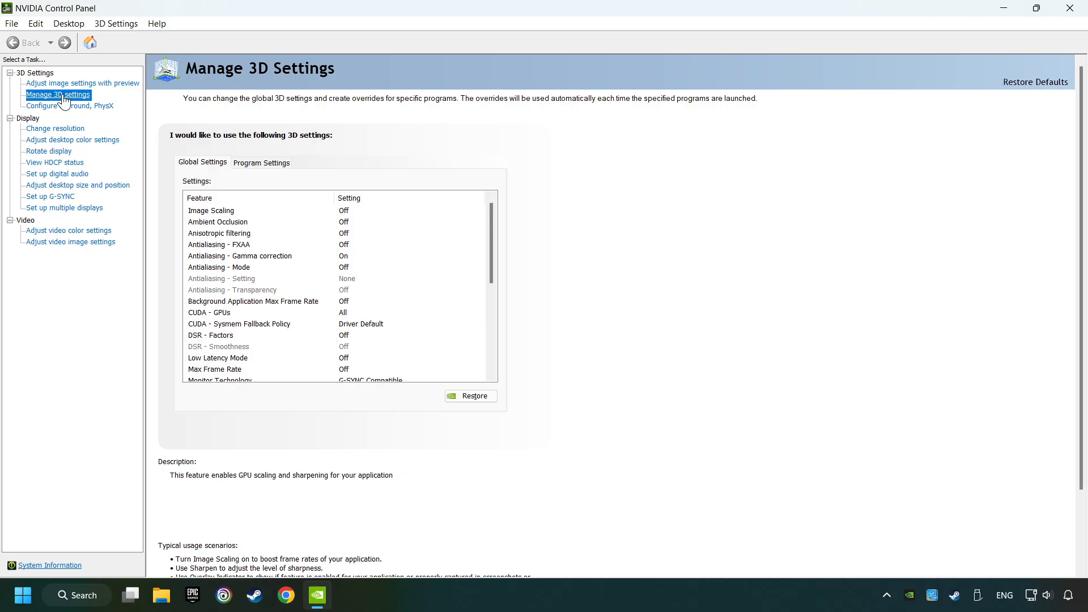
click(217, 222)
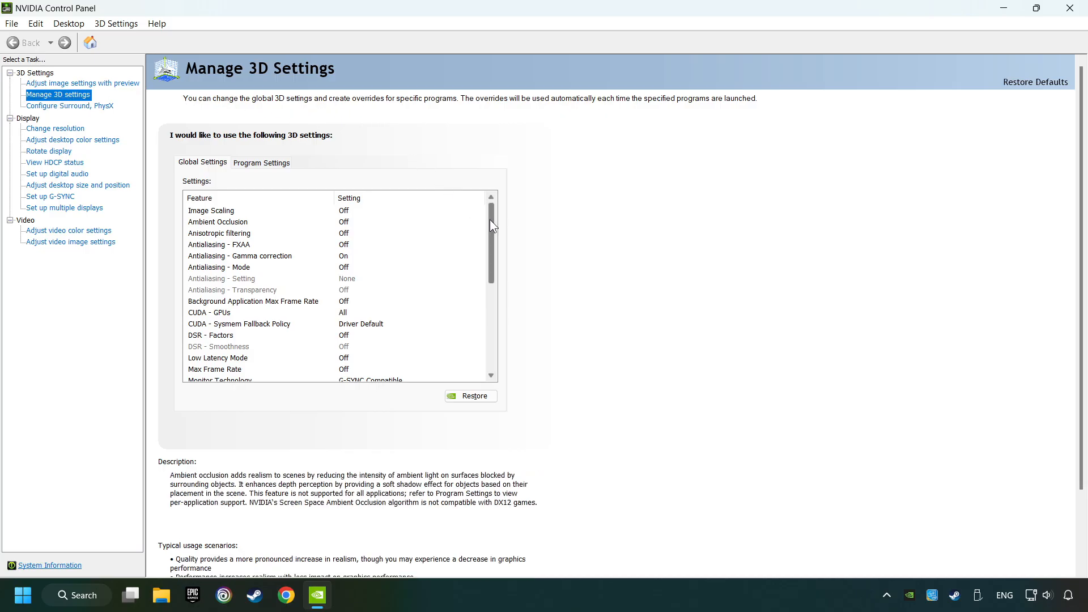
scroll(down, 3)
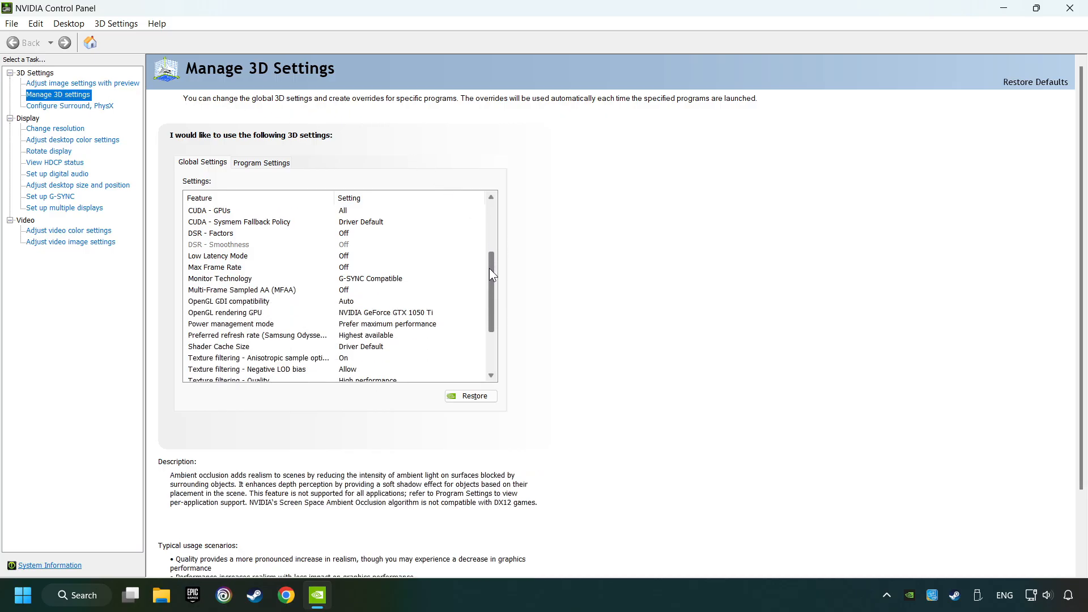
scroll(down, 3)
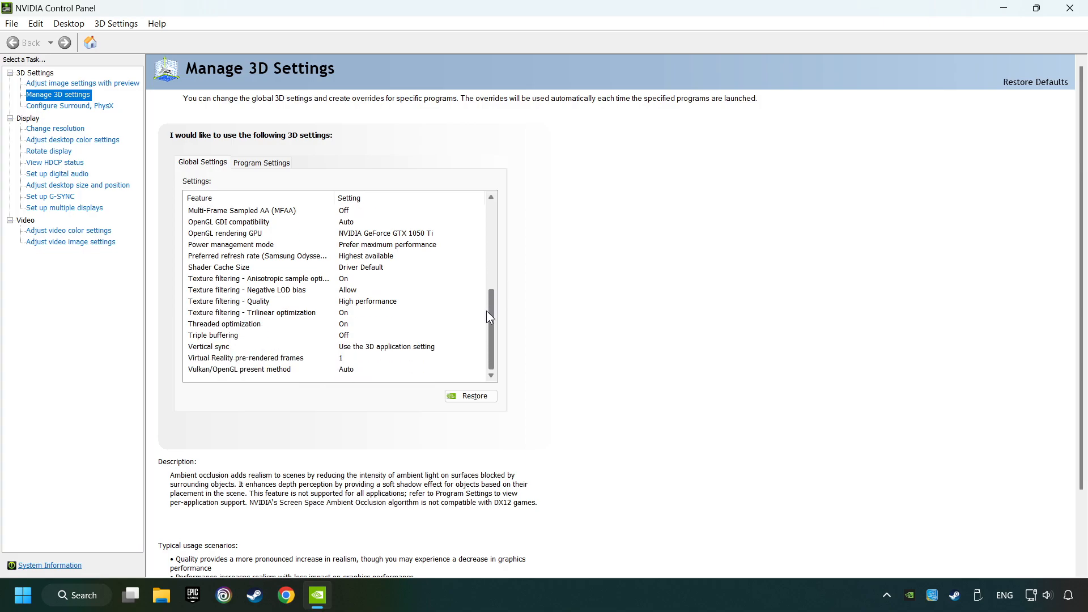
scroll(up, 3)
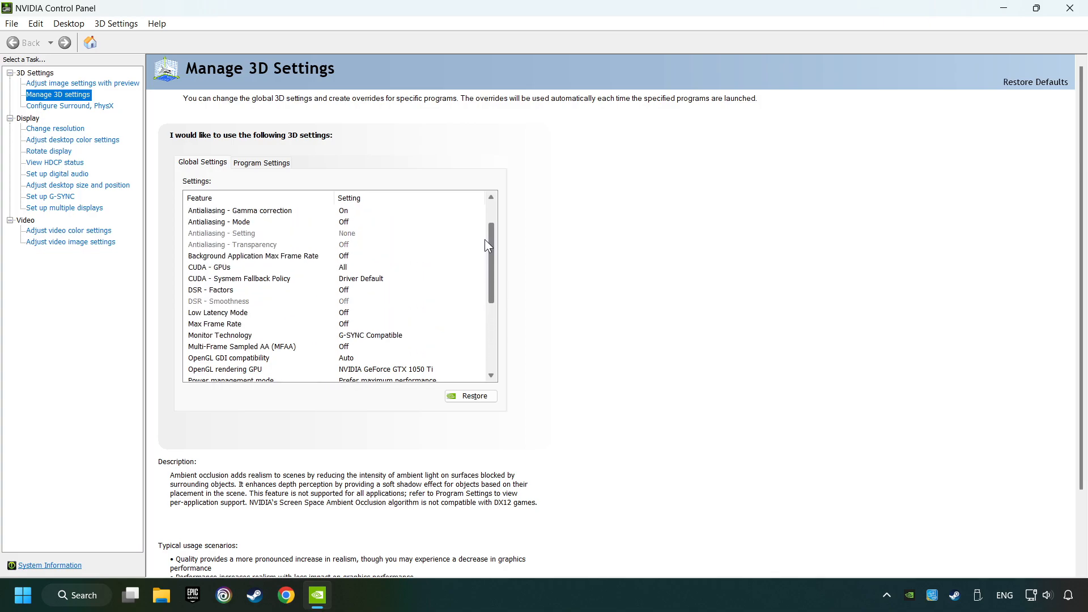
scroll(down, 3)
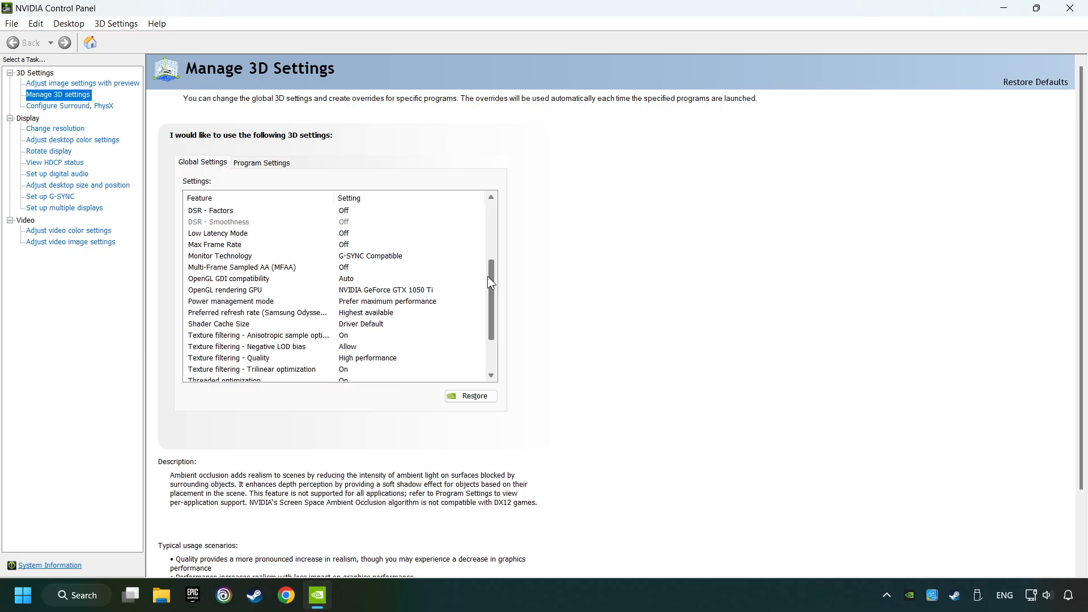
click(225, 290)
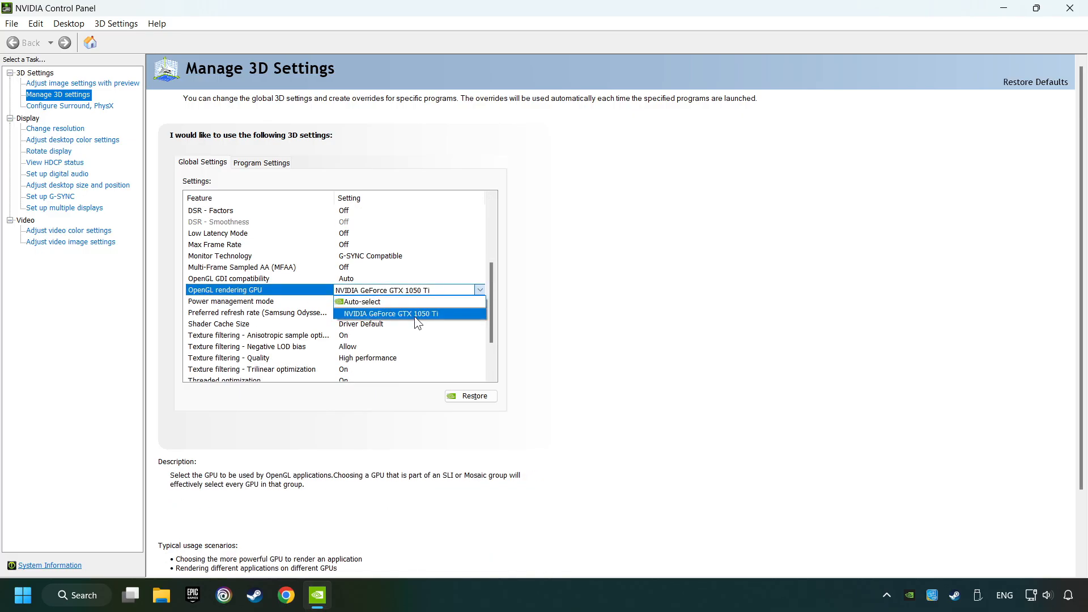
Set OpenGL rendering GPU to the GTX 1050 Ti and power management to Prefer maximum performance.
click(391, 312)
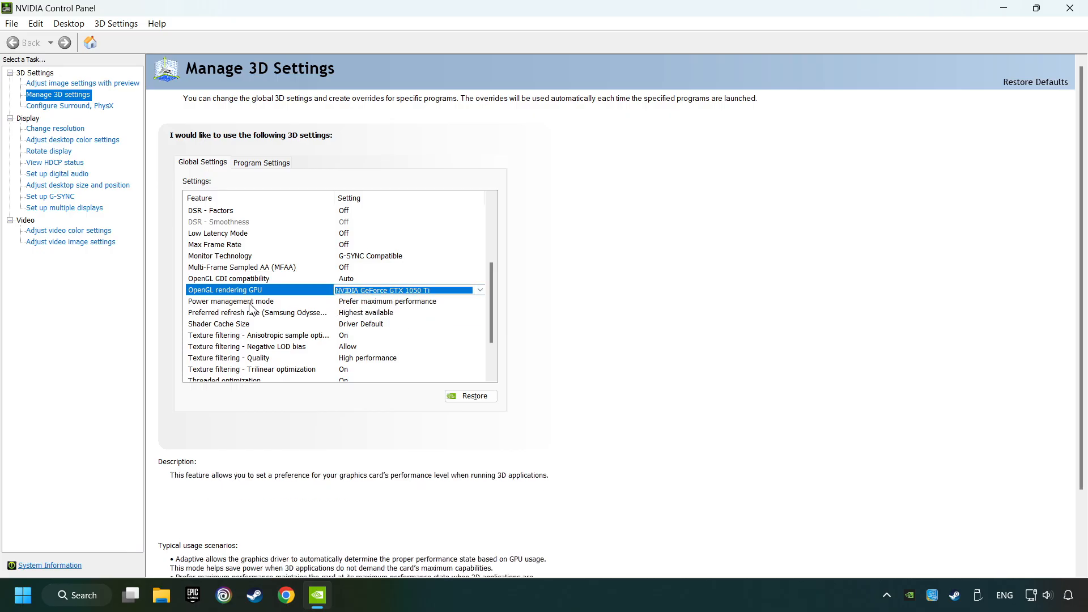
click(231, 301)
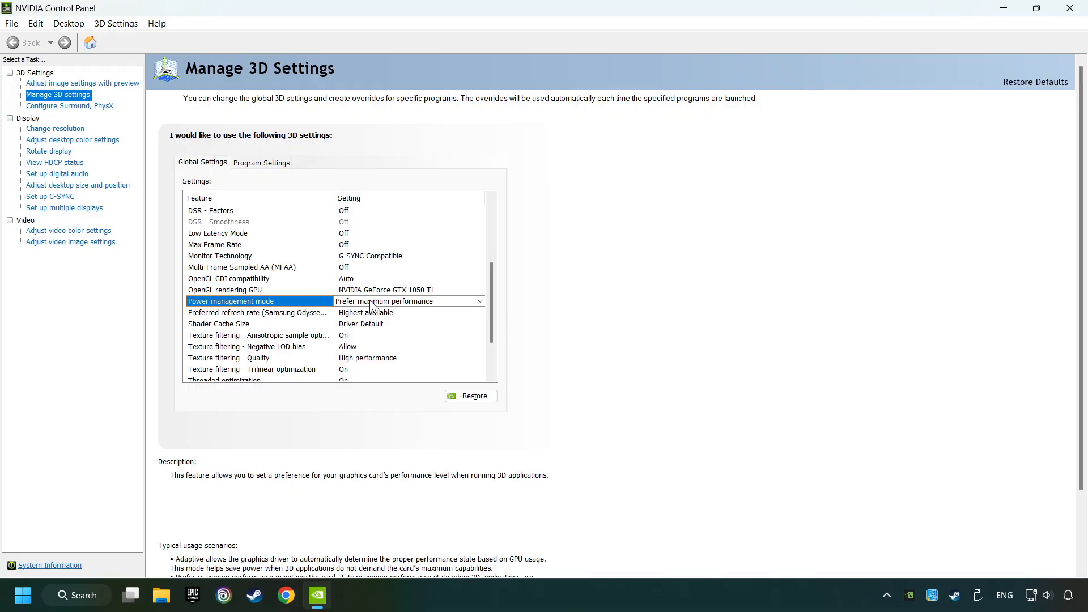
click(479, 300)
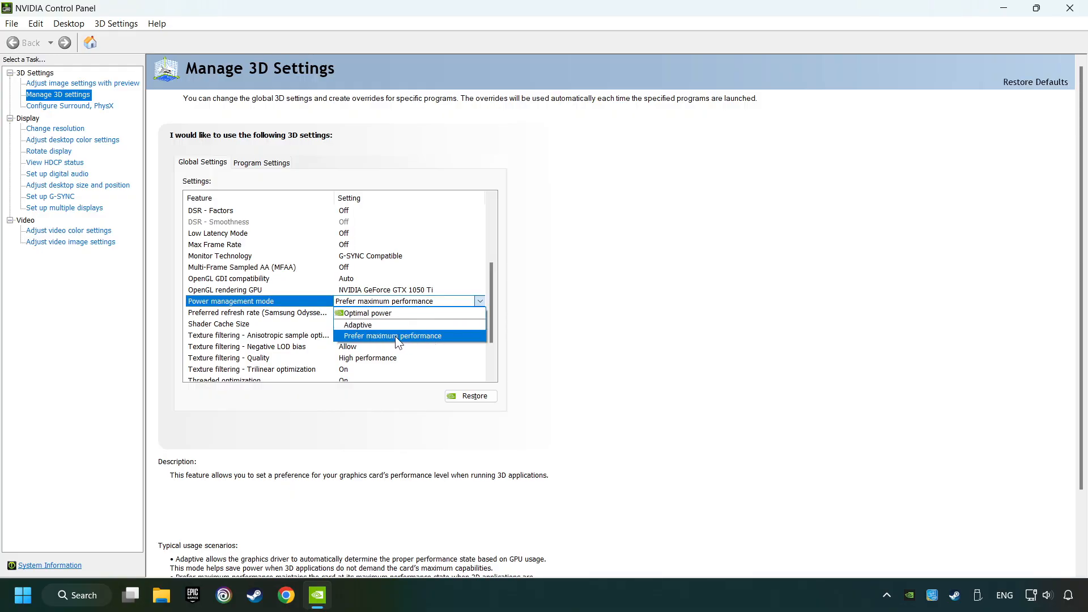
click(392, 336)
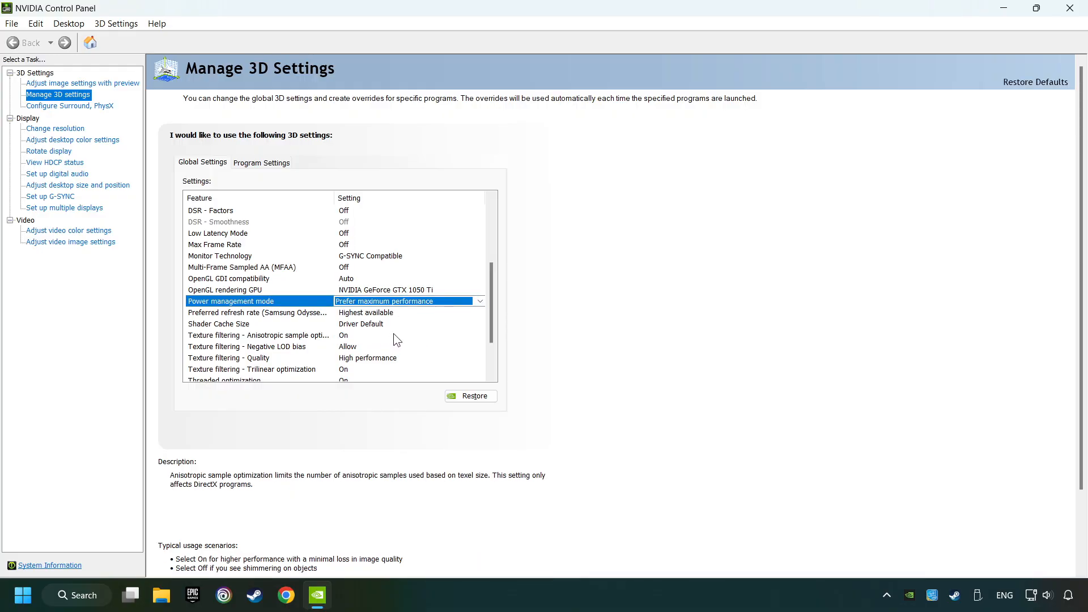
Set Texture filtering Quality to High performance and turn Vertical sync off.
scroll(down, 3)
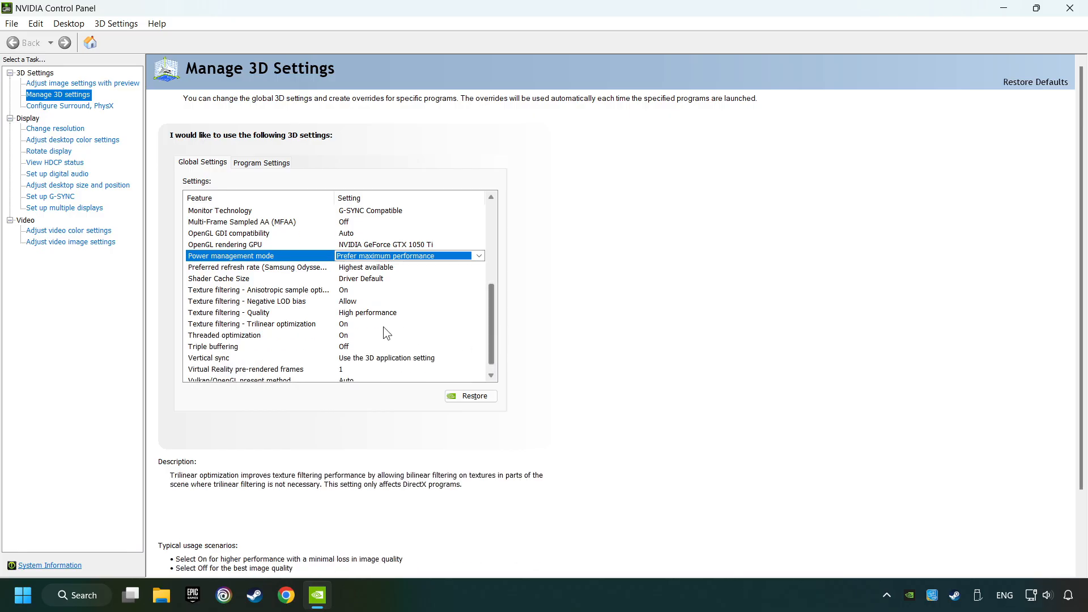
click(229, 312)
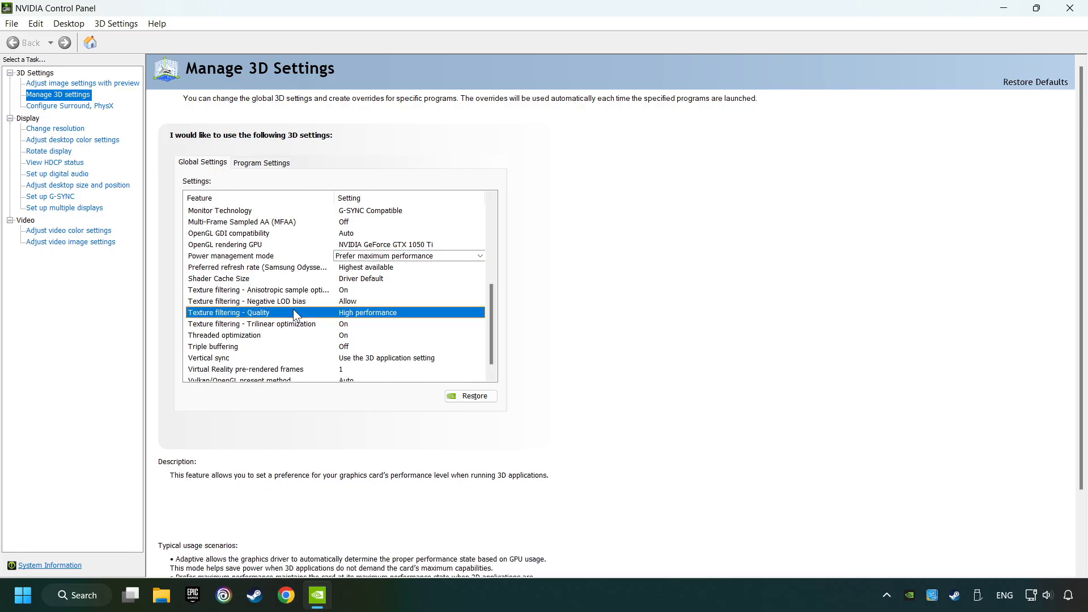
click(479, 312)
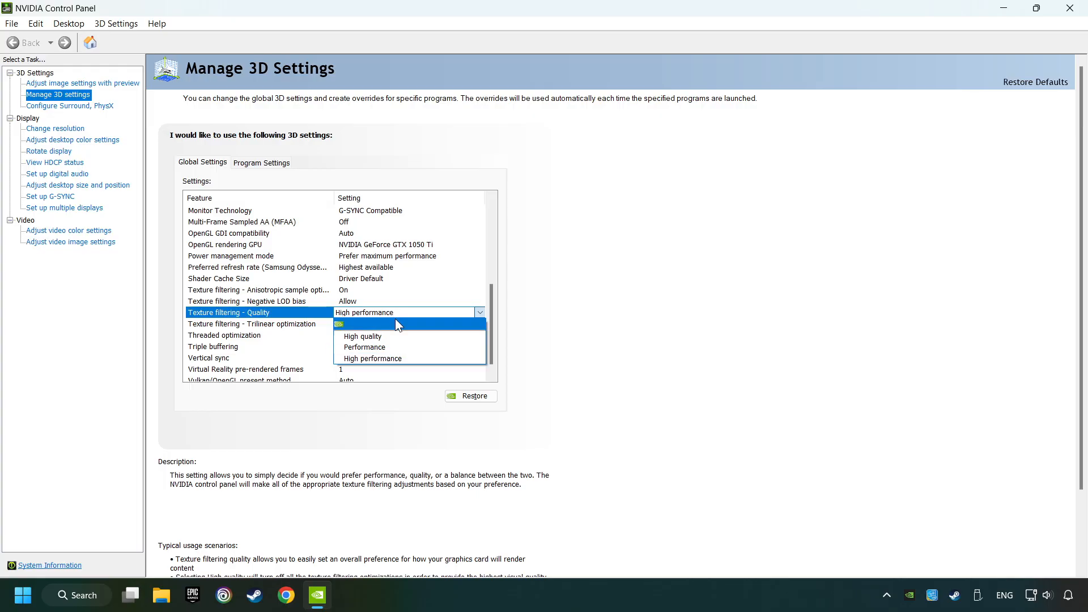
mouse_move(373, 358)
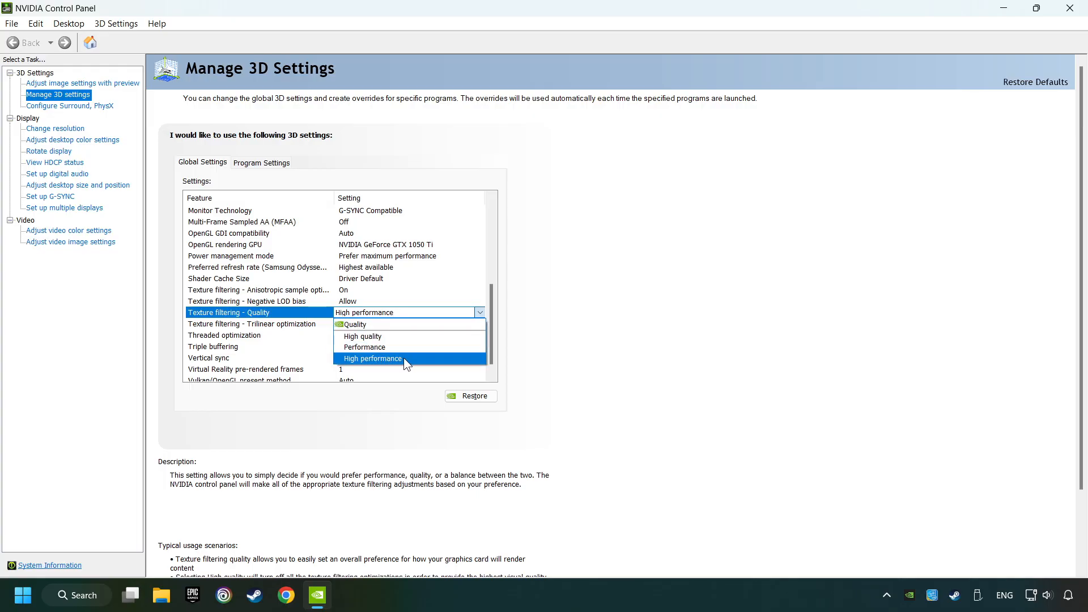
click(373, 358)
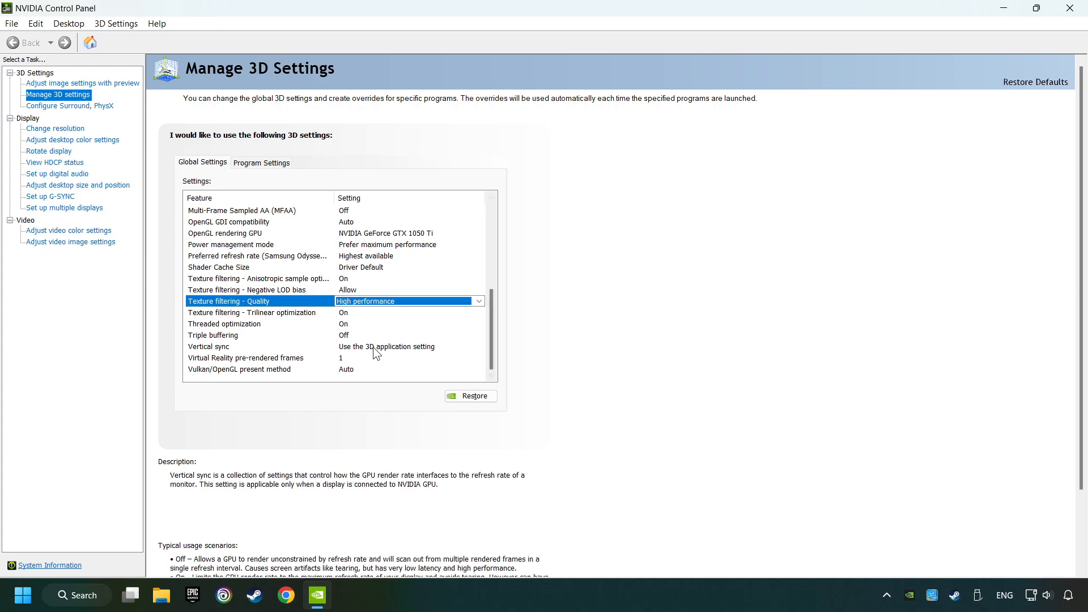
click(478, 346)
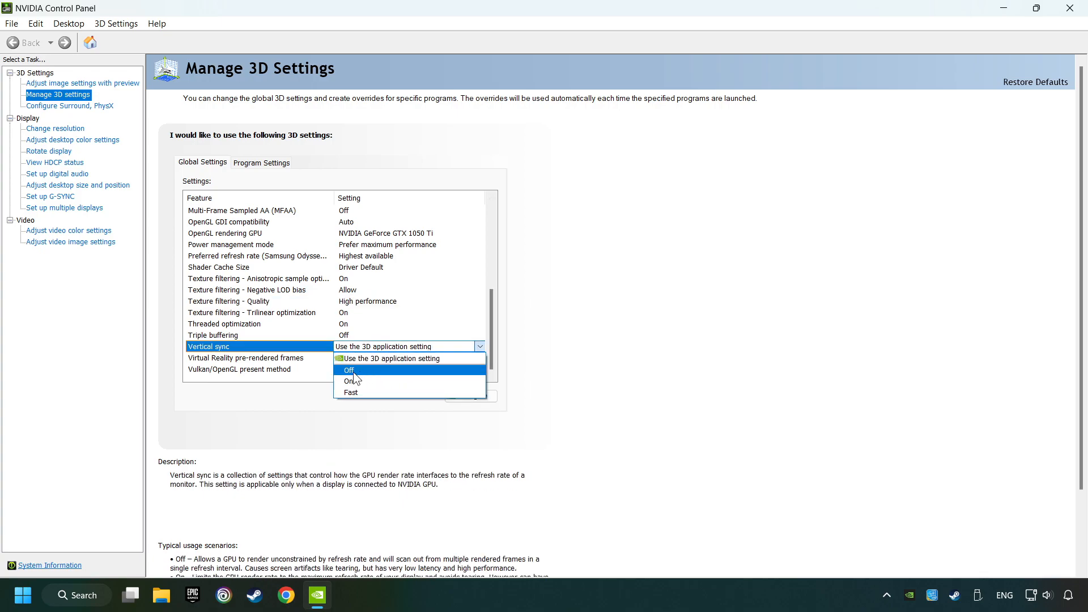
click(348, 370)
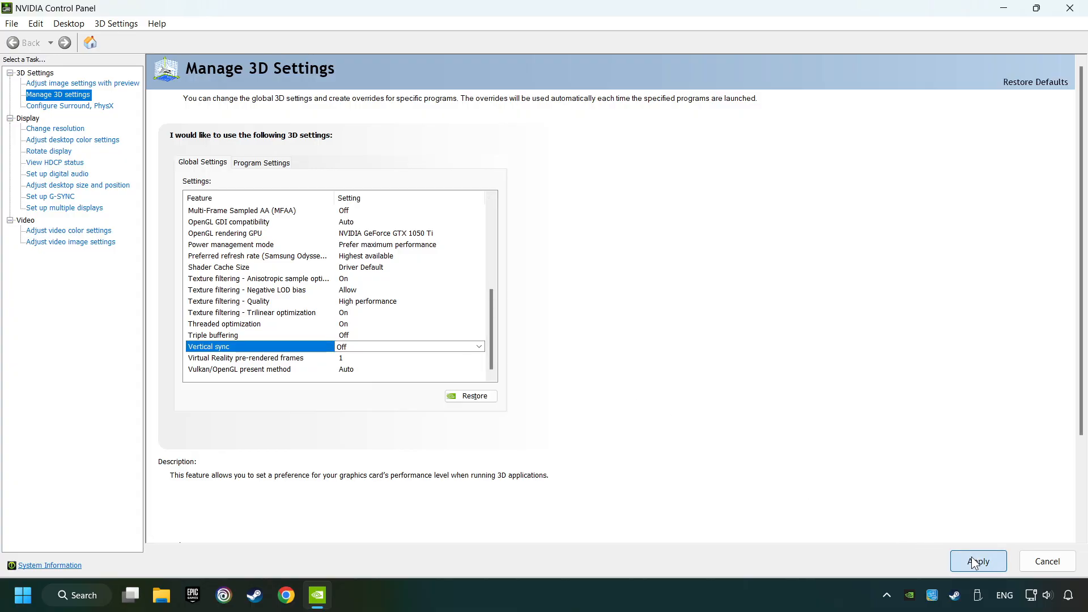
scroll(up, 3)
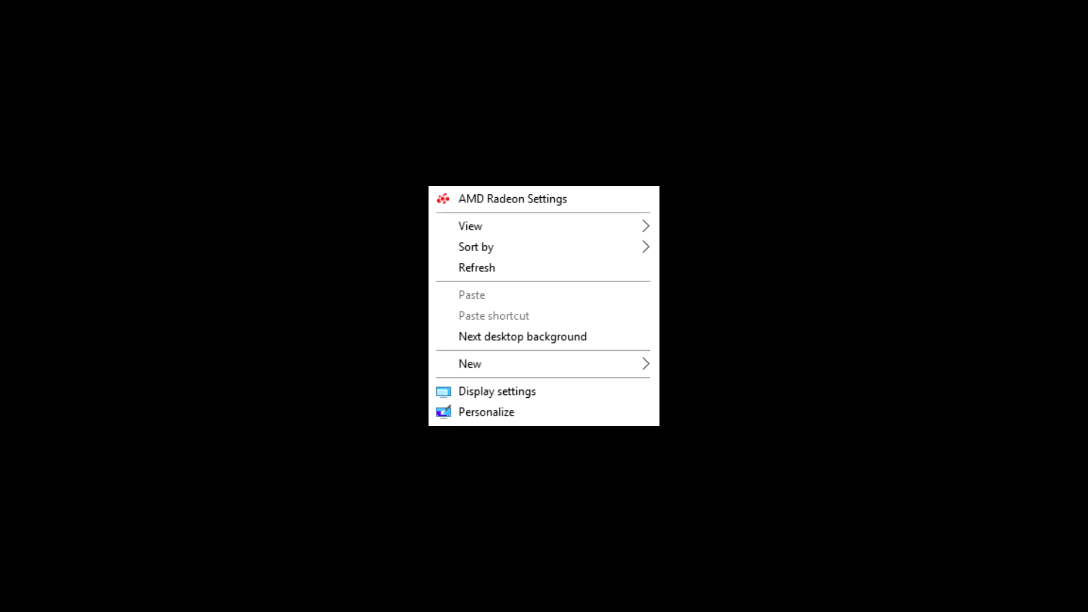
mouse_move(512, 199)
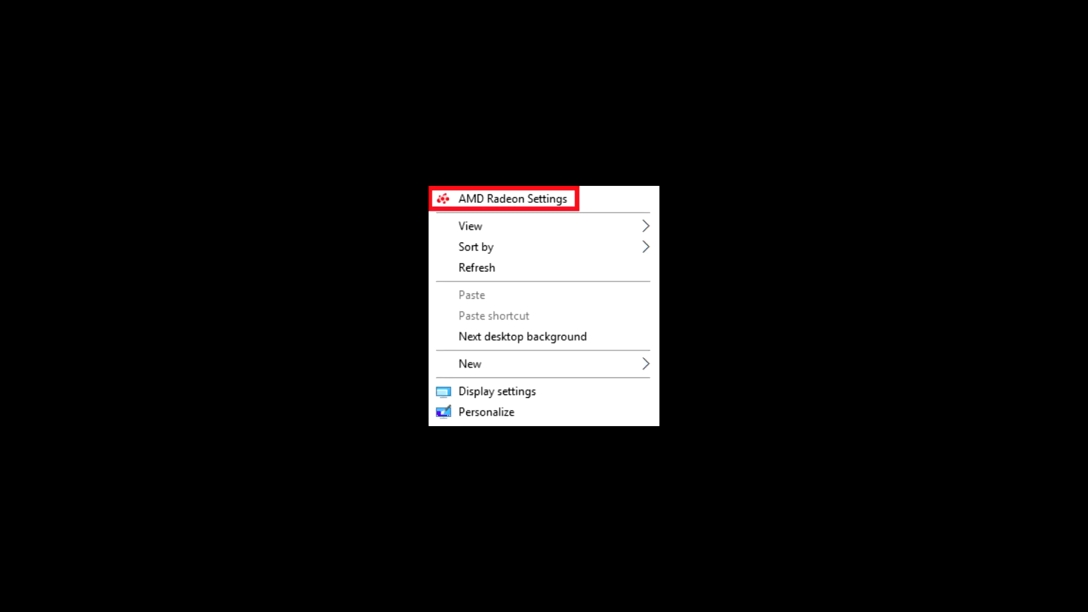
Close the NVIDIA Control Panel to return to the desktop.
click(503, 198)
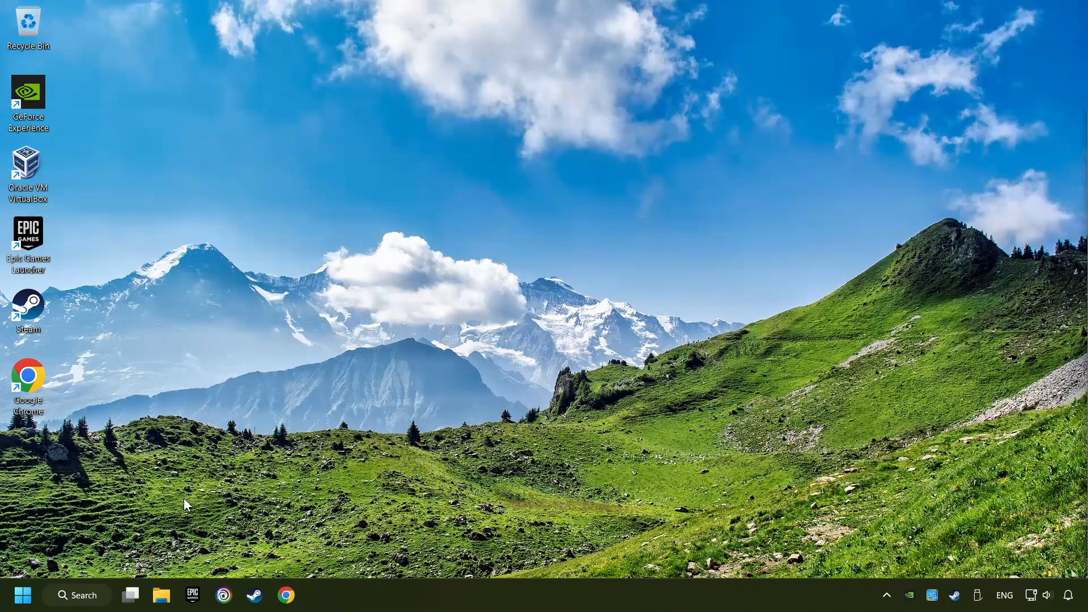
Launch msconfig, set boot to use the highest processor count, and exit without restarting.
click(76, 595)
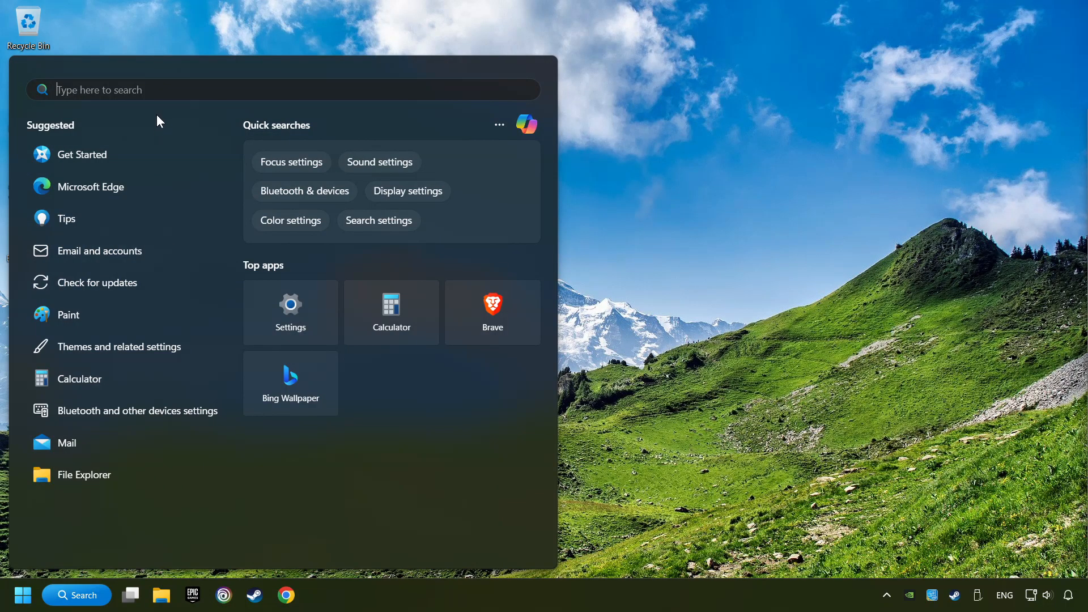
text(msc)
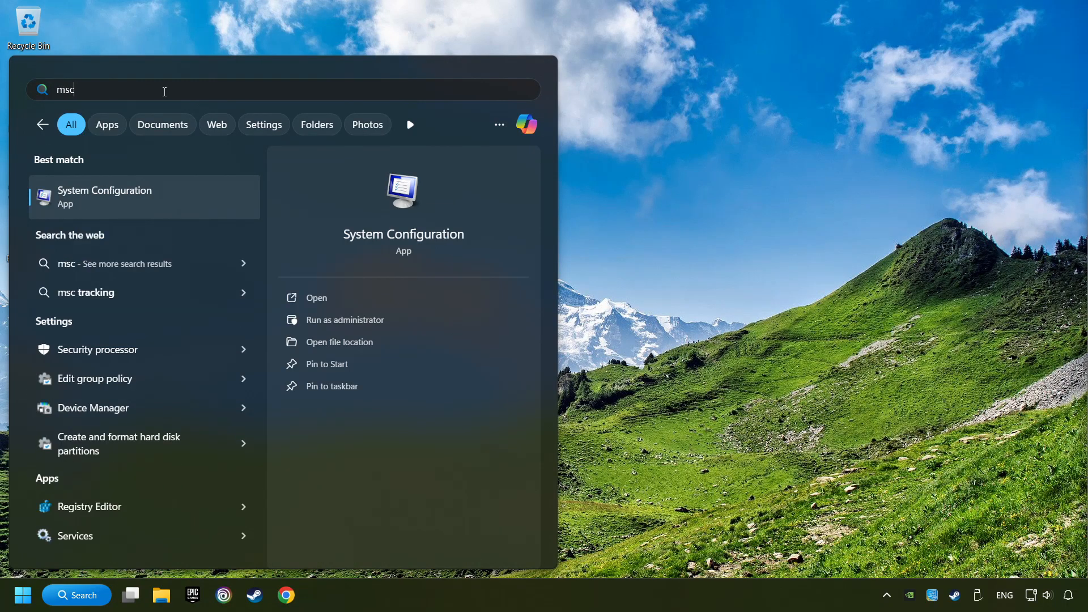
mouse_move(229, 198)
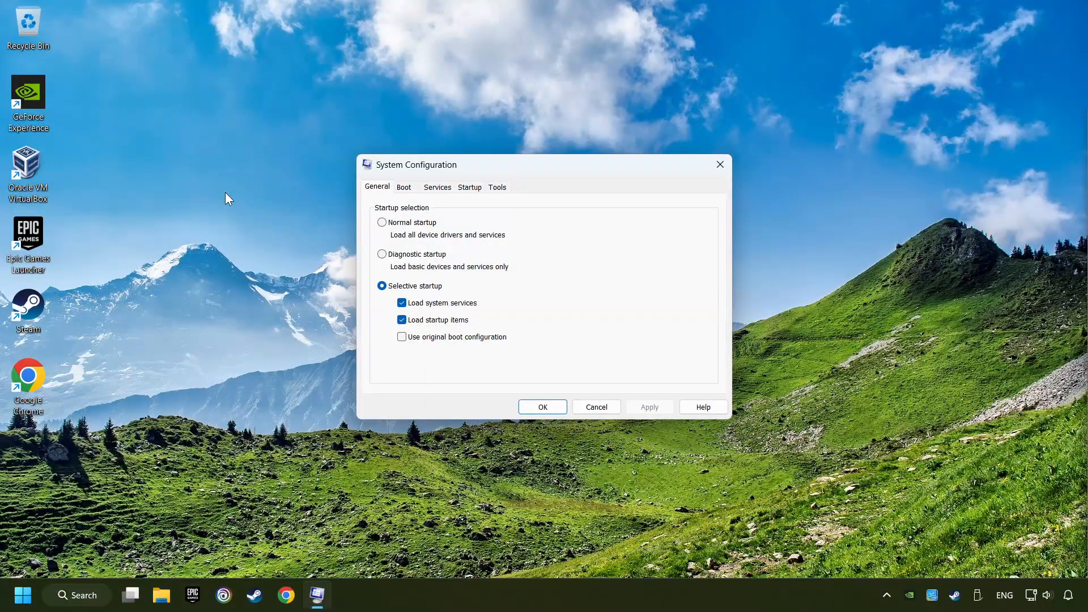
click(403, 188)
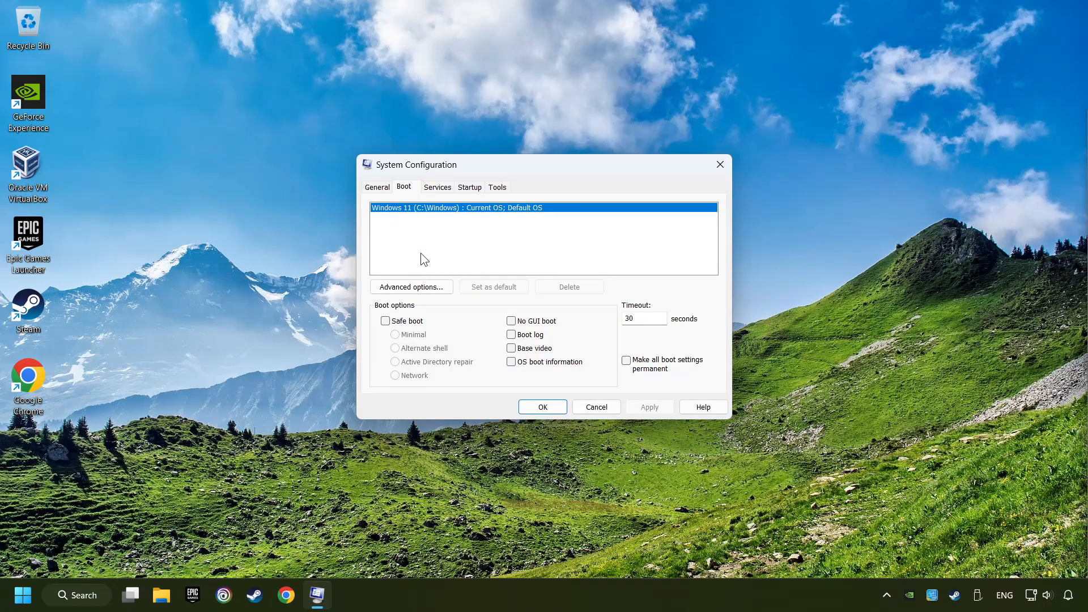
click(410, 287)
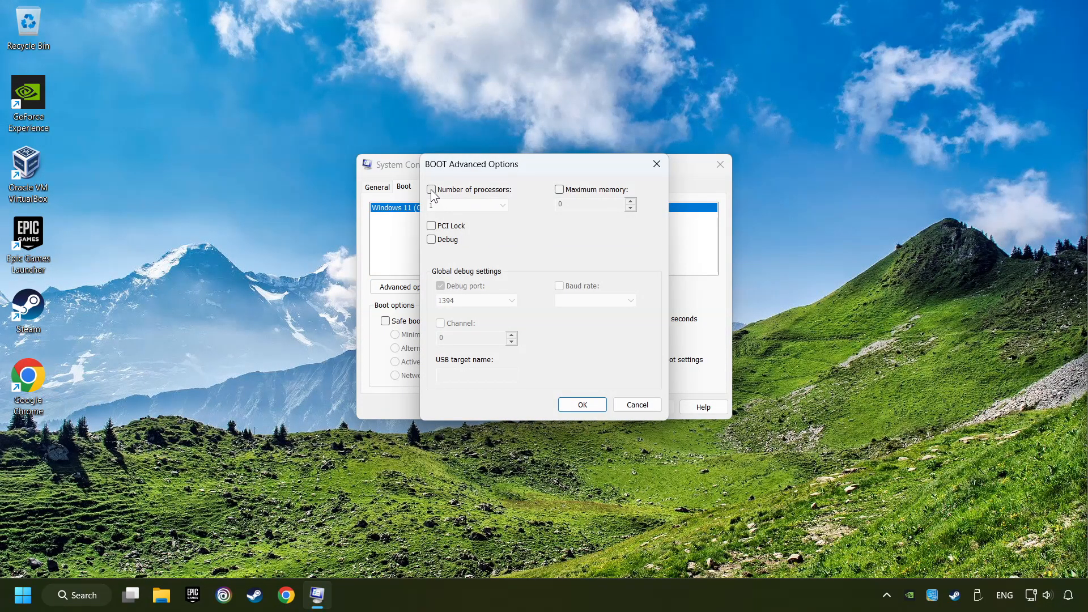
click(432, 189)
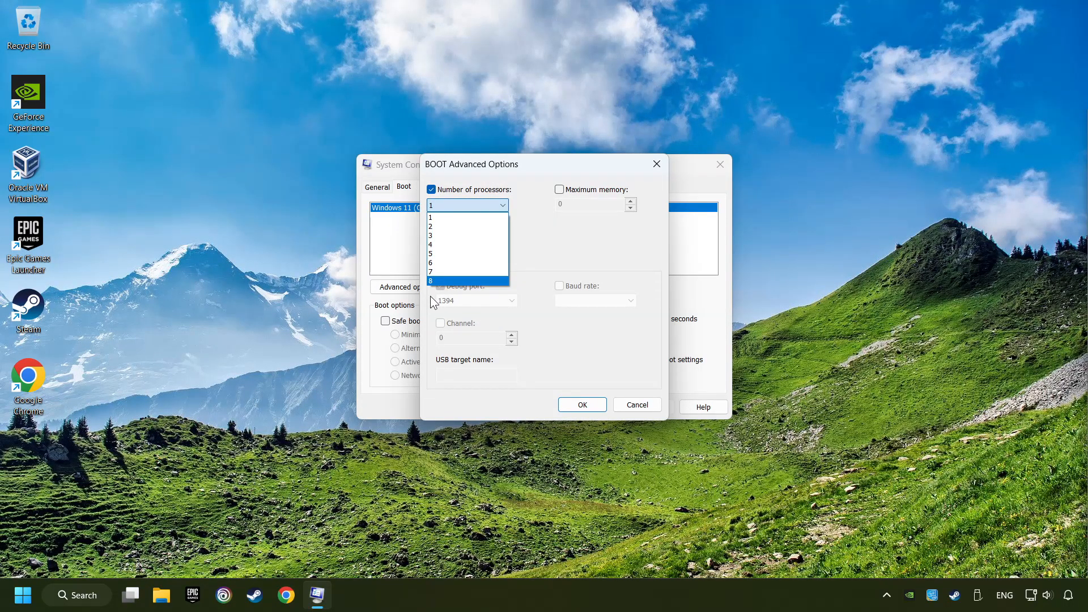
mouse_move(485, 290)
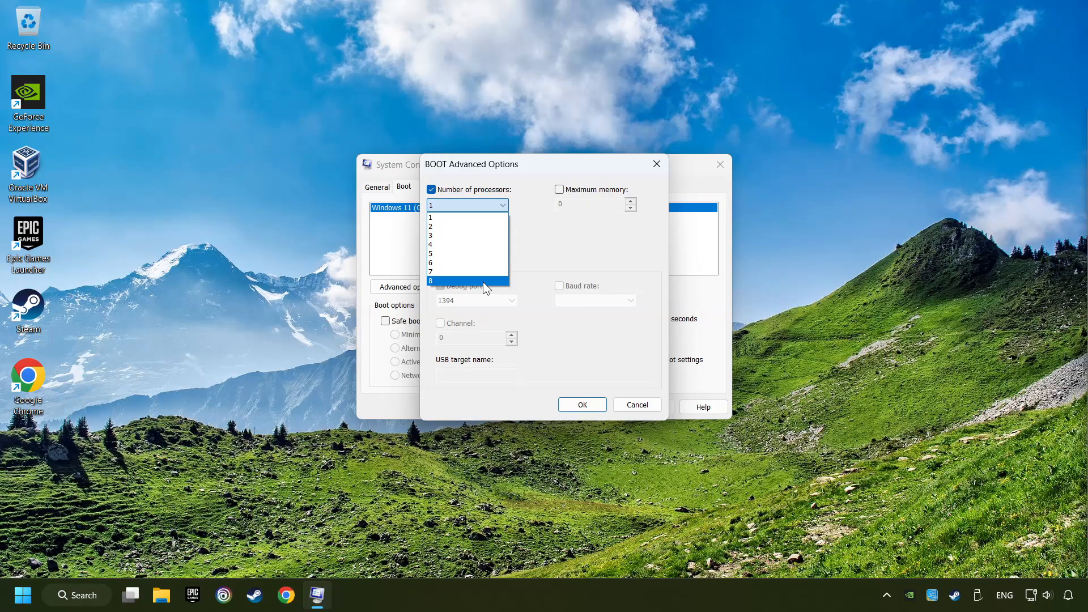
click(430, 281)
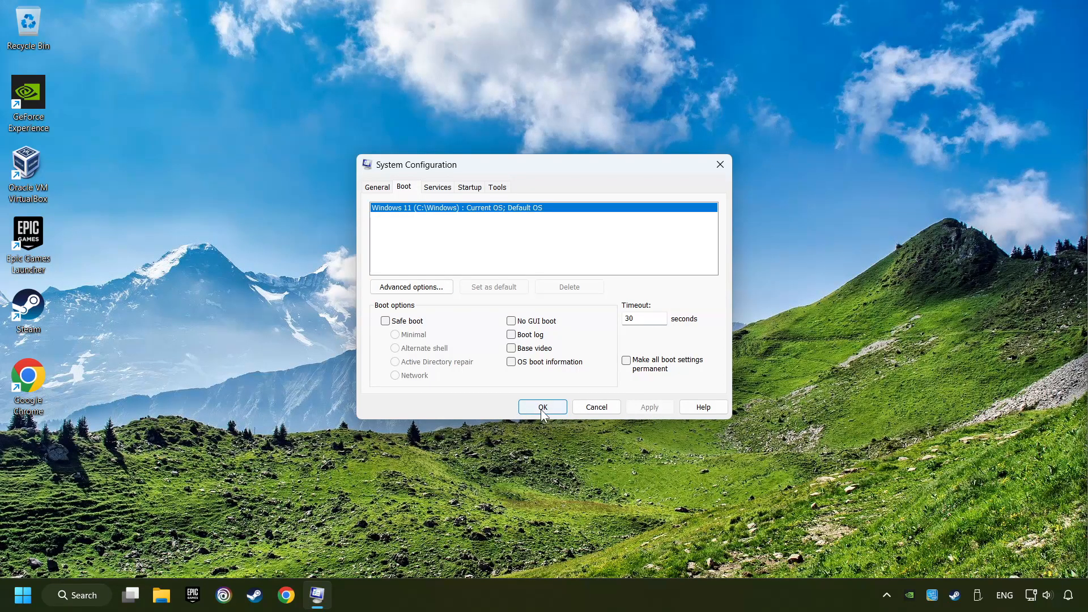
click(541, 407)
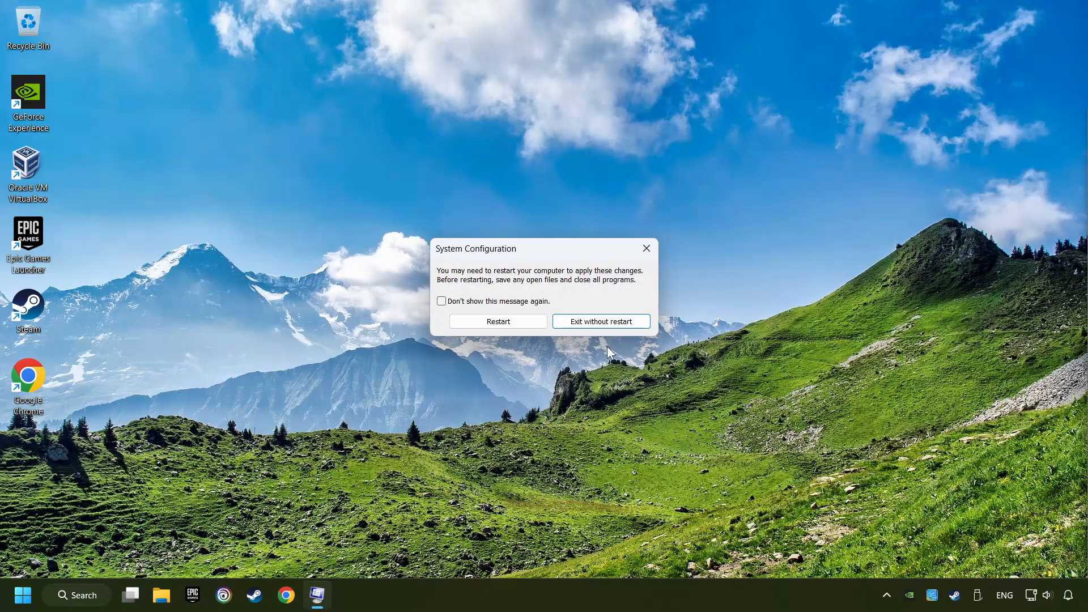
click(600, 321)
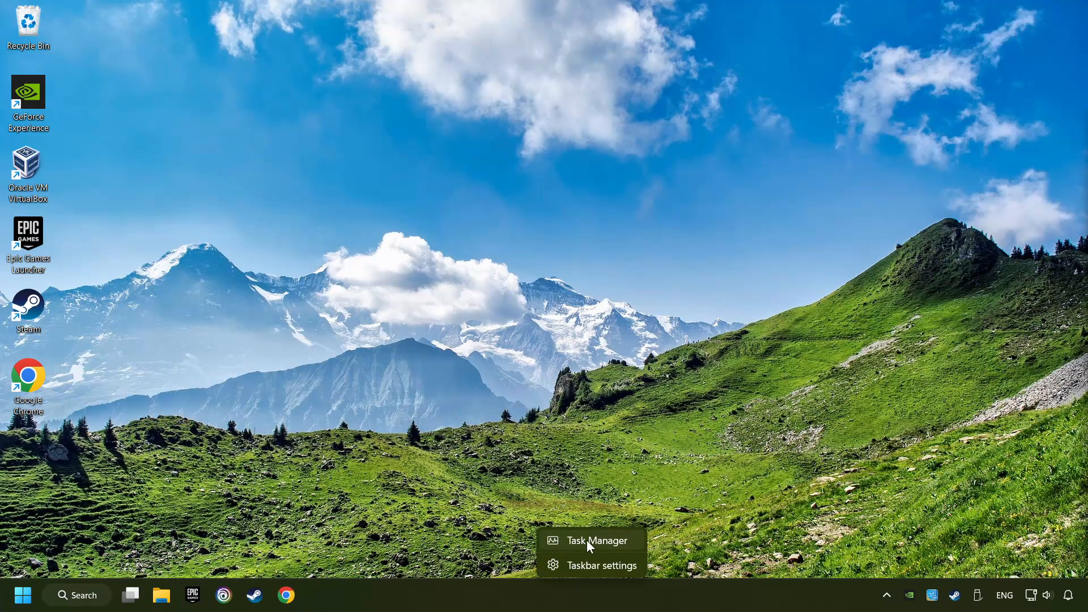
Disable Microsoft To Do, Teams, jusched, EpicGamesLauncher and browser_assistant at startup in Task Manager.
click(596, 541)
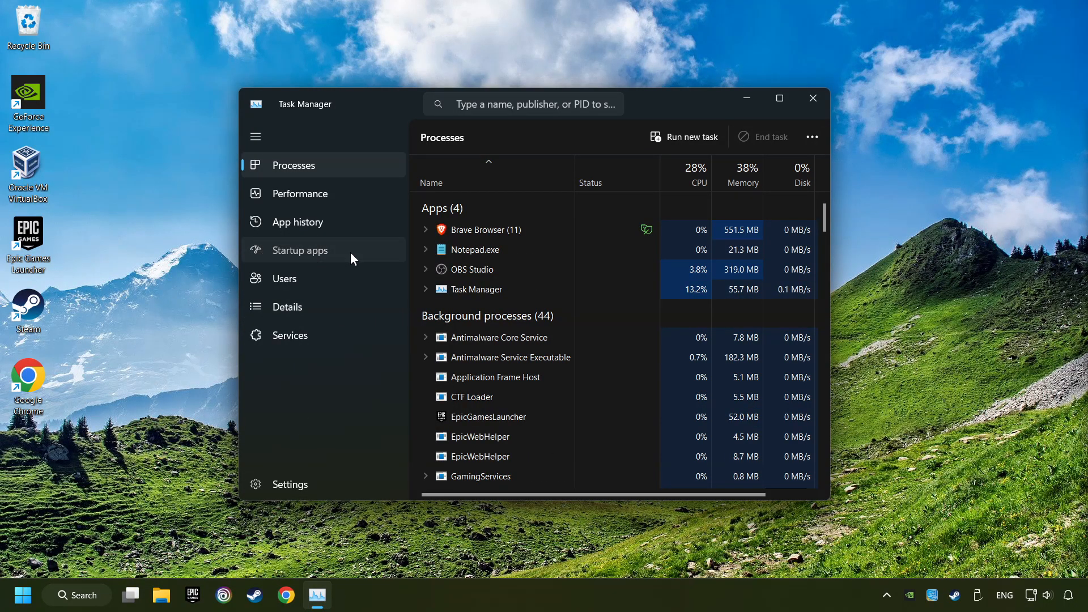
click(301, 250)
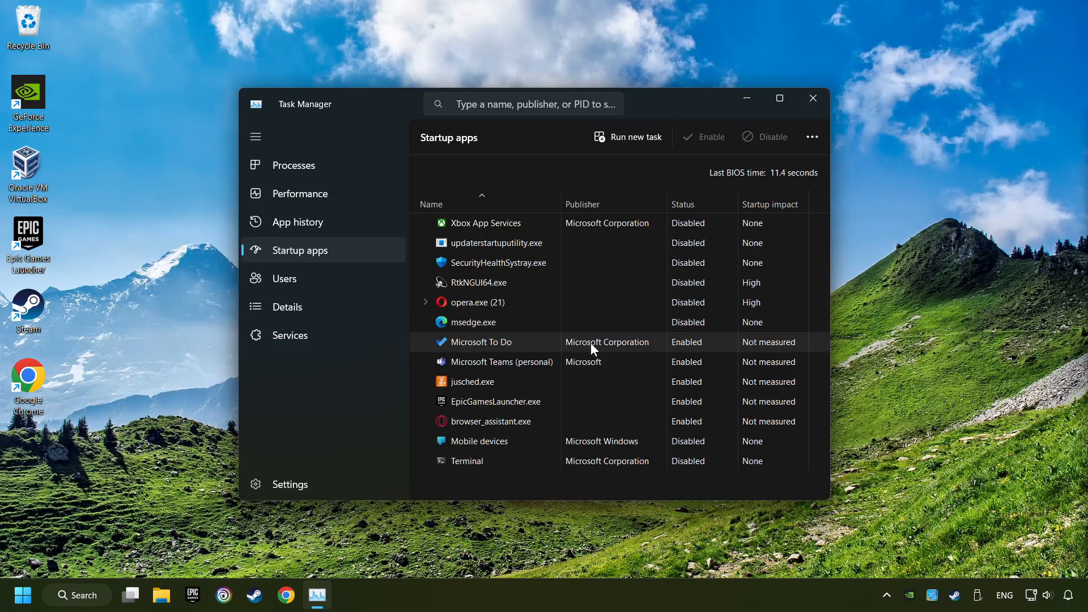
click(764, 137)
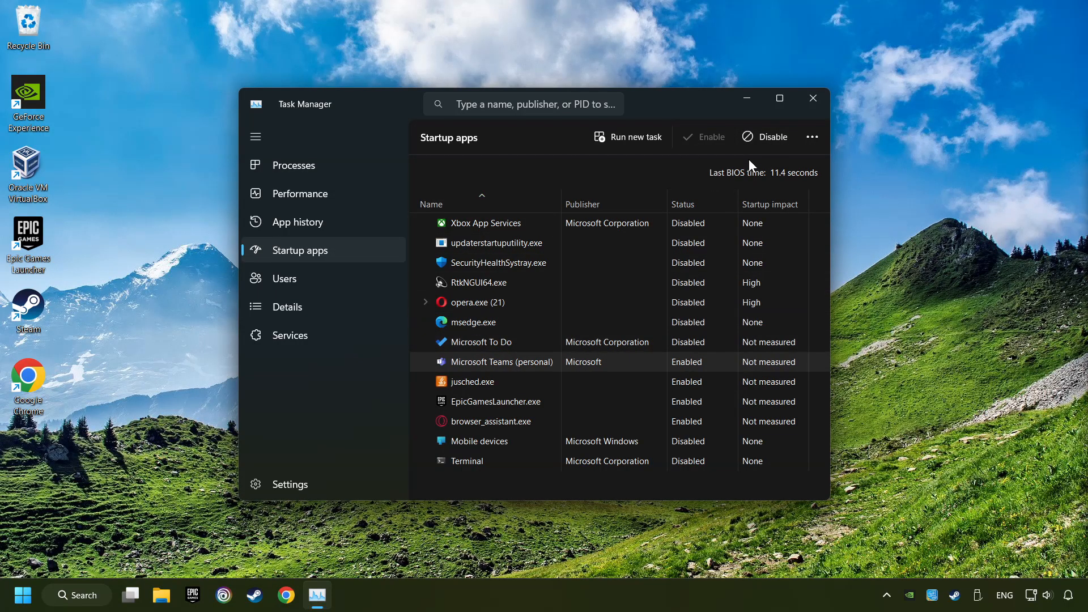
click(771, 137)
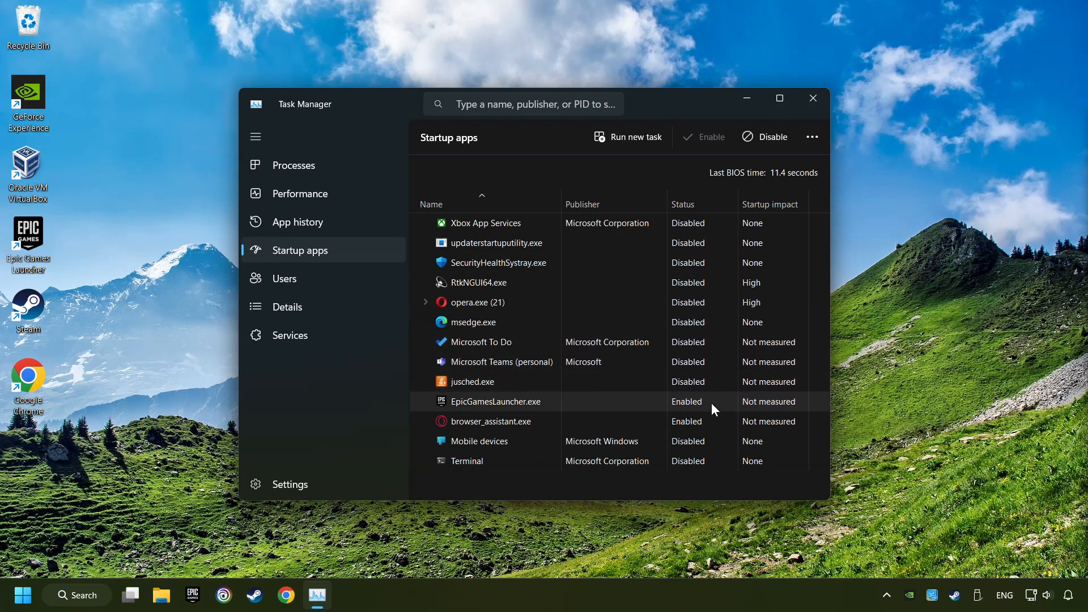
click(765, 136)
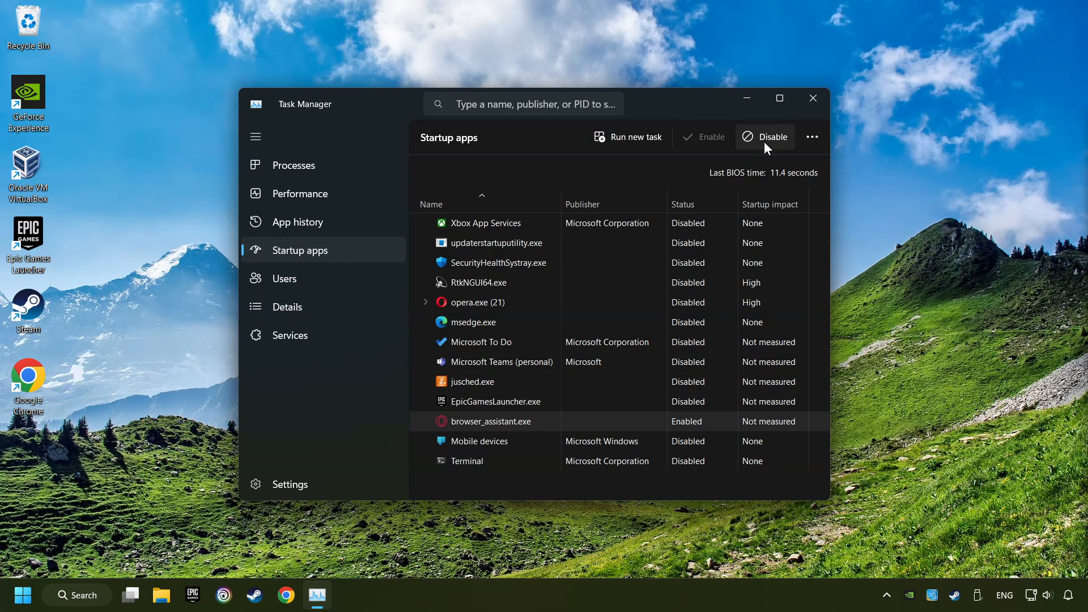
click(766, 137)
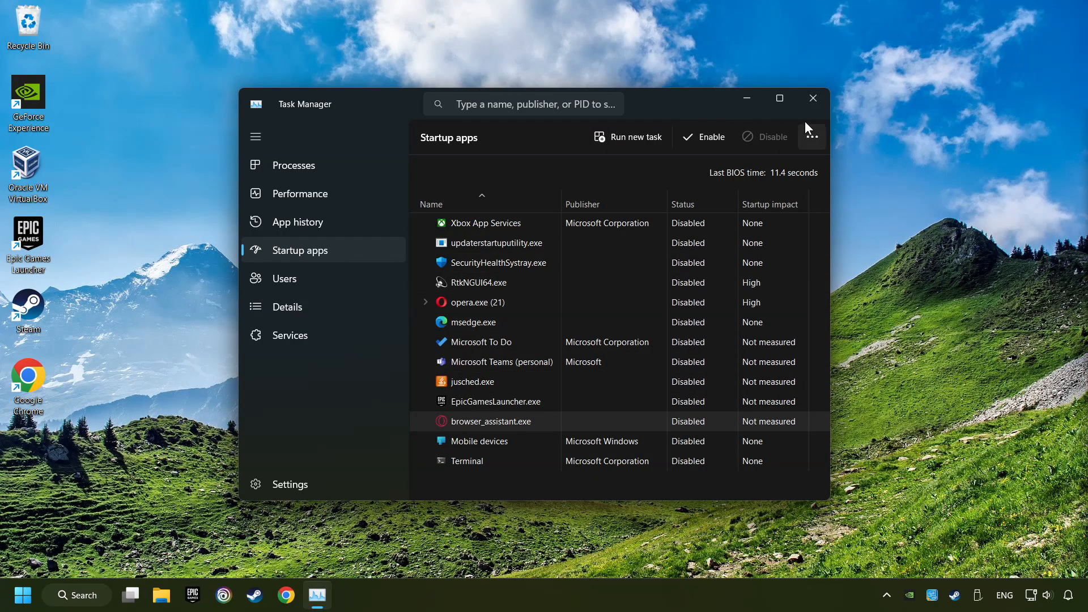
click(813, 98)
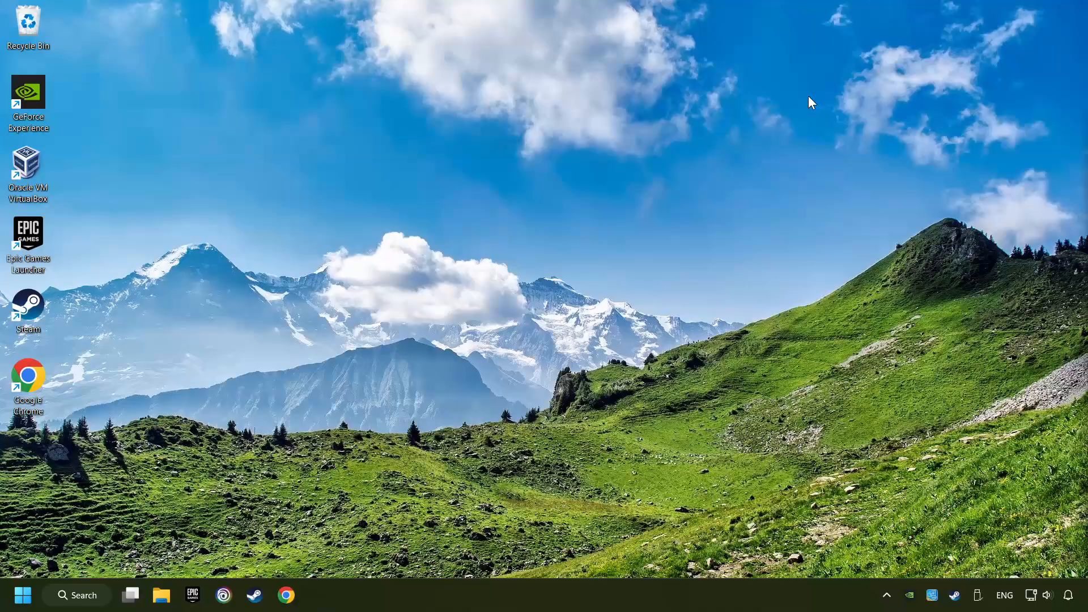
mouse_move(178, 560)
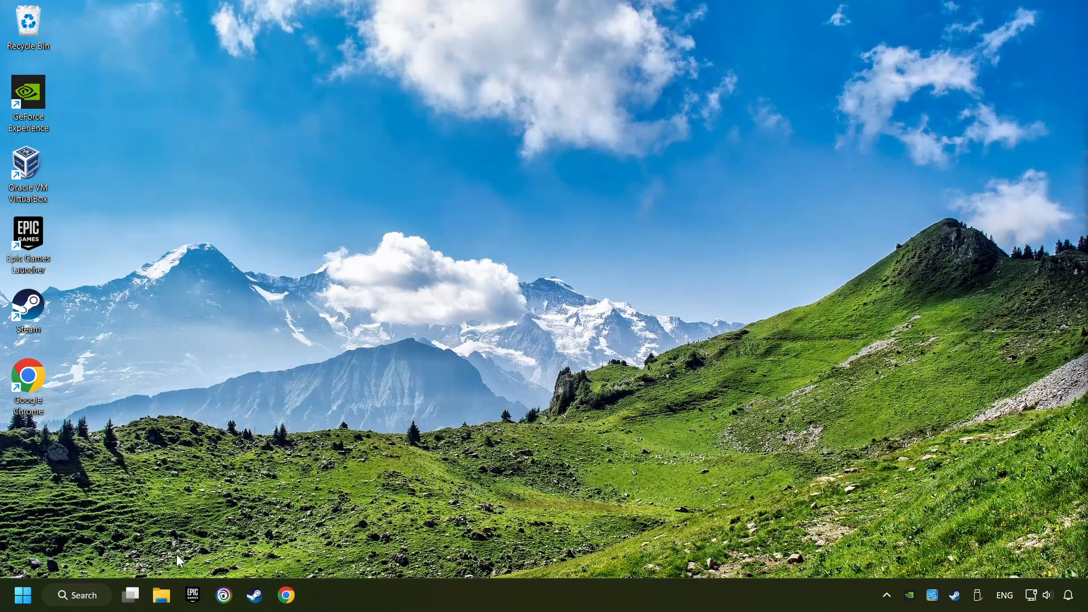
Run a Windows Update check confirming the PC is up to date, then close Settings.
click(76, 595)
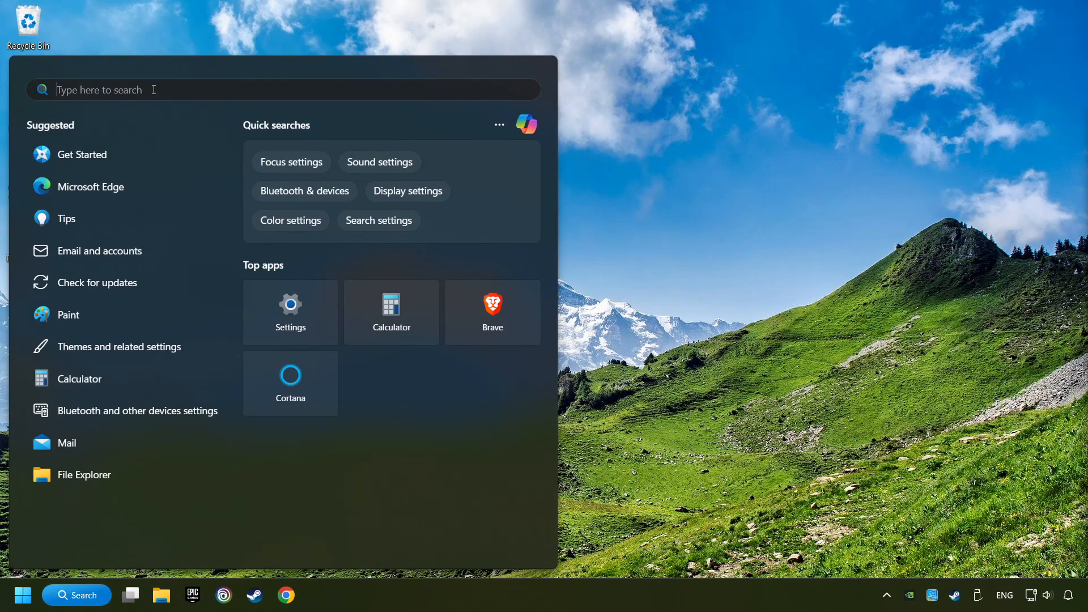
text(updates)
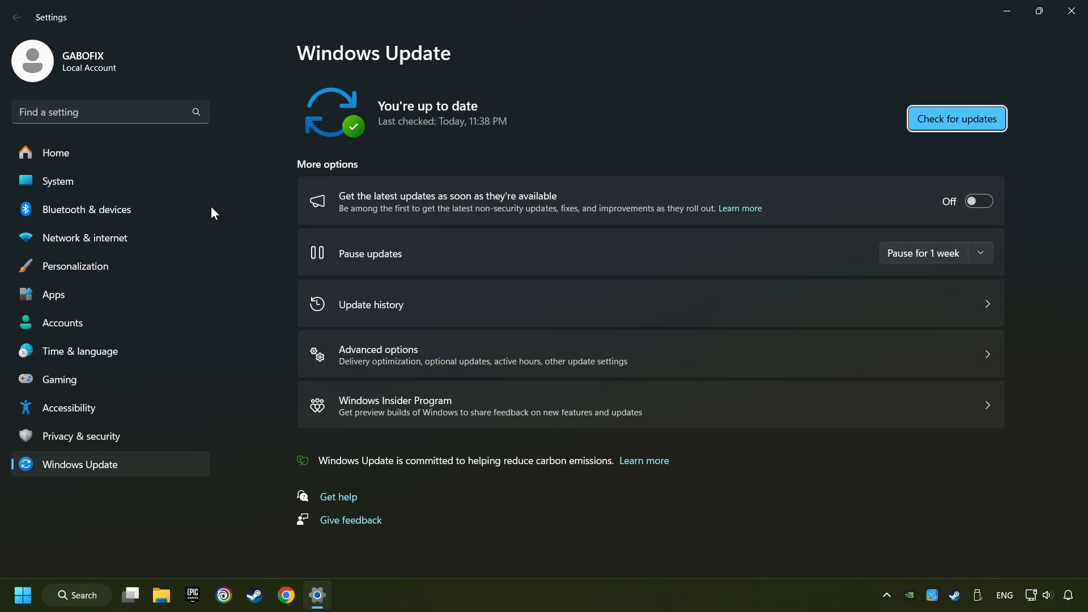
click(956, 118)
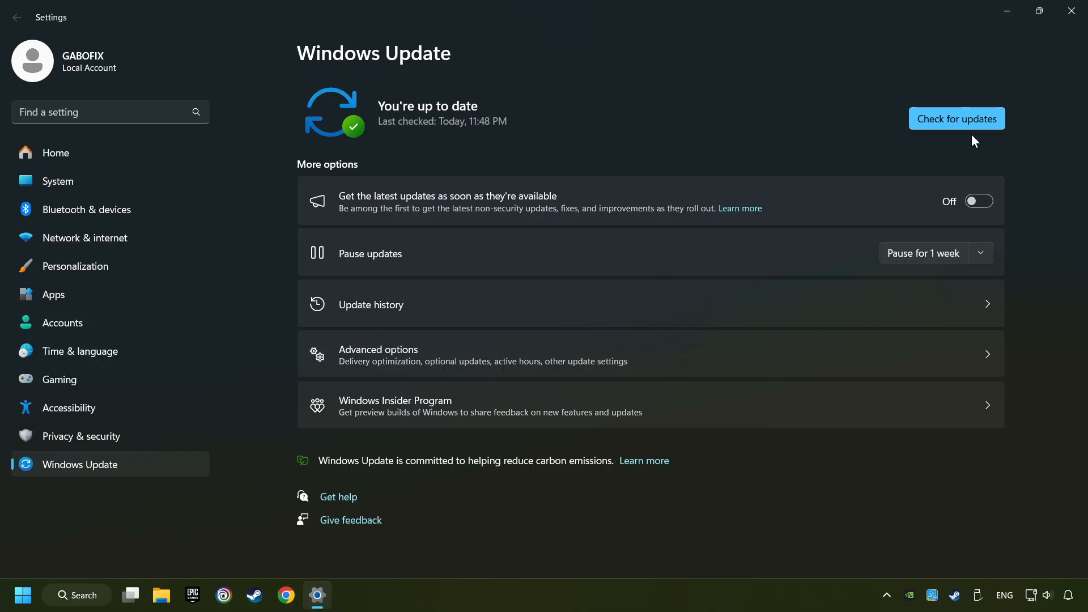
mouse_move(970, 149)
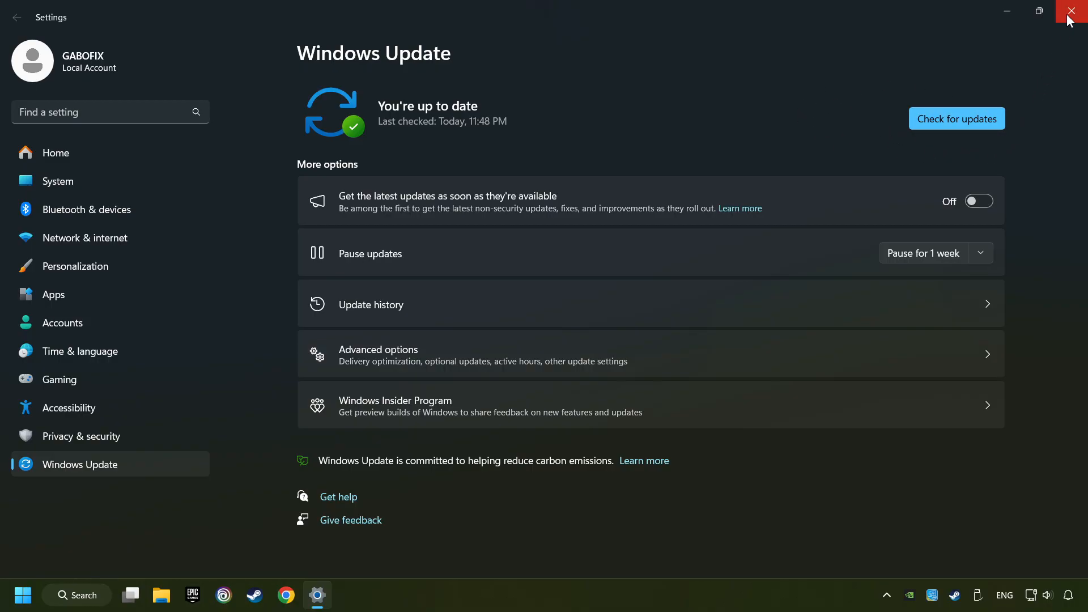
click(1073, 11)
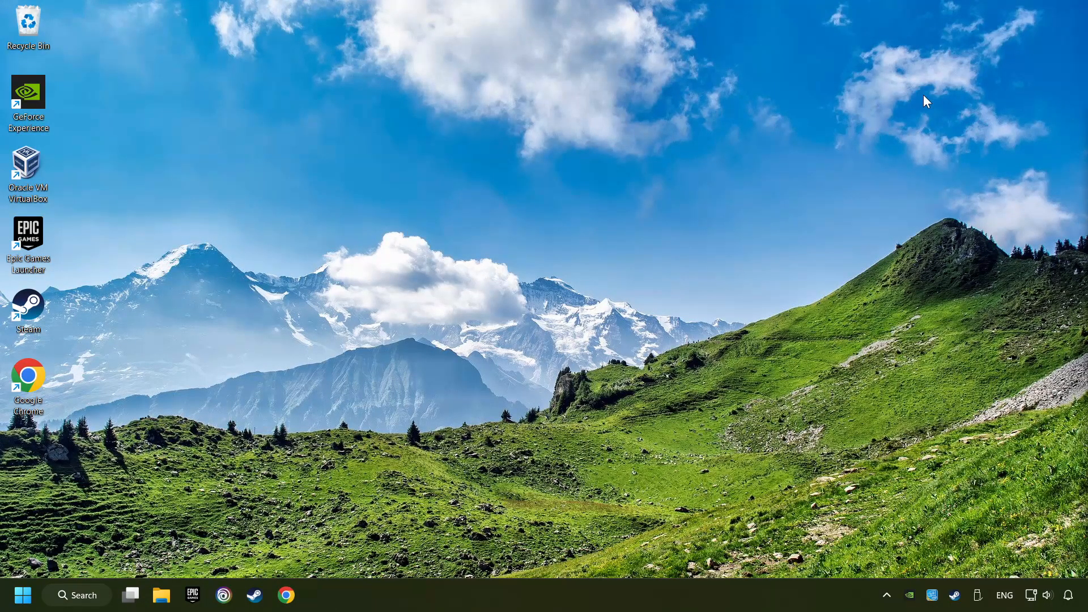
Apply 'Adjust for best performance' in Performance Options, turning off all visual effects.
click(76, 595)
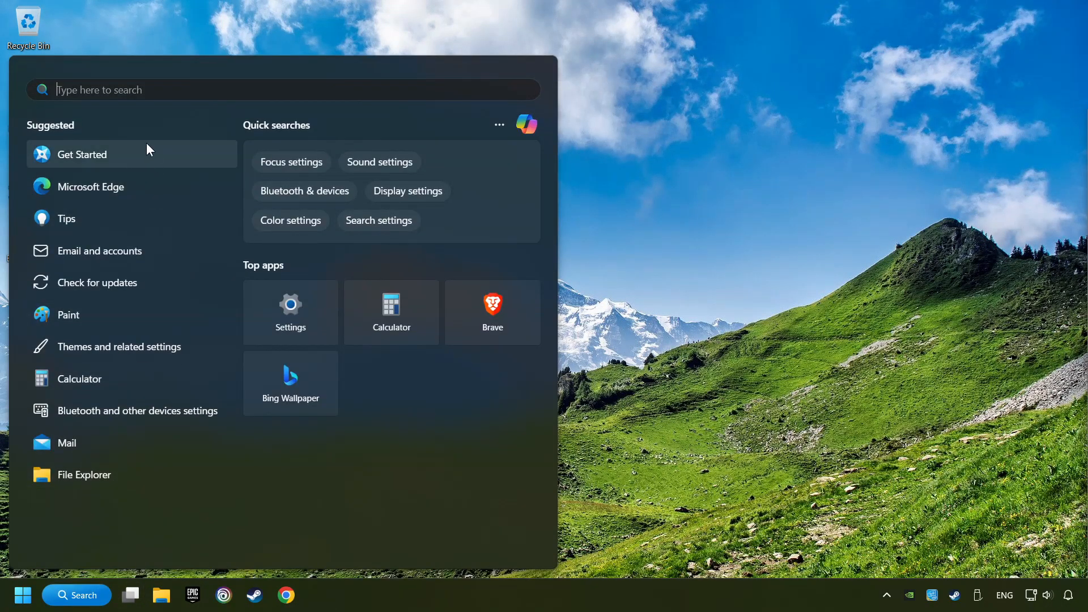
text(performance Monitor)
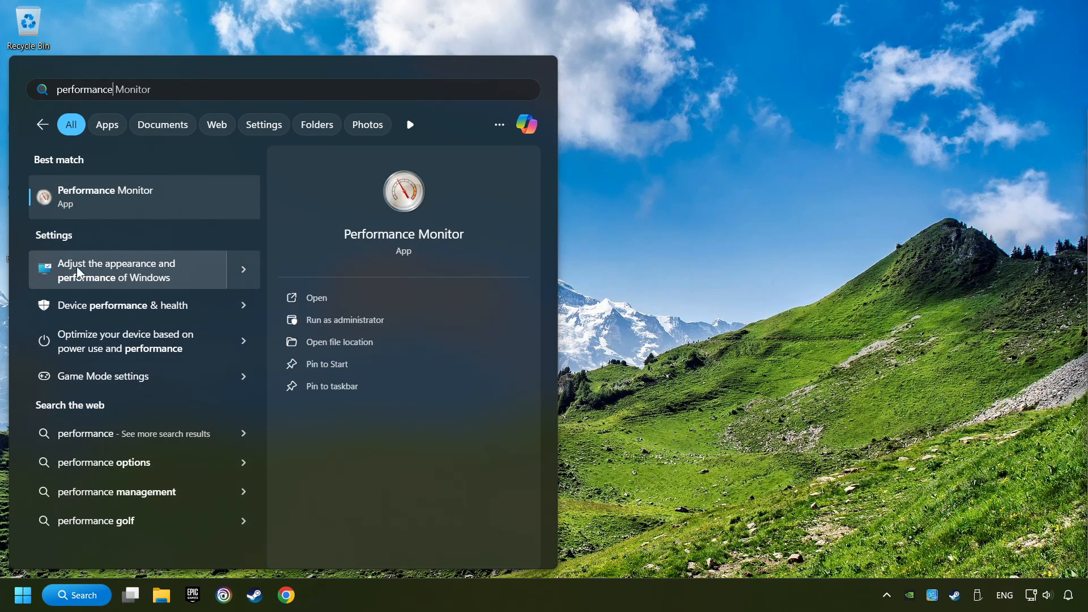
click(116, 269)
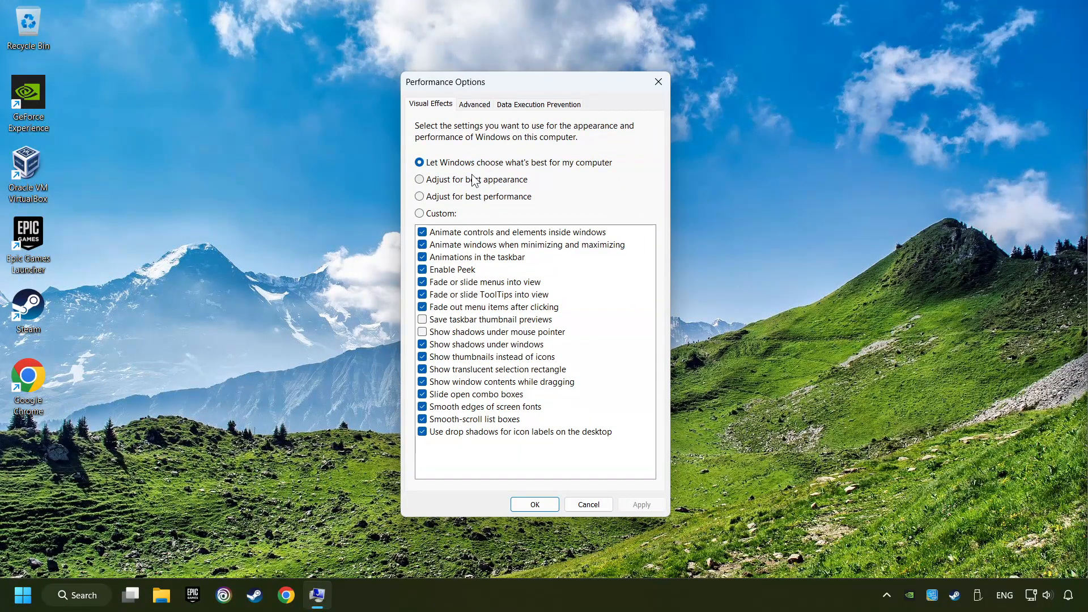
click(419, 197)
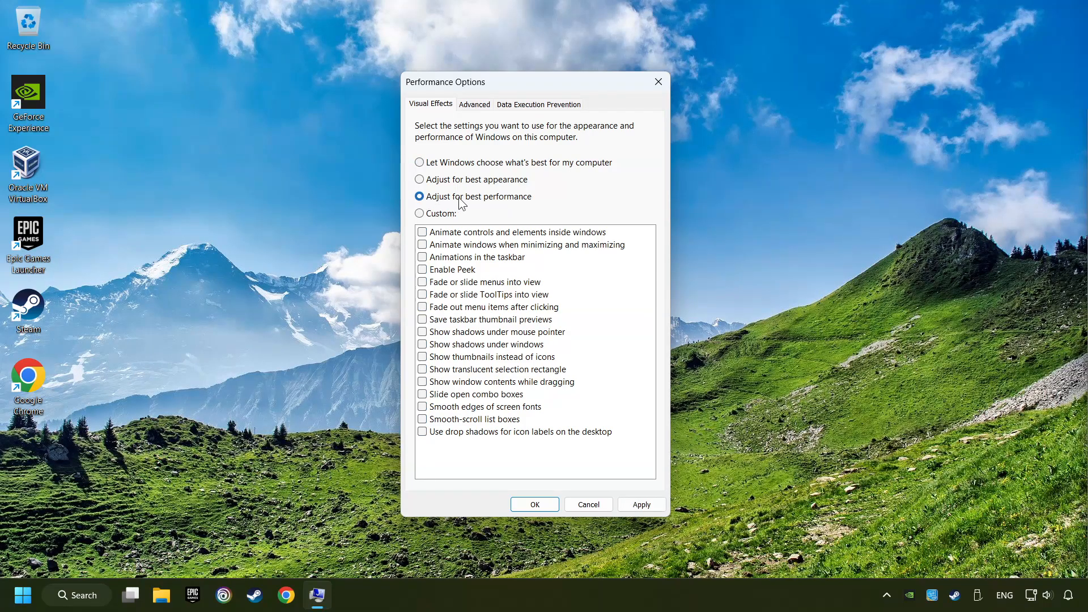
mouse_move(452, 423)
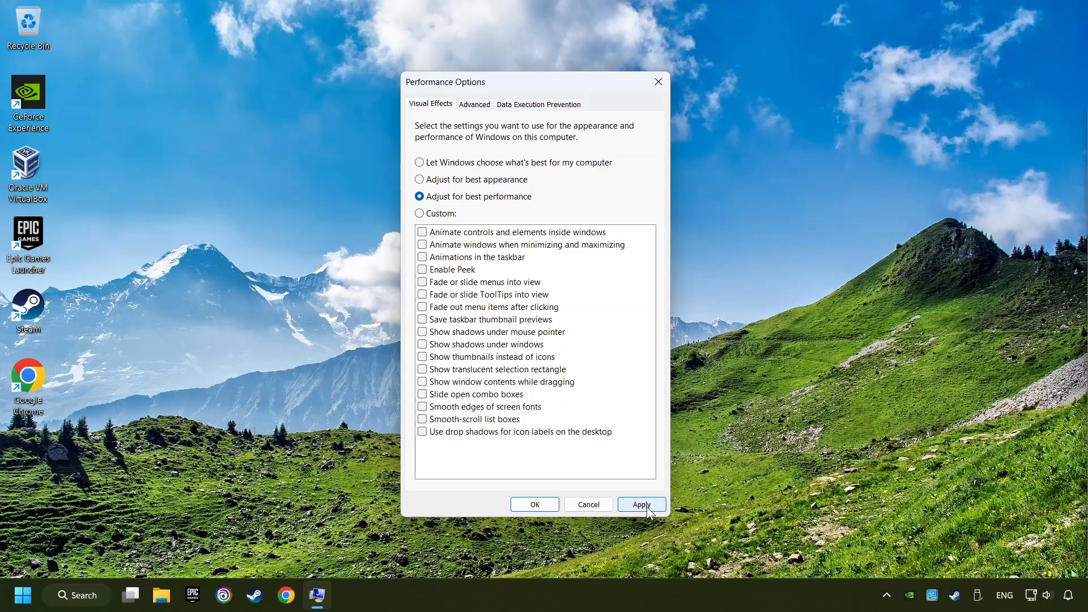
click(640, 504)
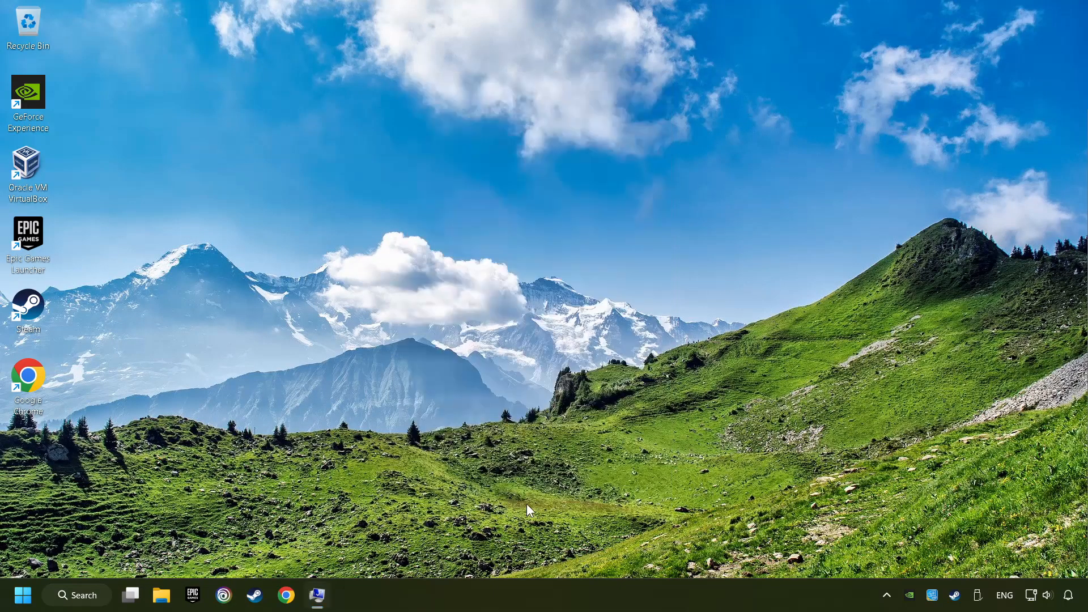
click(22, 594)
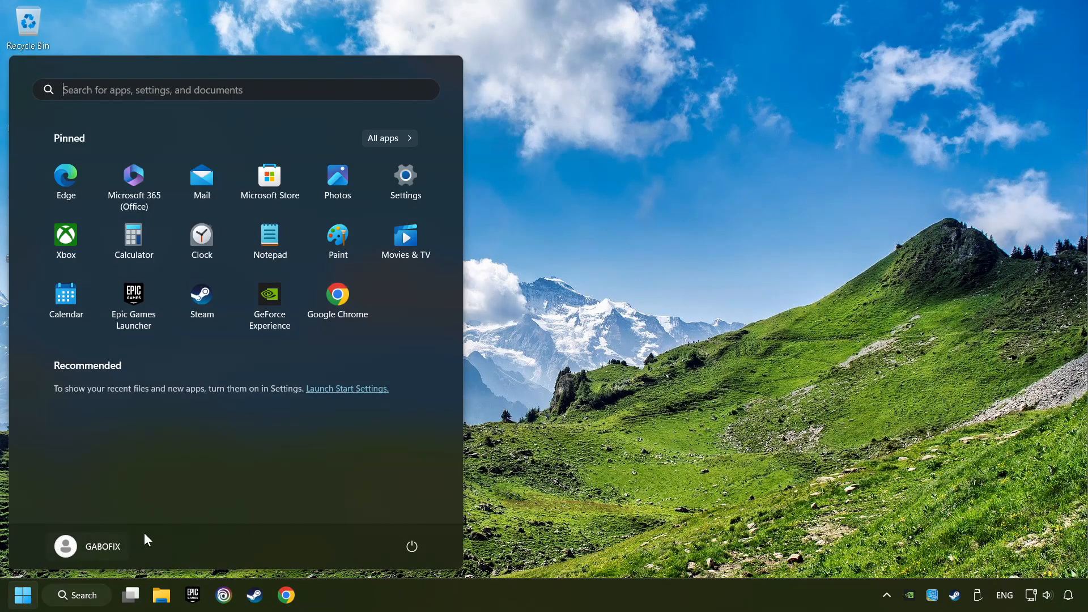